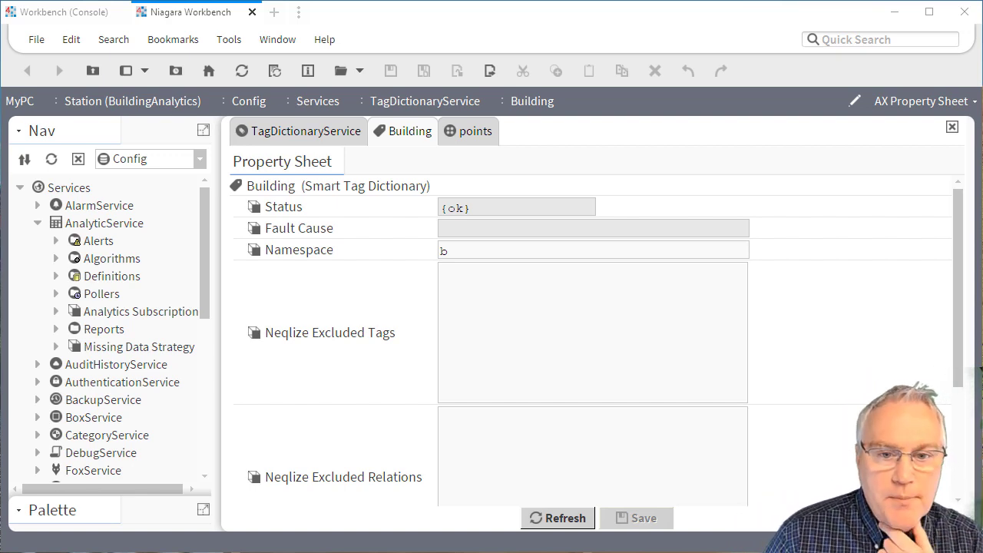
pyautogui.moveTo(132, 236)
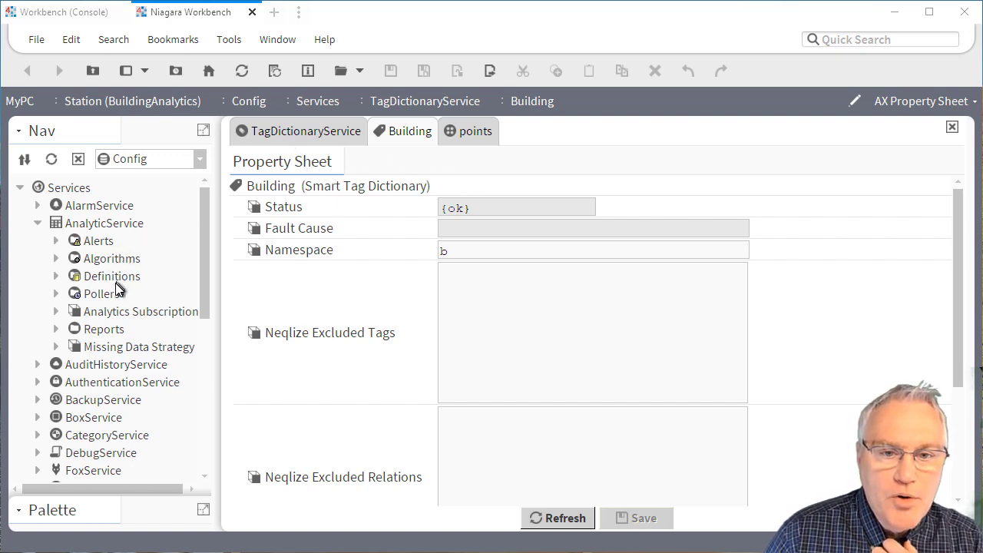
pyautogui.moveTo(84, 227)
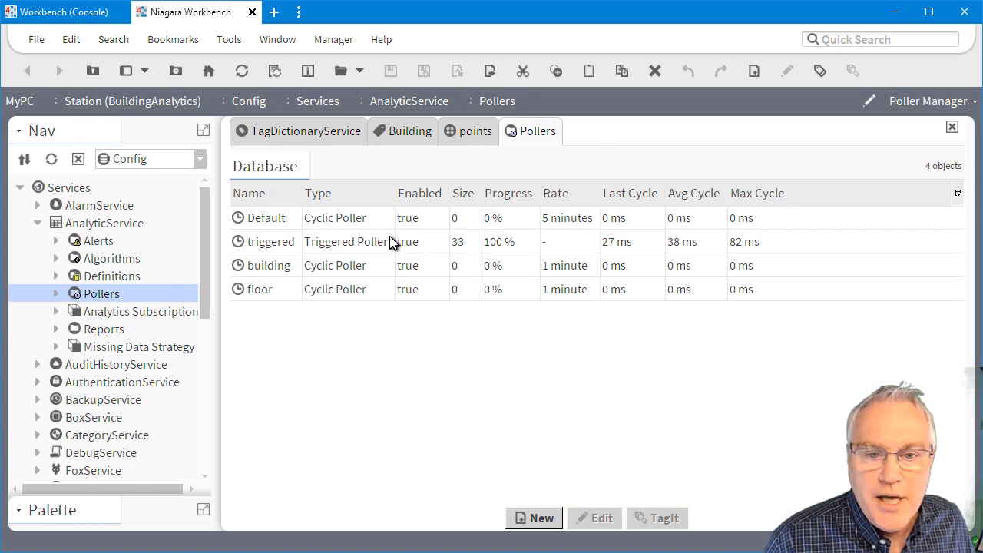
pyautogui.moveTo(431, 251)
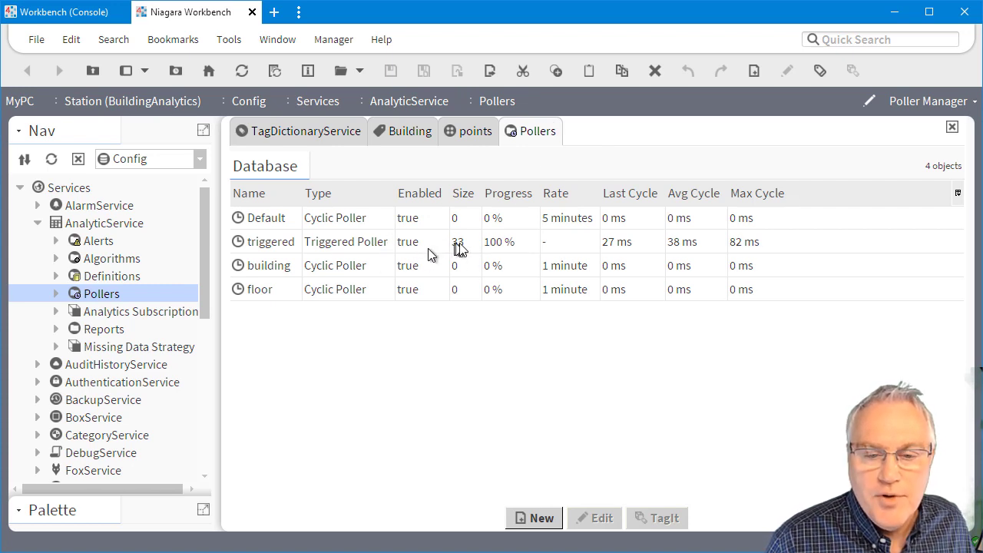
pyautogui.click(347, 241)
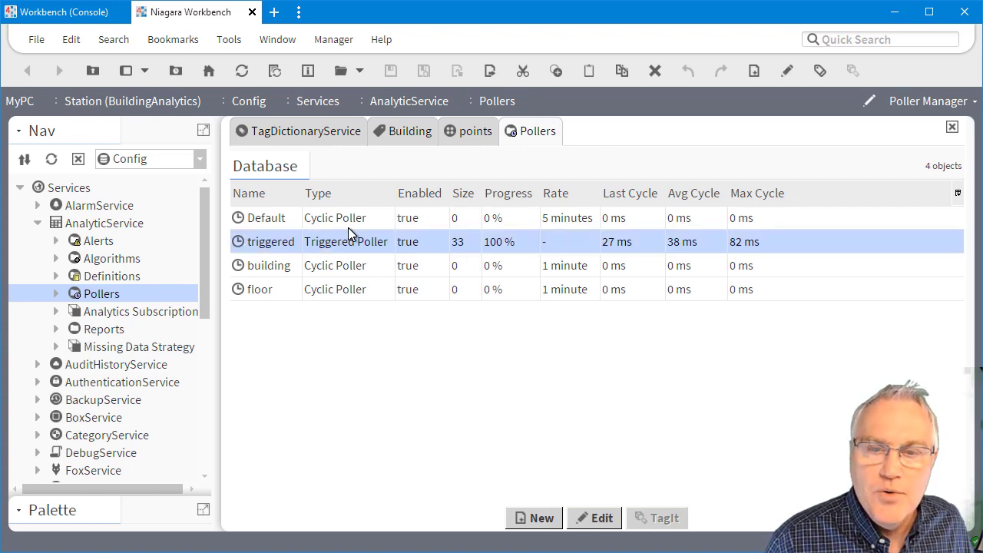
pyautogui.moveTo(440, 244)
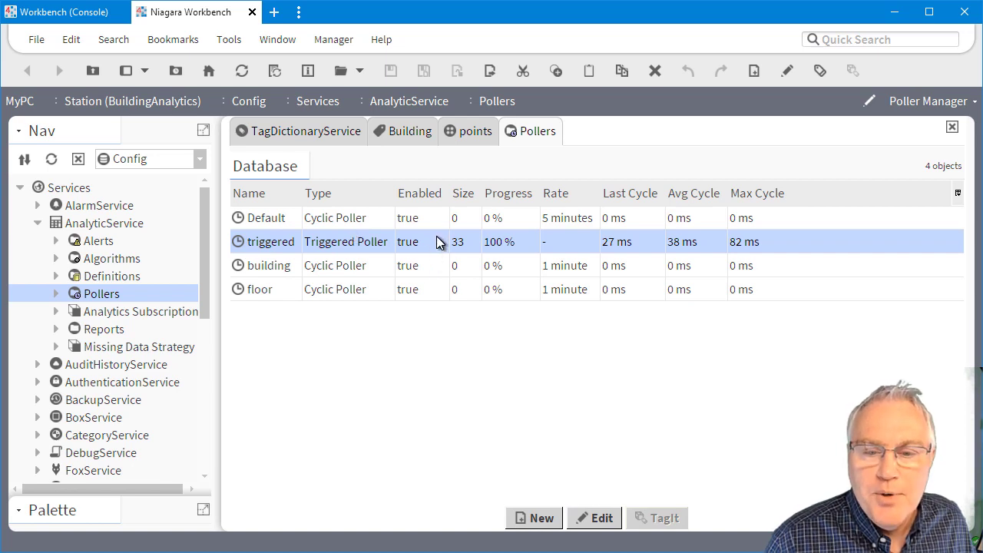
pyautogui.moveTo(691, 246)
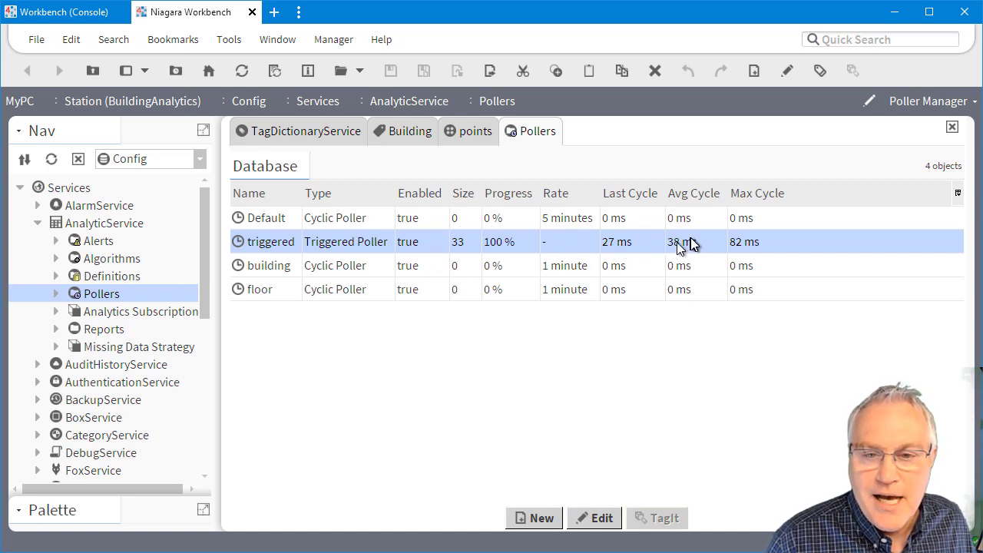
pyautogui.moveTo(643, 245)
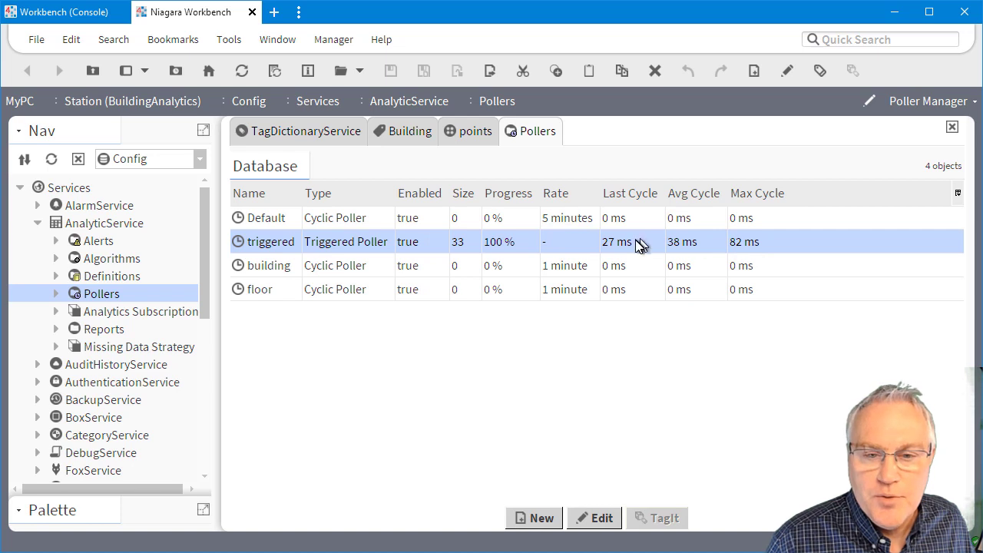
pyautogui.click(269, 265)
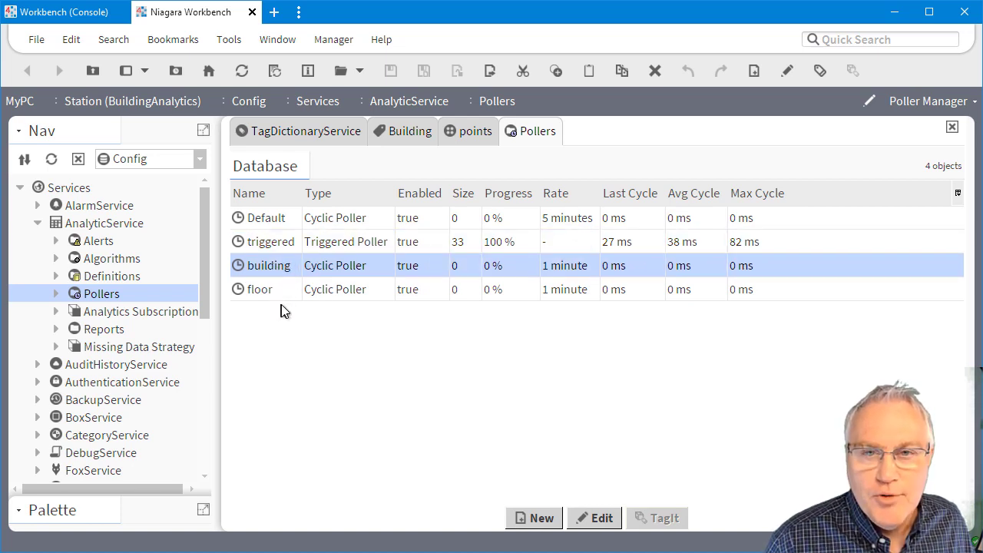
pyautogui.moveTo(286, 315)
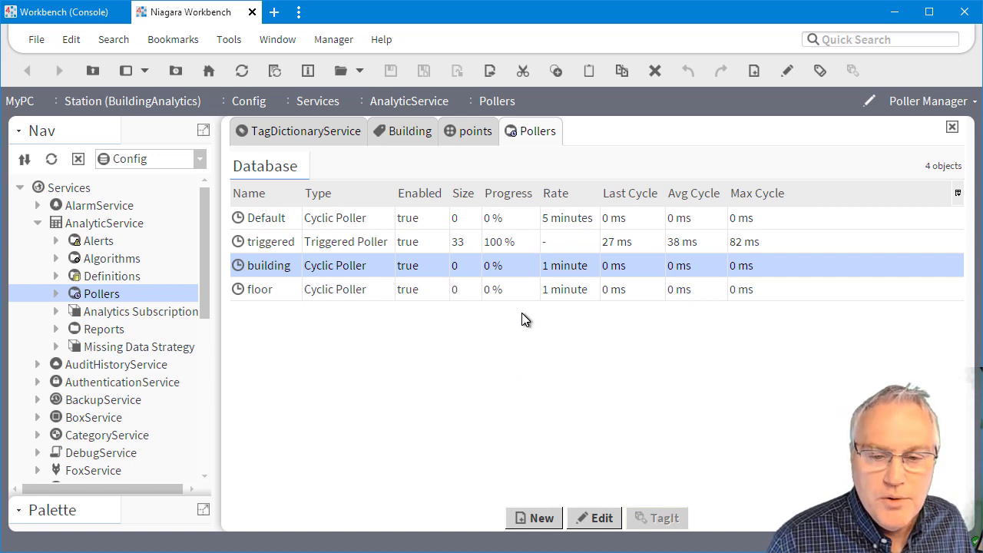
pyautogui.moveTo(492, 246)
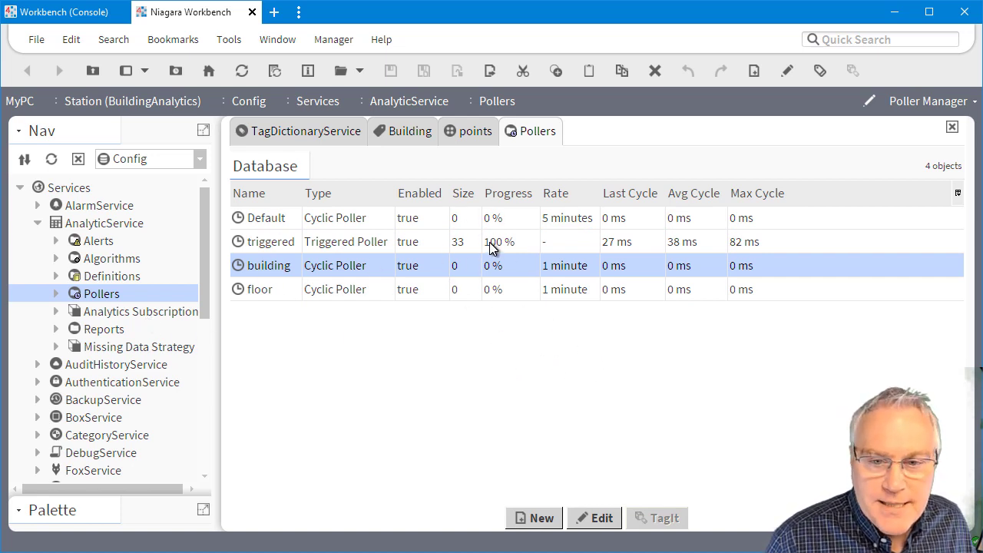
pyautogui.moveTo(533, 134)
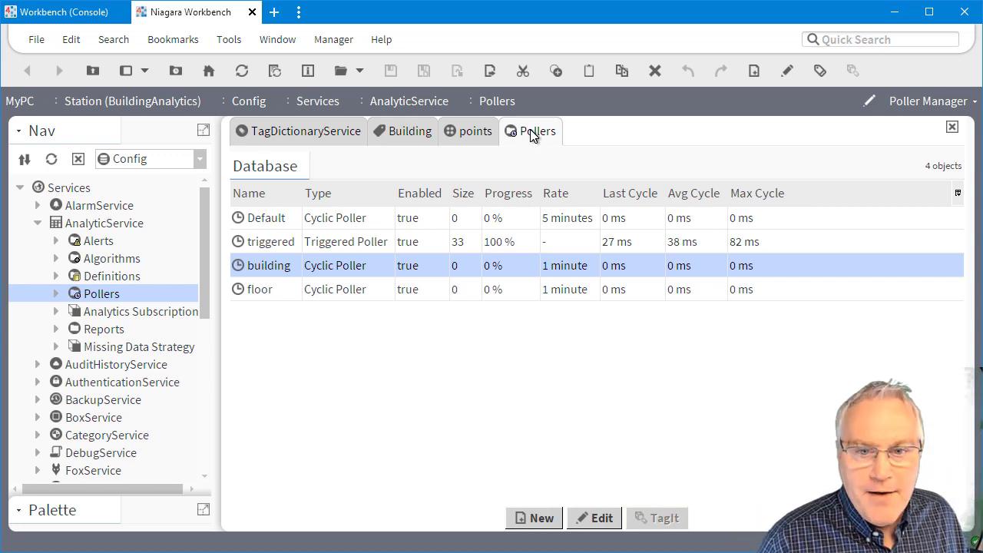
# Step: View the room points and their tagging notes, then return to the Tag Dictionary Manager list
pyautogui.click(471, 130)
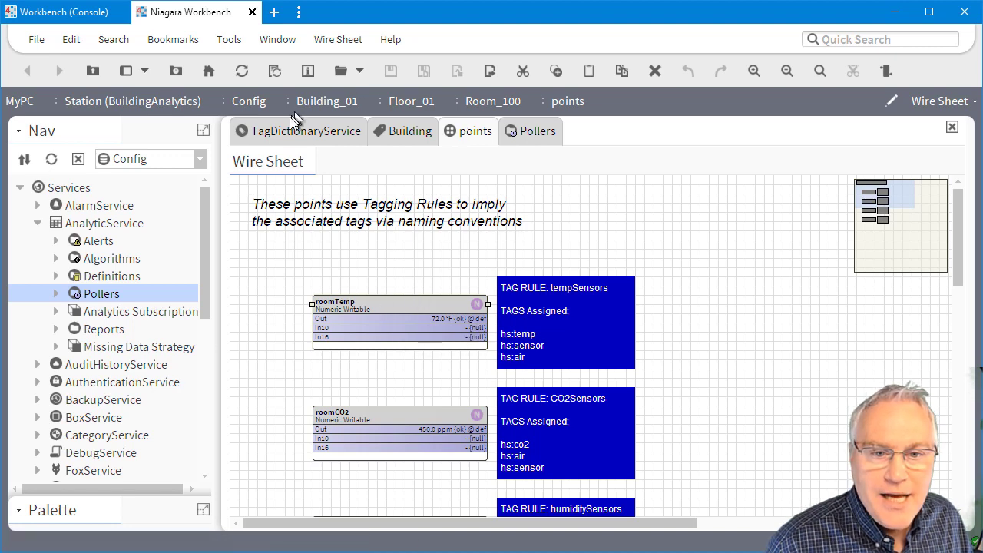
pyautogui.click(304, 131)
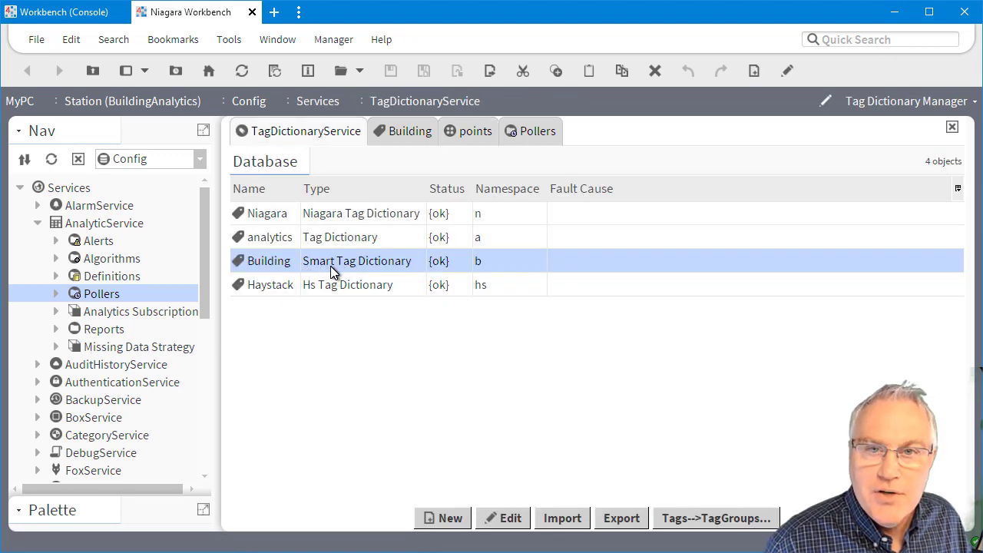
pyautogui.moveTo(301, 251)
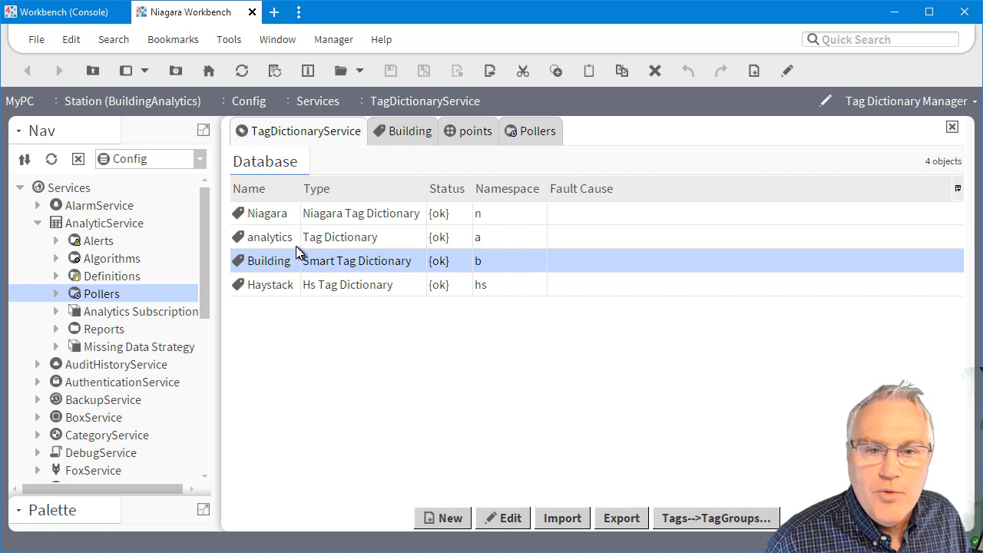
pyautogui.moveTo(329, 250)
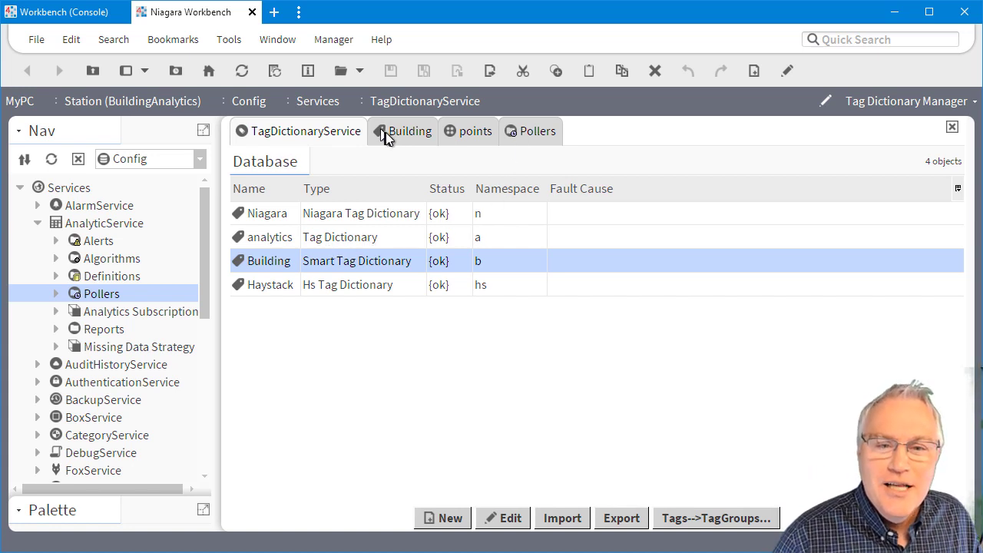
# Step: Show the Building smart tag dictionary's tempSensors rule and its NumericWritable condition
pyautogui.click(408, 130)
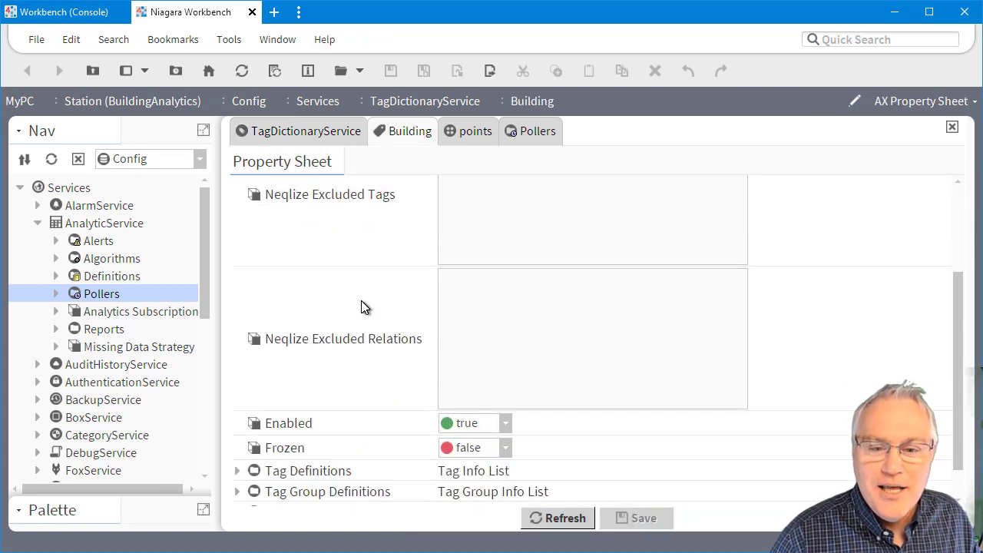
pyautogui.scroll(-3)
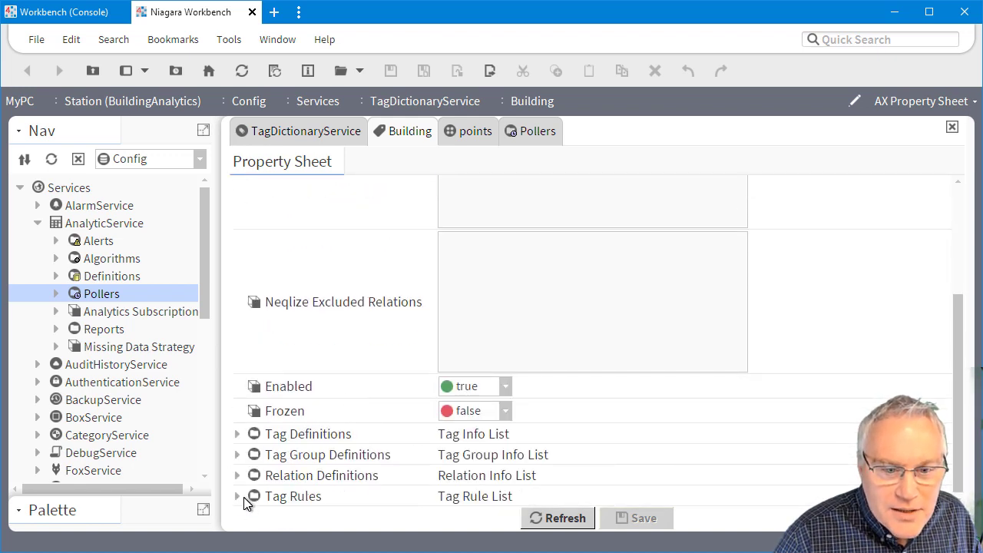
pyautogui.click(237, 495)
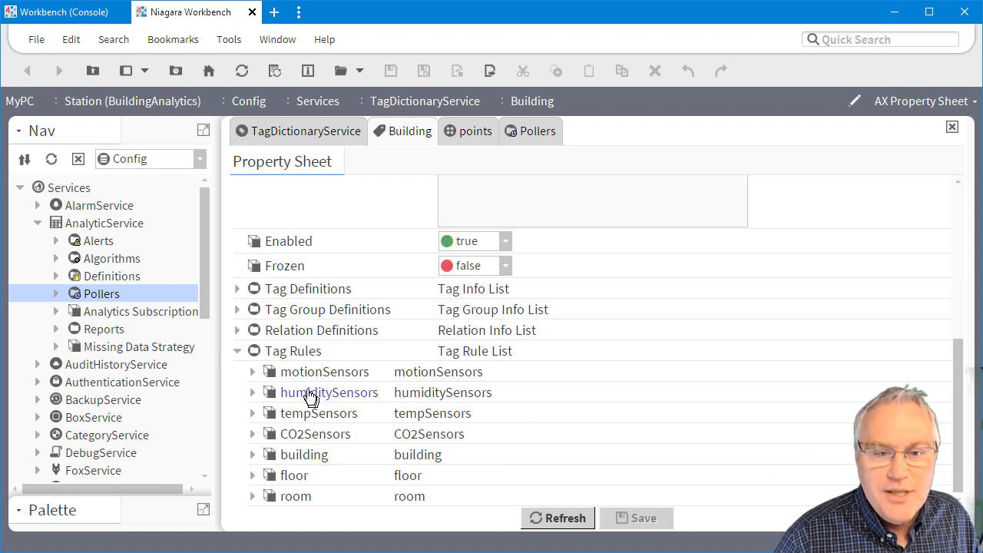
pyautogui.moveTo(276, 413)
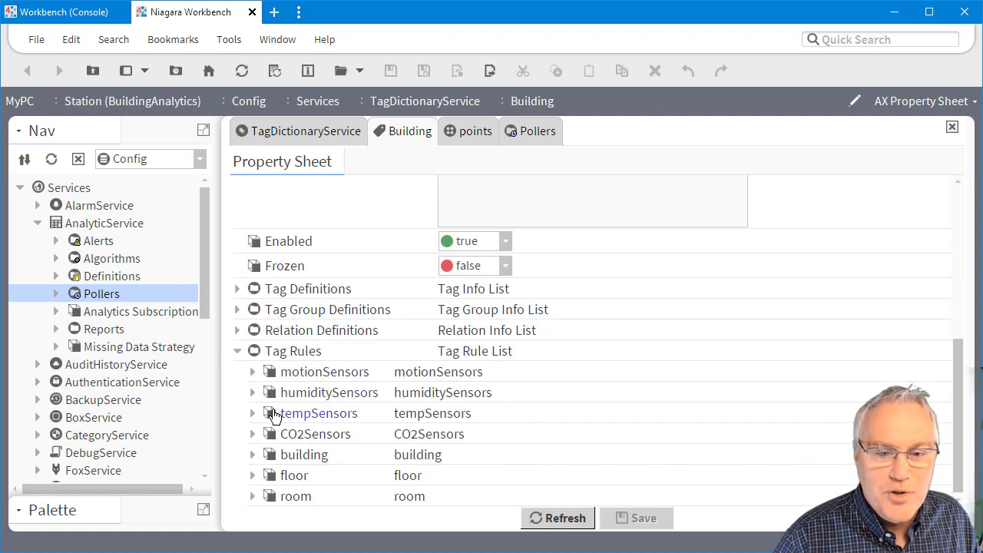
pyautogui.click(252, 413)
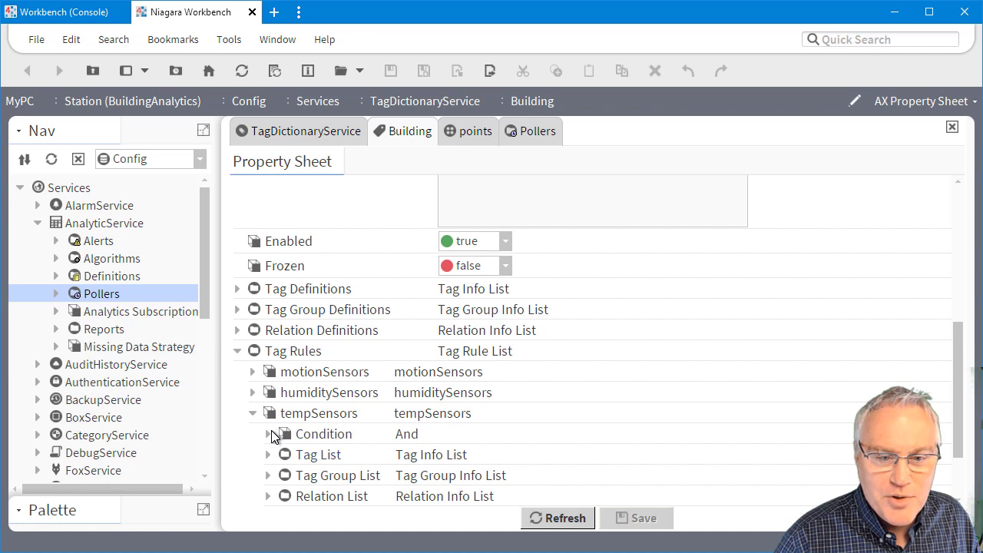
pyautogui.click(268, 433)
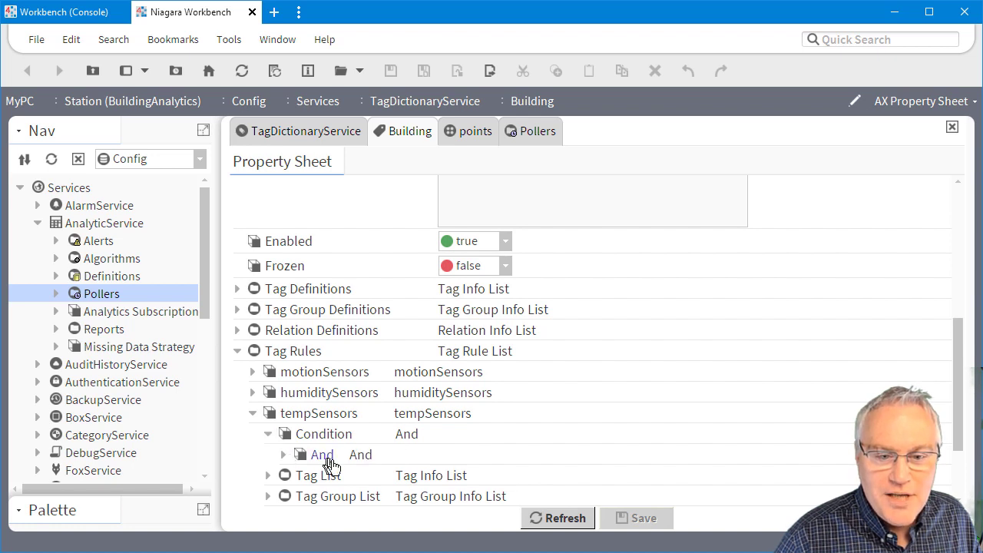
# Step: Expand the And > Or filters revealing name matches roomTemp or TempSensor
pyautogui.click(283, 454)
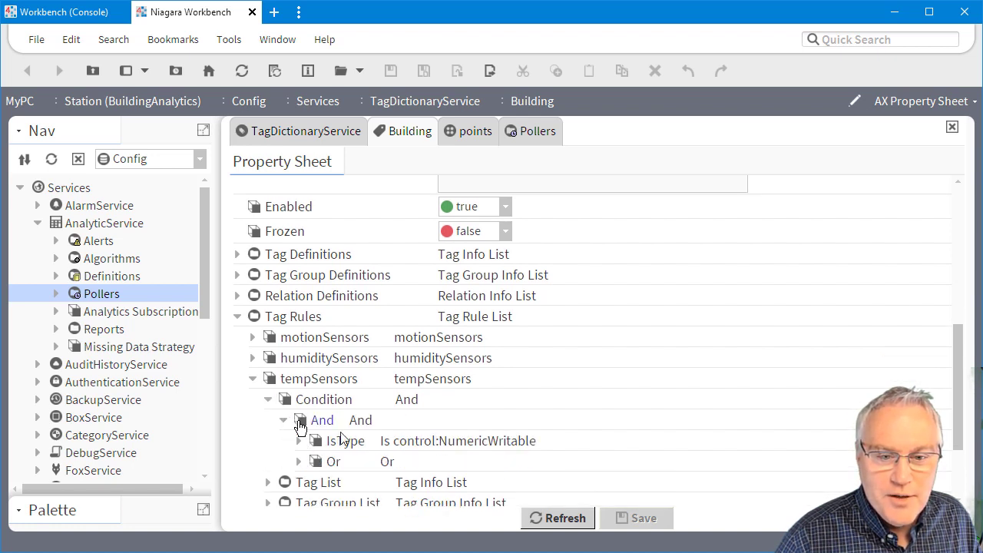
pyautogui.scroll(-3)
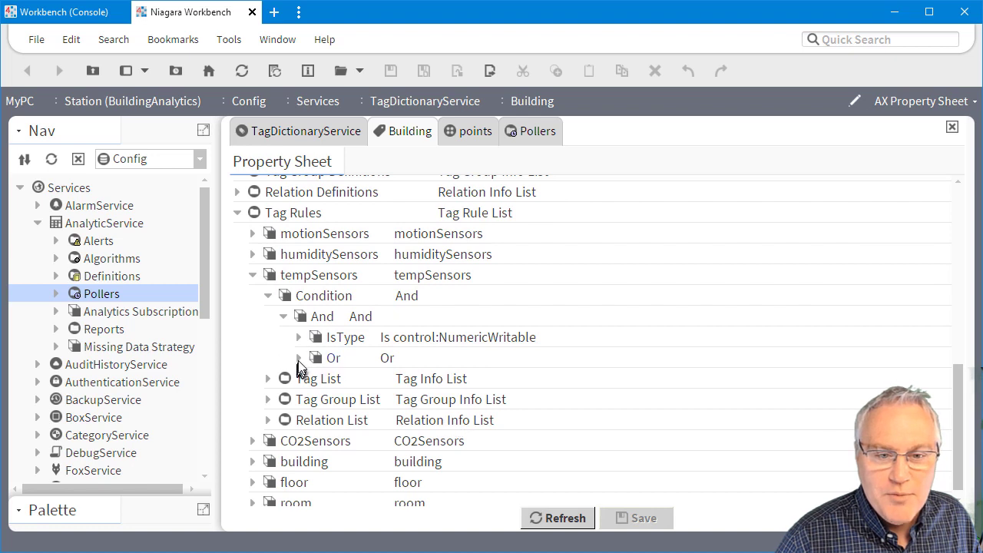
pyautogui.click(300, 357)
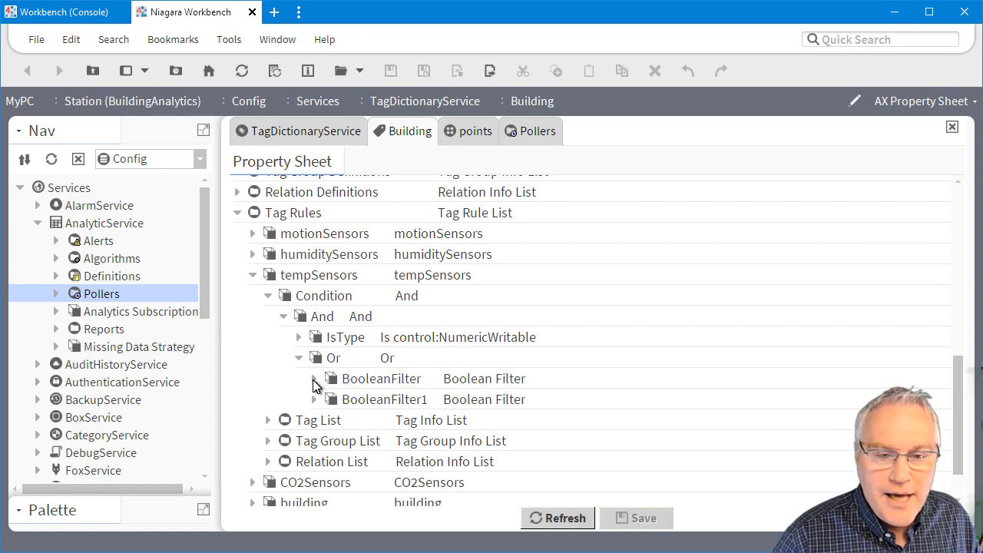
pyautogui.click(315, 379)
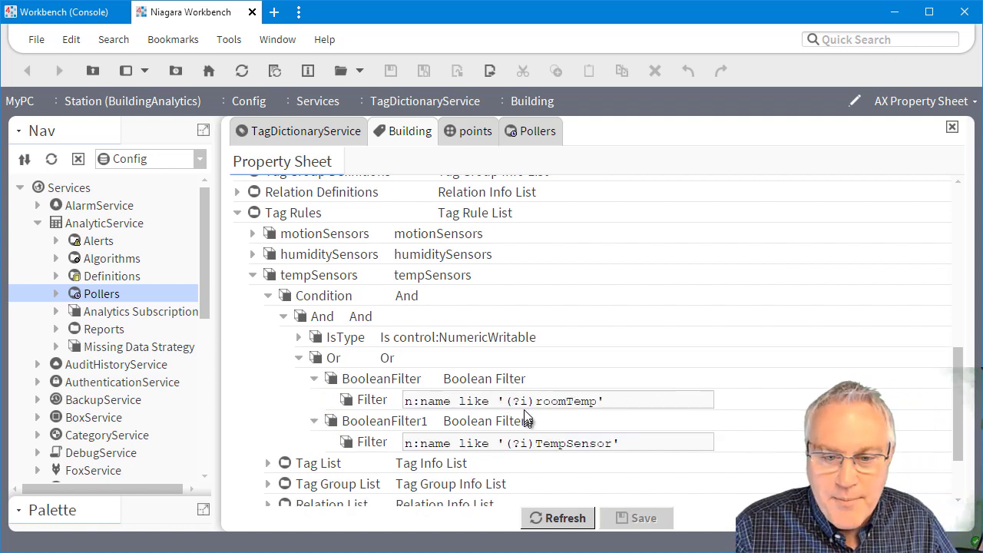
pyautogui.doubleClick(520, 400)
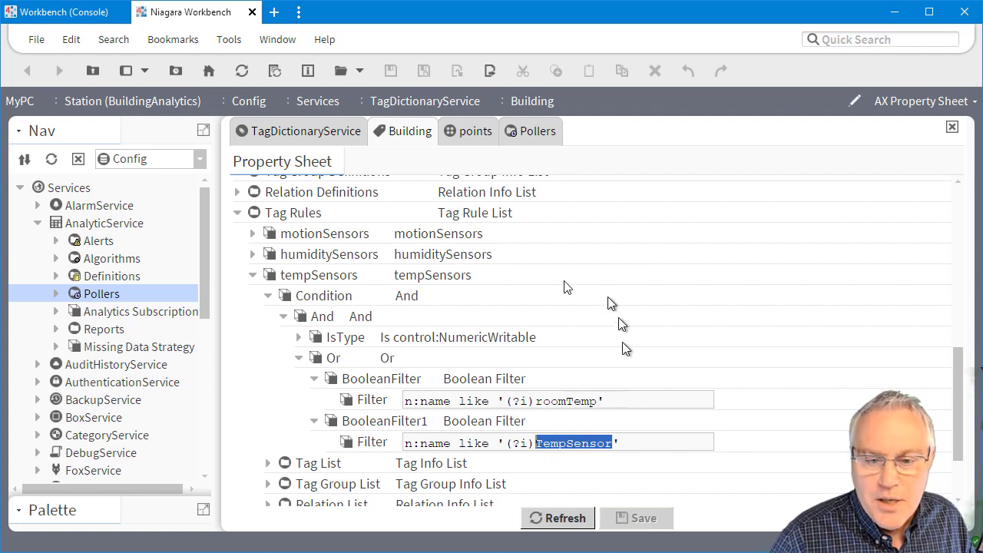
pyautogui.moveTo(553, 471)
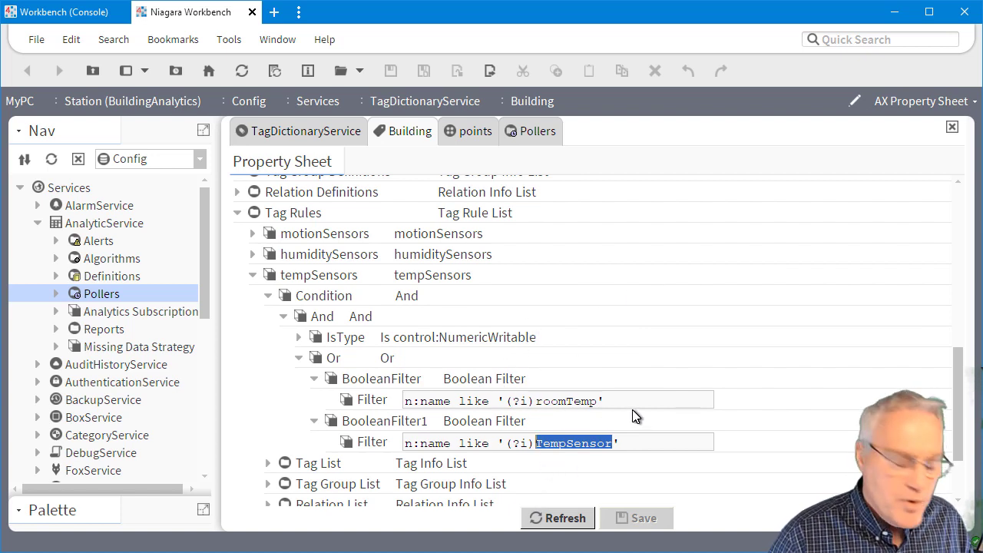
pyautogui.moveTo(390, 121)
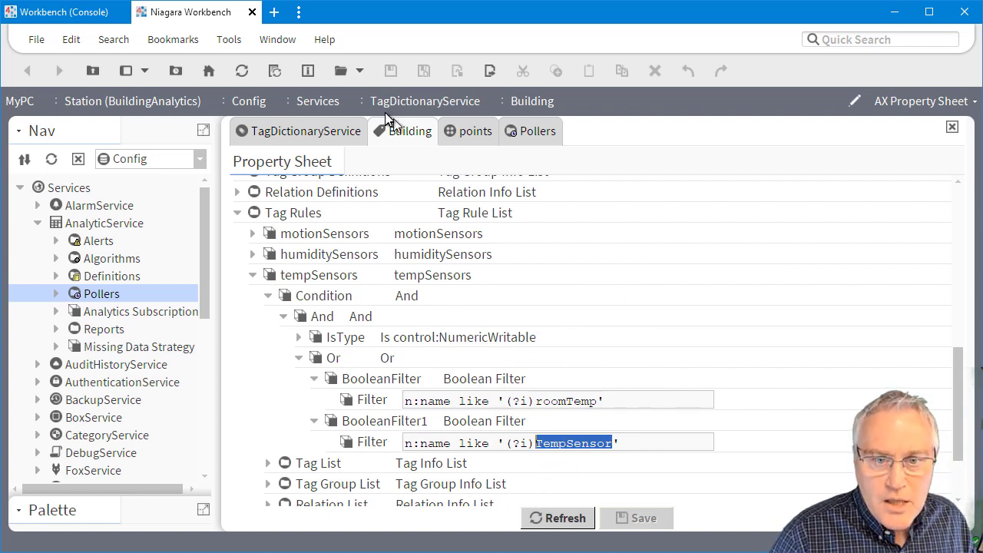
pyautogui.moveTo(396, 138)
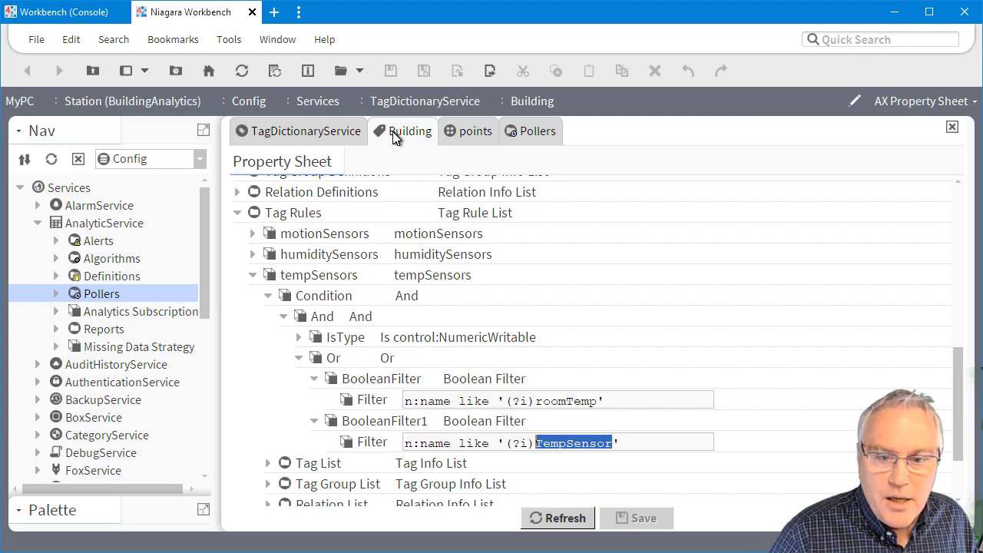
pyautogui.moveTo(312, 140)
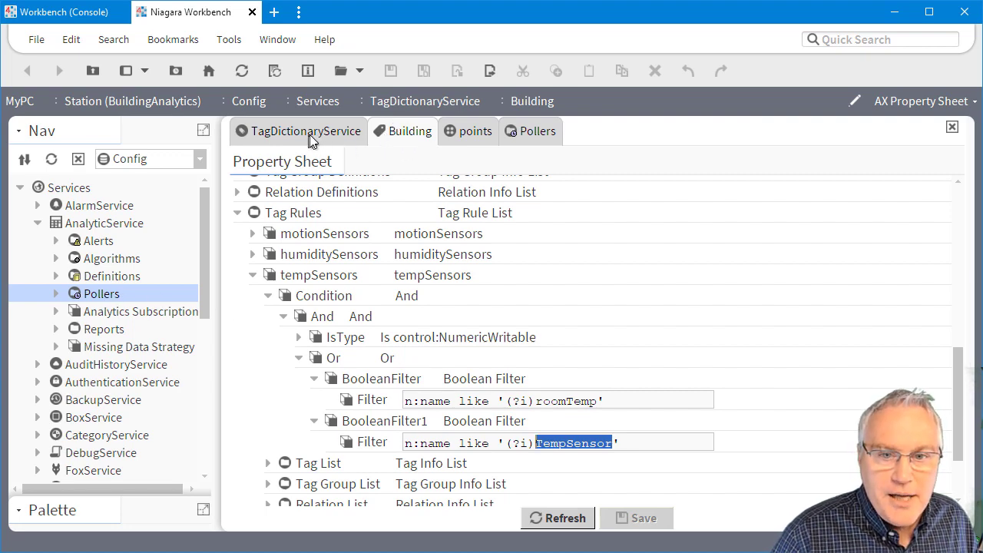
pyautogui.click(468, 130)
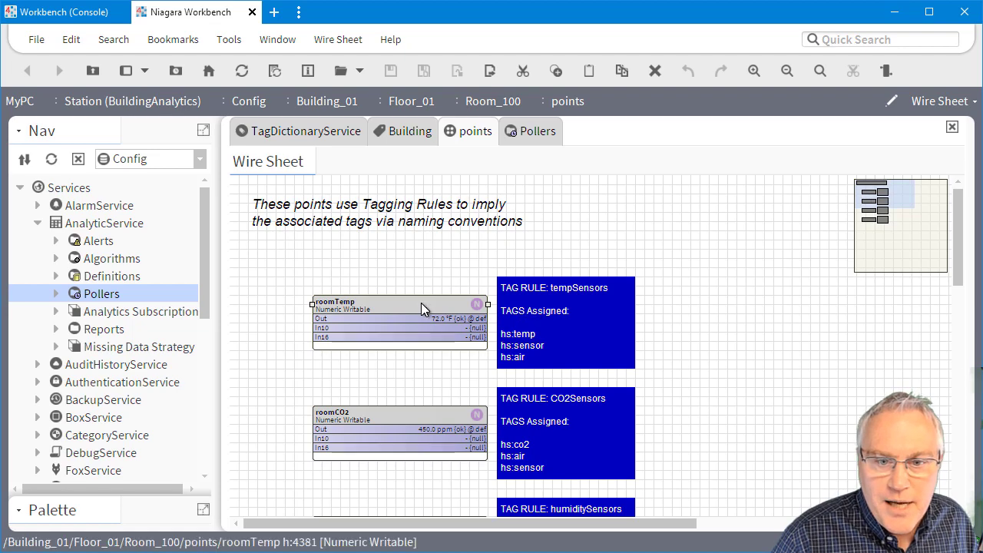
pyautogui.rightClick(423, 308)
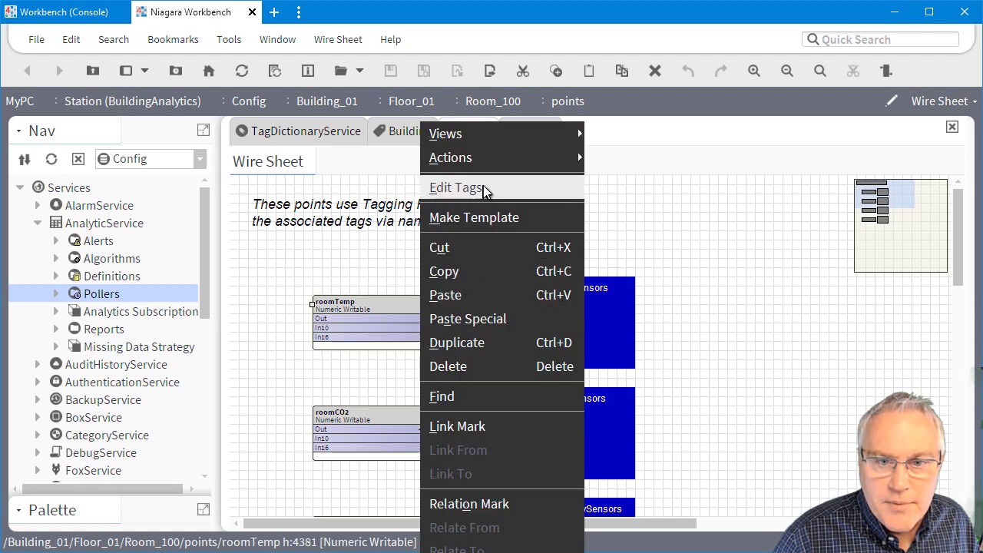
pyautogui.click(455, 187)
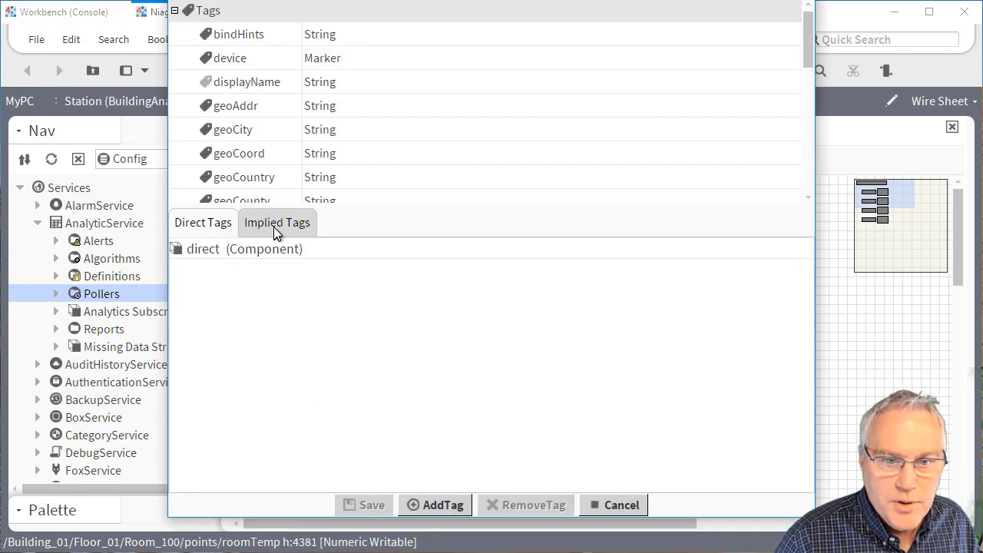
pyautogui.click(276, 222)
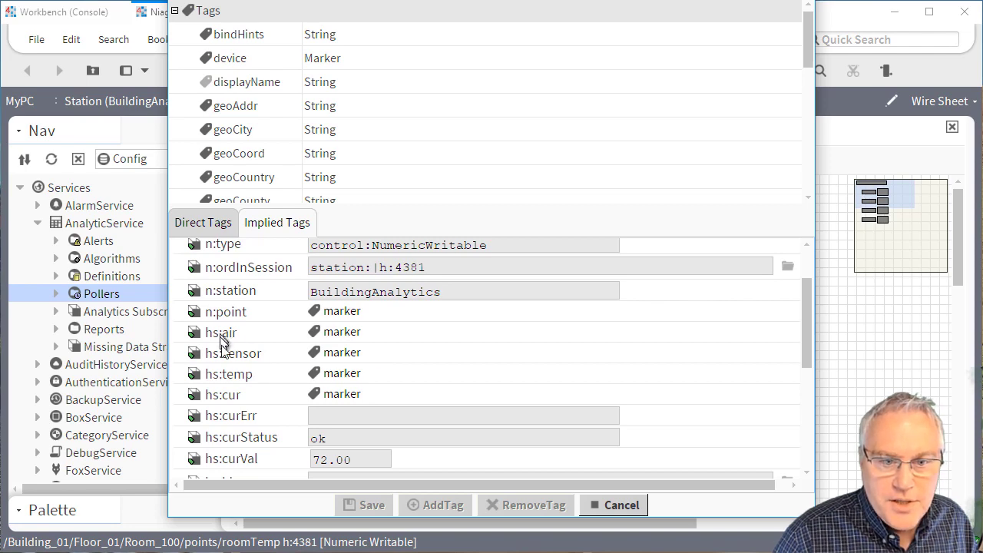
pyautogui.moveTo(234, 381)
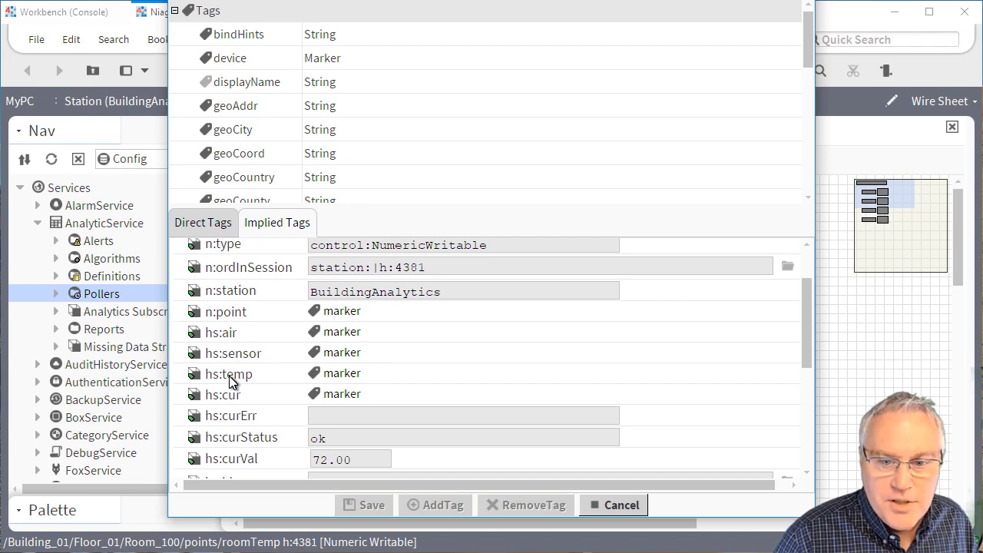
pyautogui.click(612, 505)
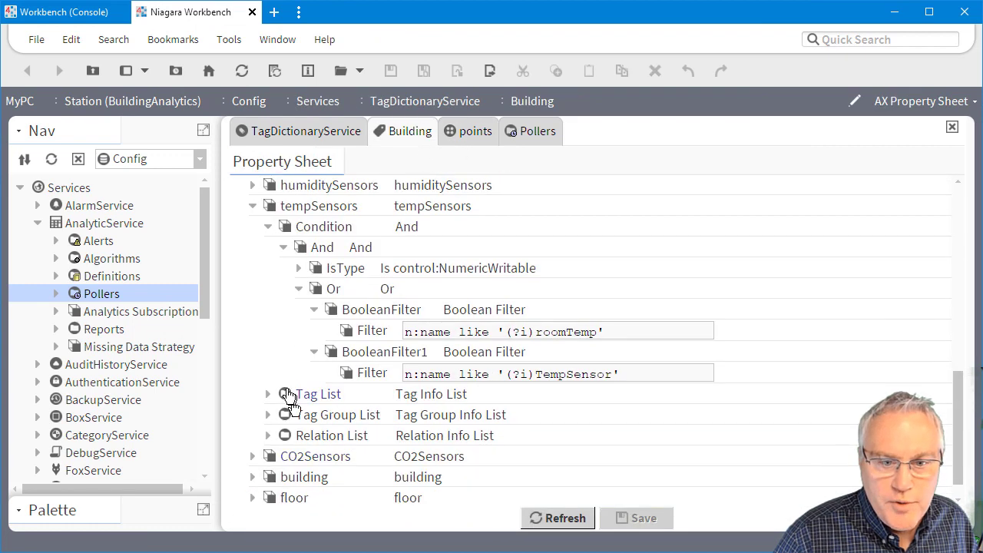
# Step: Reveal the tempSensors rule's hs:air, hs:sensor and hs:temp tags, then return to Room_100's points wire sheet
pyautogui.click(268, 393)
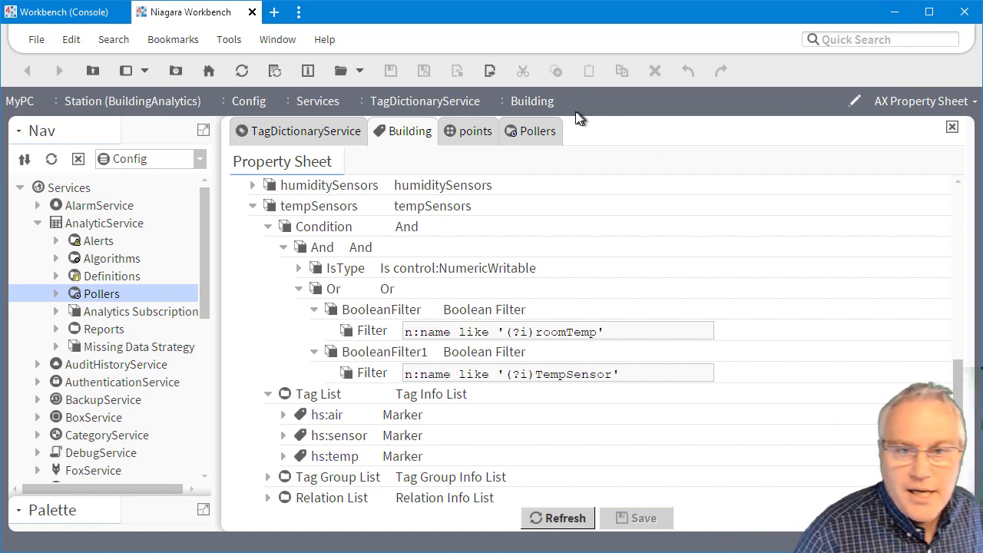
pyautogui.click(475, 131)
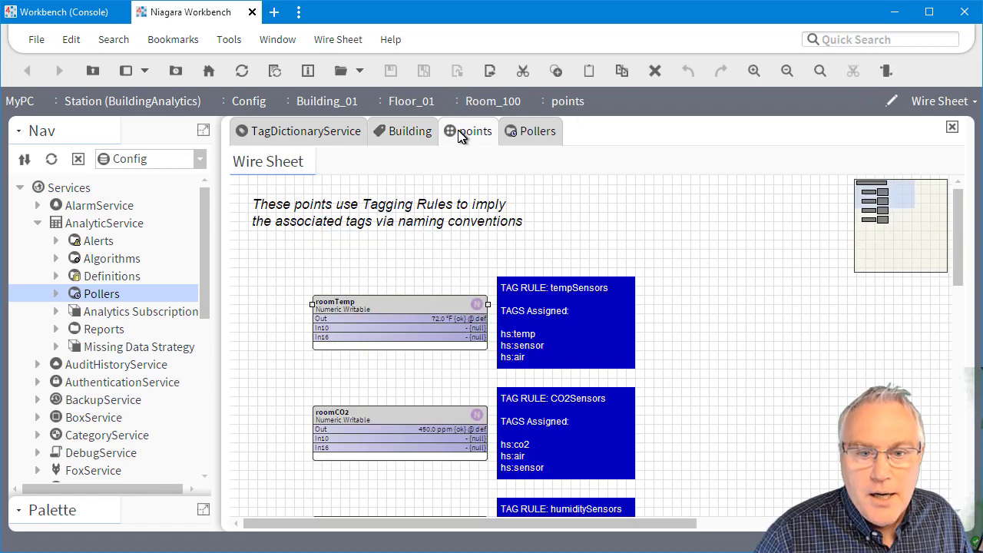
pyautogui.moveTo(574, 320)
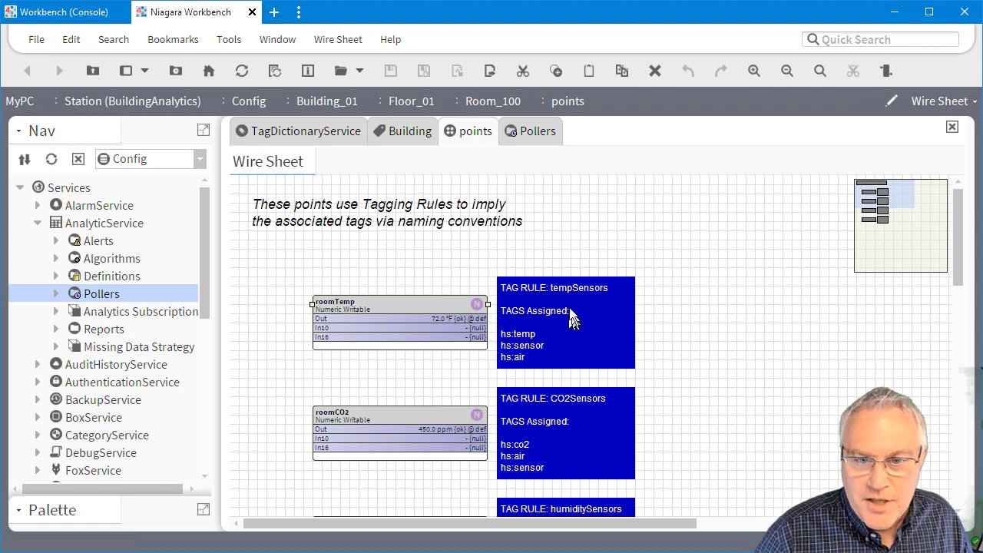
pyautogui.moveTo(554, 321)
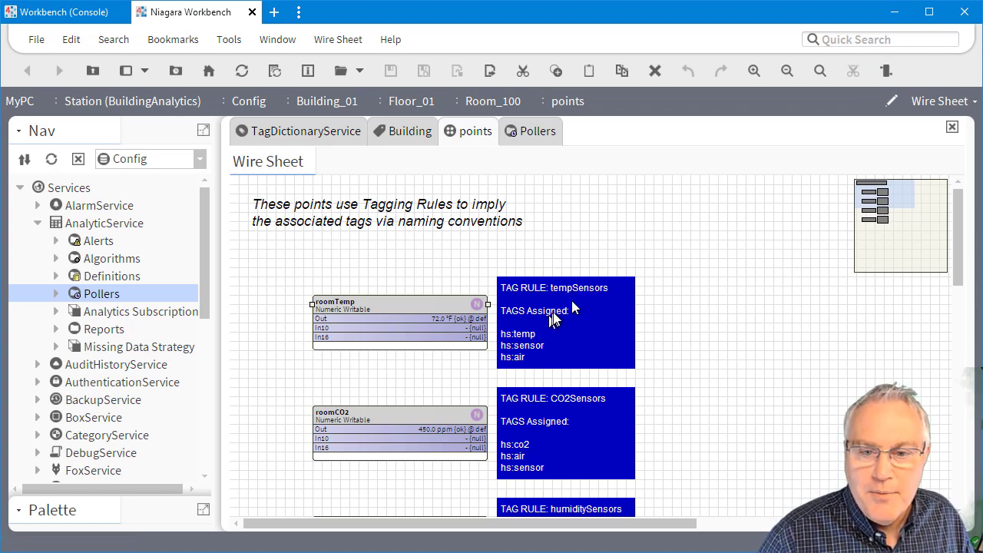
pyautogui.moveTo(354, 331)
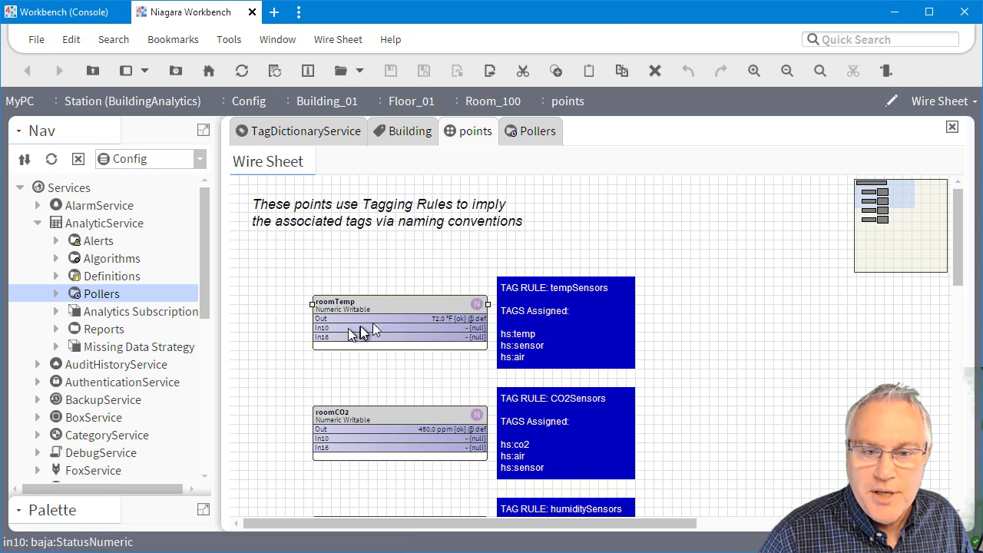
pyautogui.moveTo(365, 322)
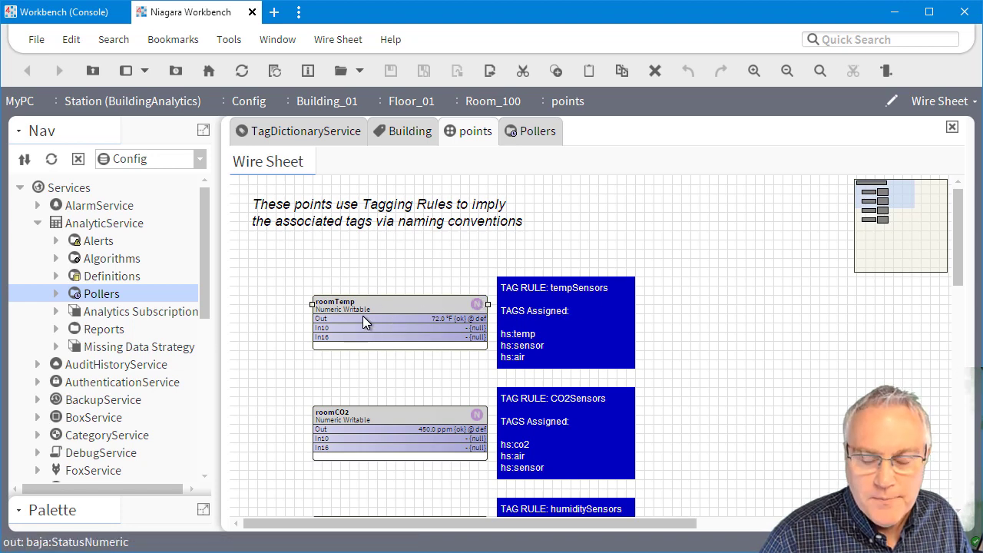
pyautogui.moveTo(615, 325)
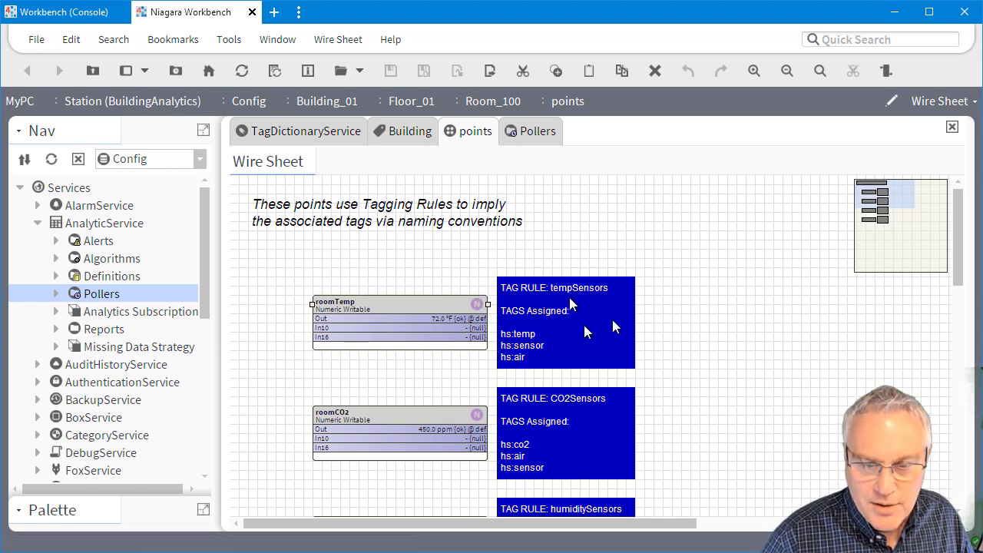
pyautogui.scroll(-3)
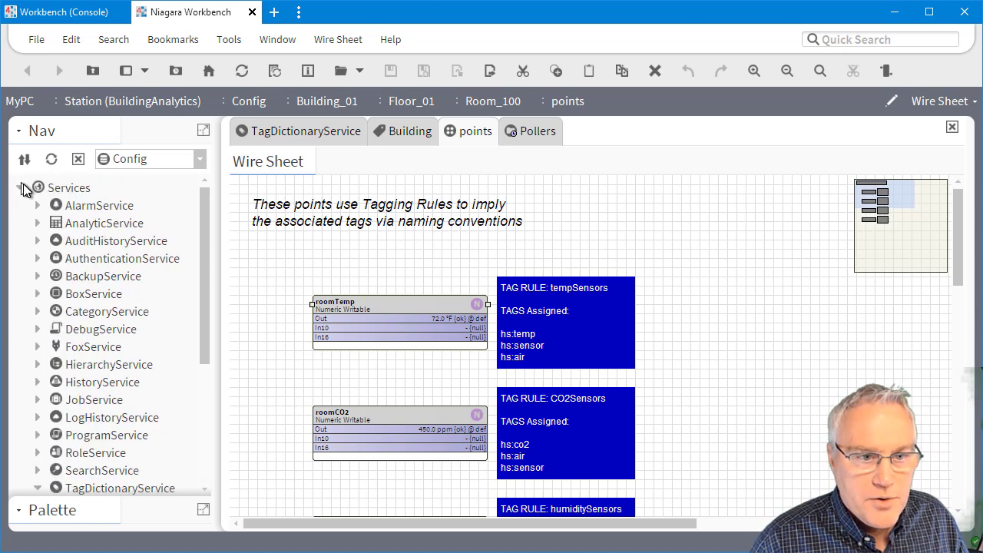
# Step: Collapse Services, expand Building_01, close the tag dictionary views and return to the points wire sheet
pyautogui.click(22, 188)
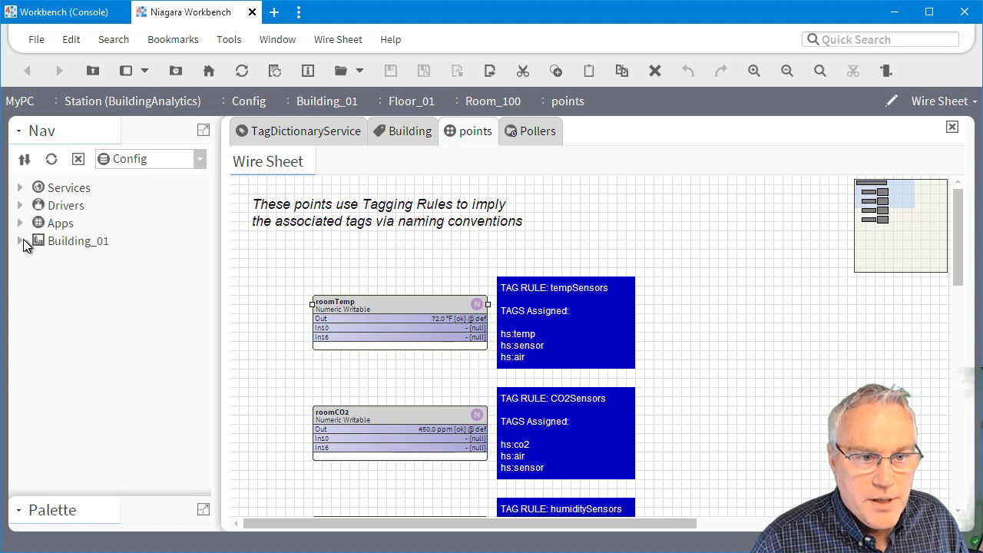
pyautogui.click(536, 131)
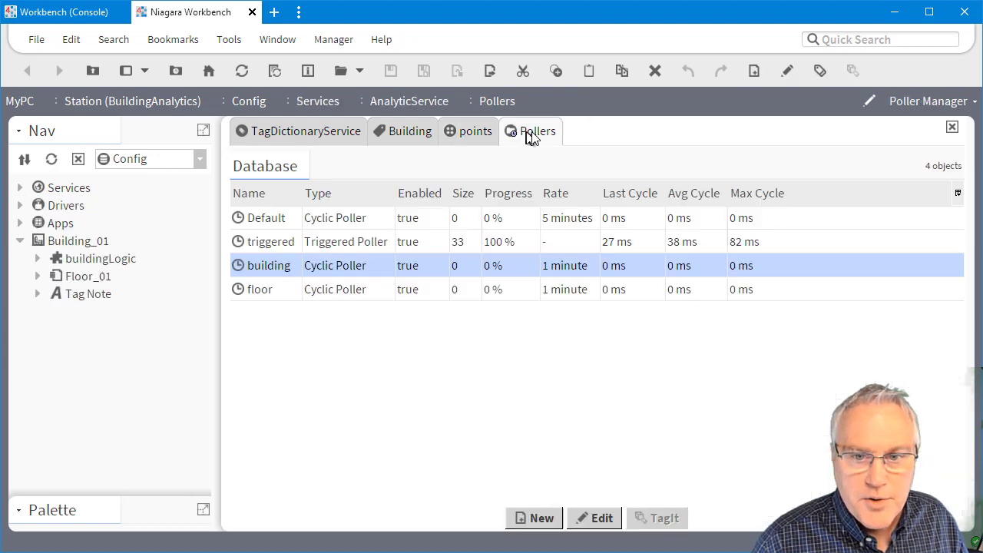
pyautogui.click(410, 130)
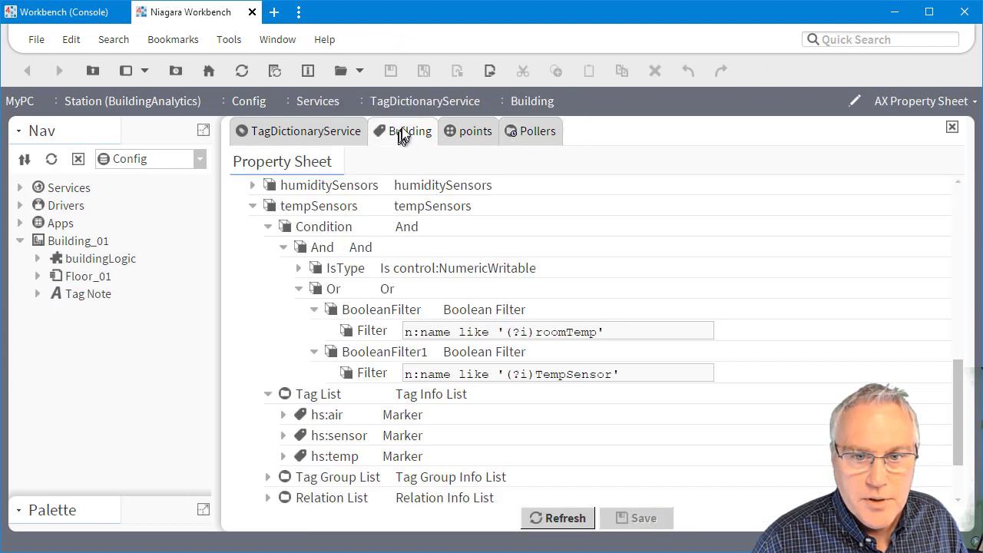
pyautogui.click(298, 131)
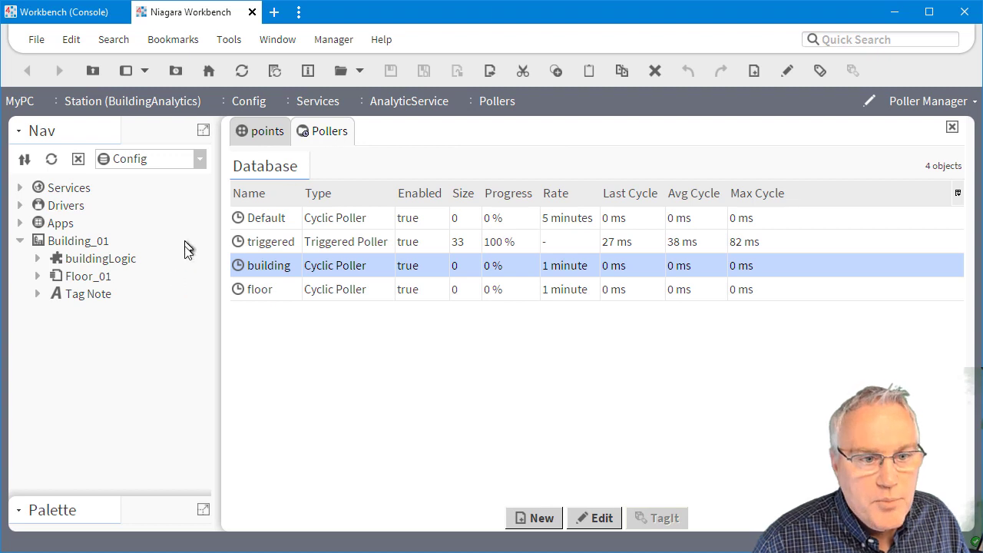
pyautogui.click(267, 130)
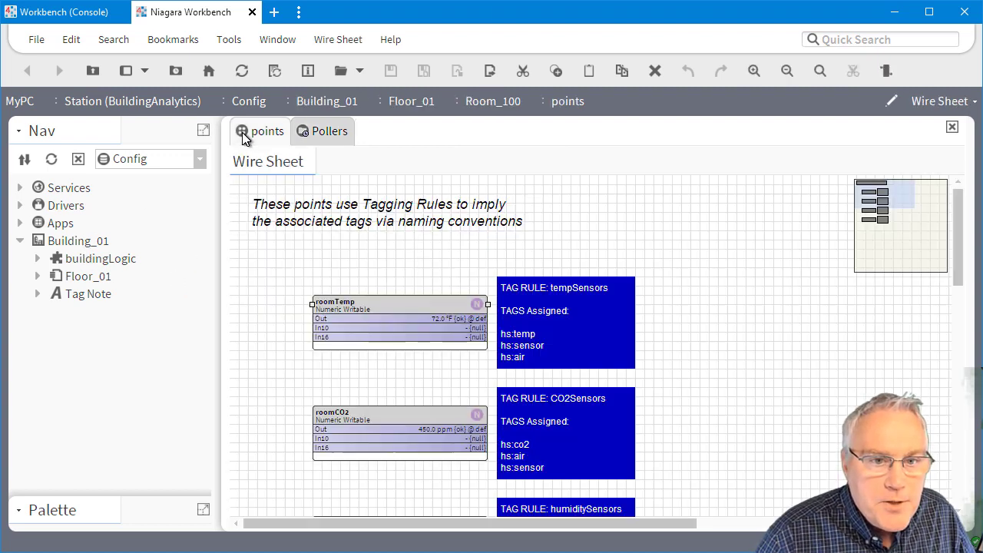
pyautogui.moveTo(77, 258)
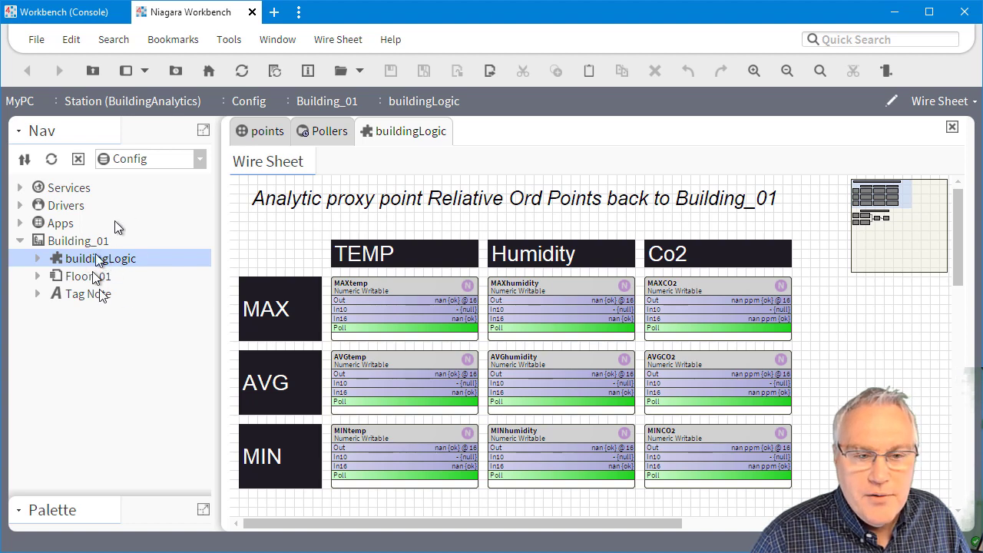
pyautogui.moveTo(129, 265)
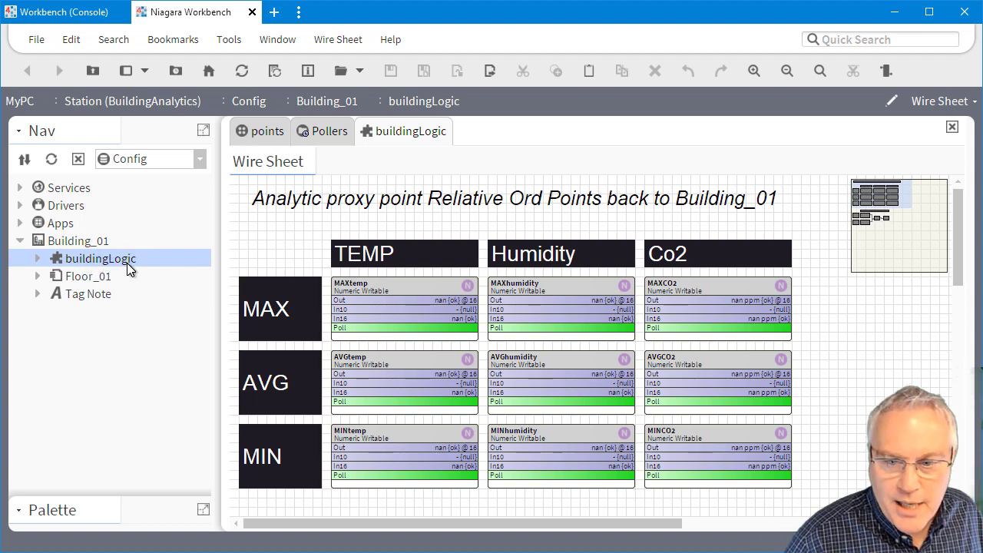
pyautogui.moveTo(440, 301)
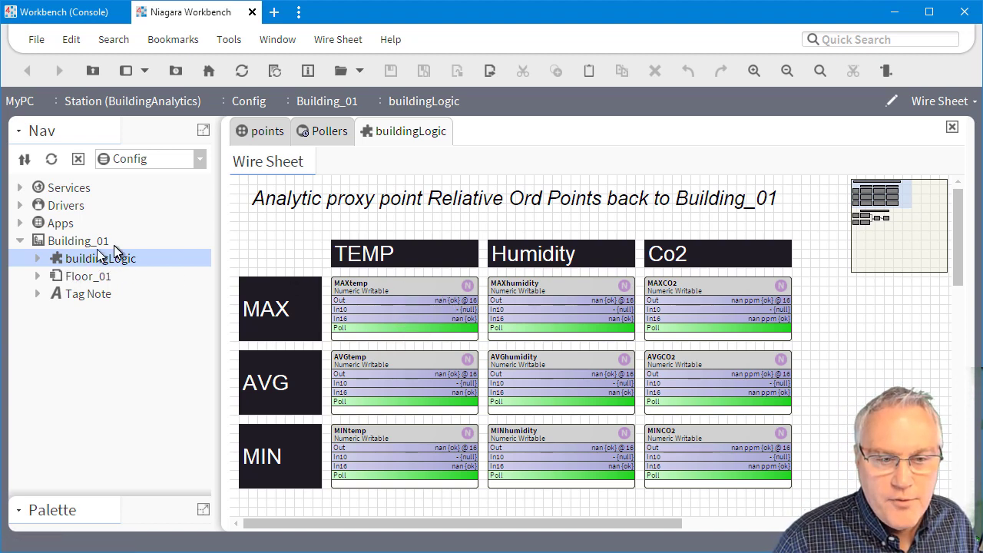
pyautogui.moveTo(114, 265)
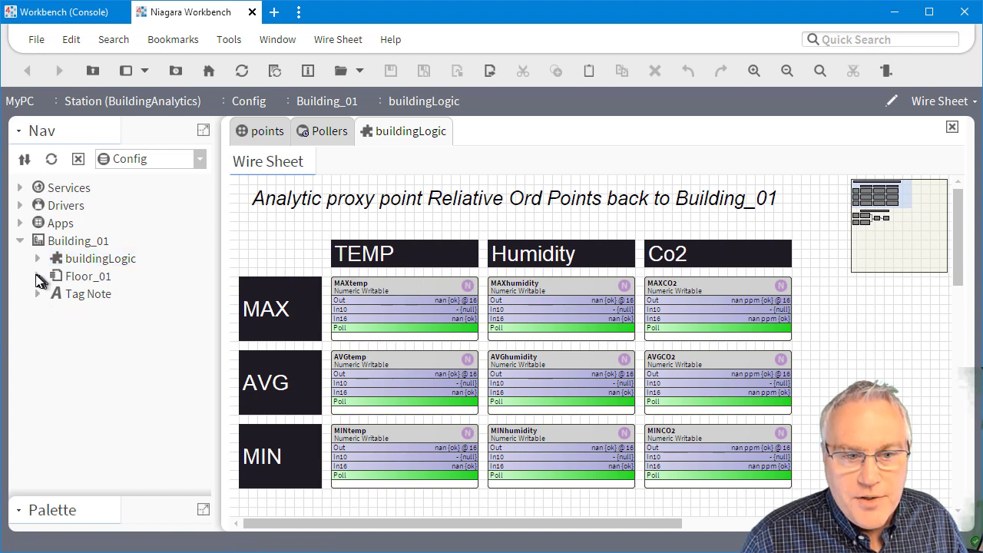
# Step: Expand Floor_01 and floorLogic in Nav, then select the buildingLogic component's MAXtemp proxy point
pyautogui.click(38, 276)
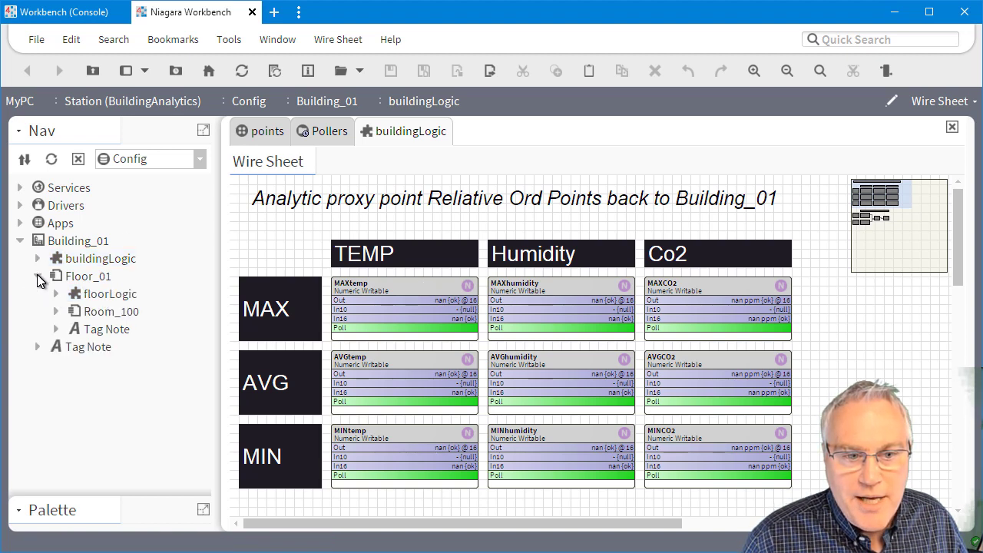
pyautogui.click(109, 293)
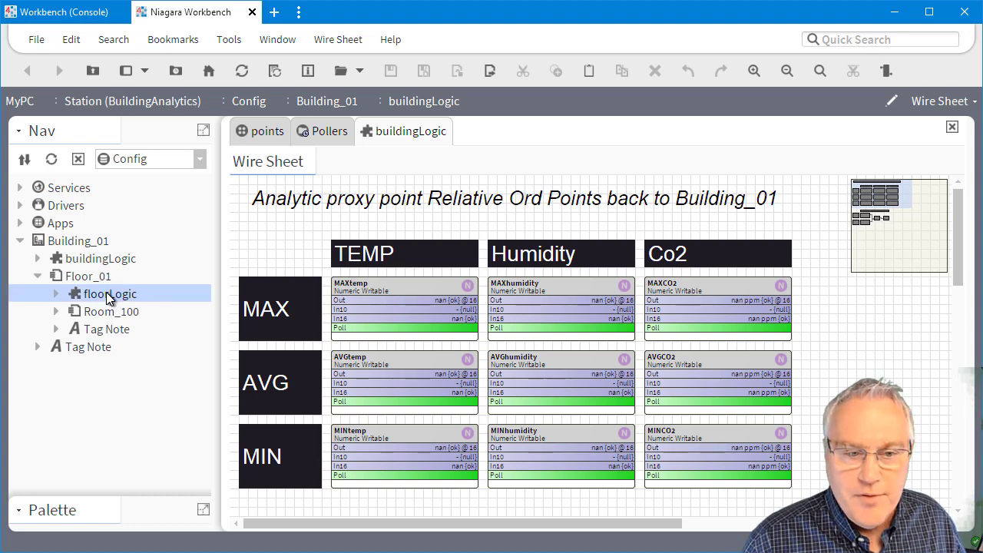
pyautogui.click(99, 258)
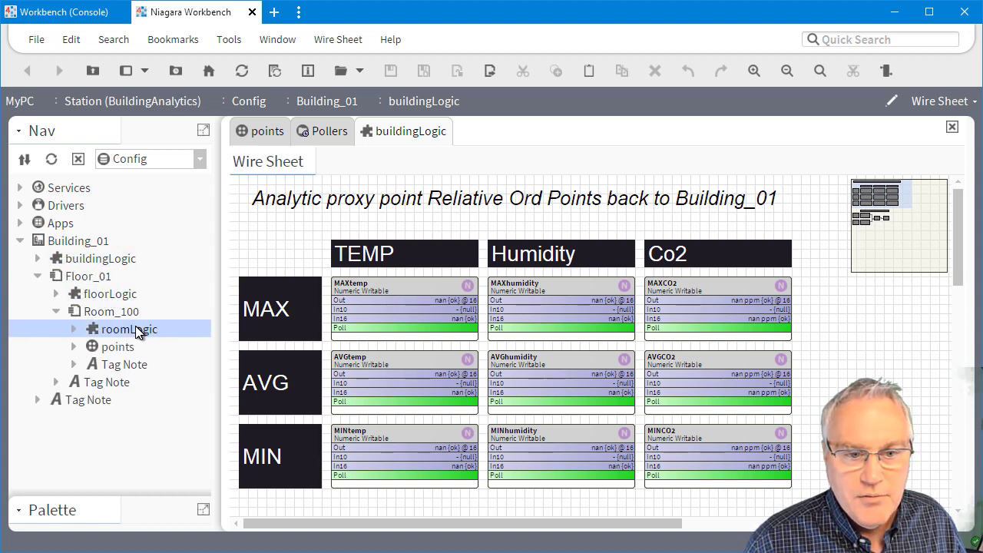
pyautogui.moveTo(116, 340)
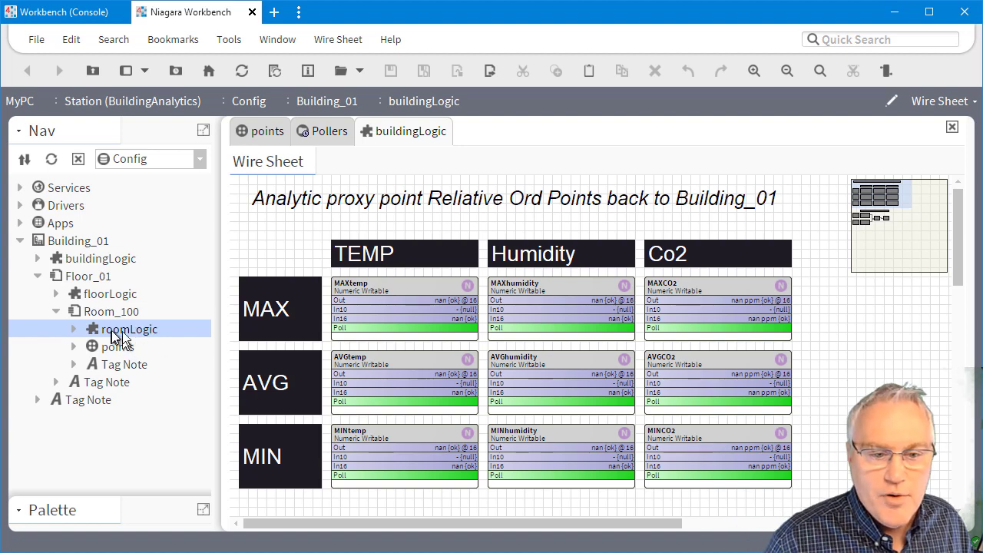
pyautogui.moveTo(146, 303)
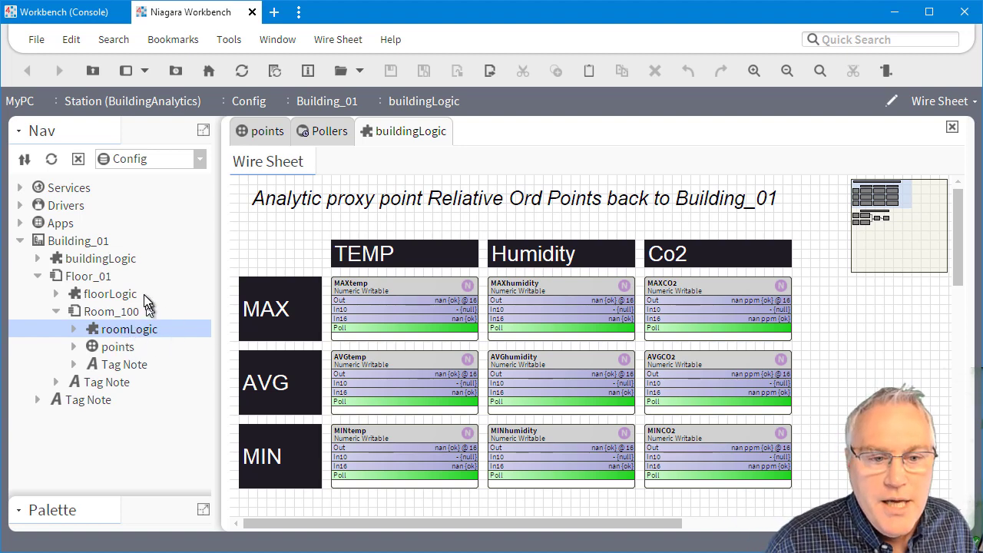
pyautogui.scroll(-3)
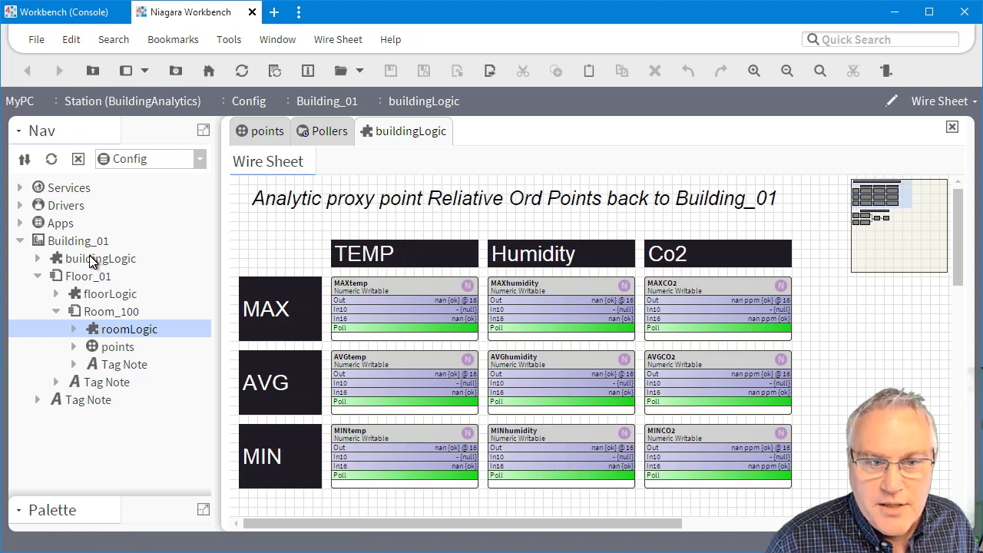
pyautogui.click(100, 258)
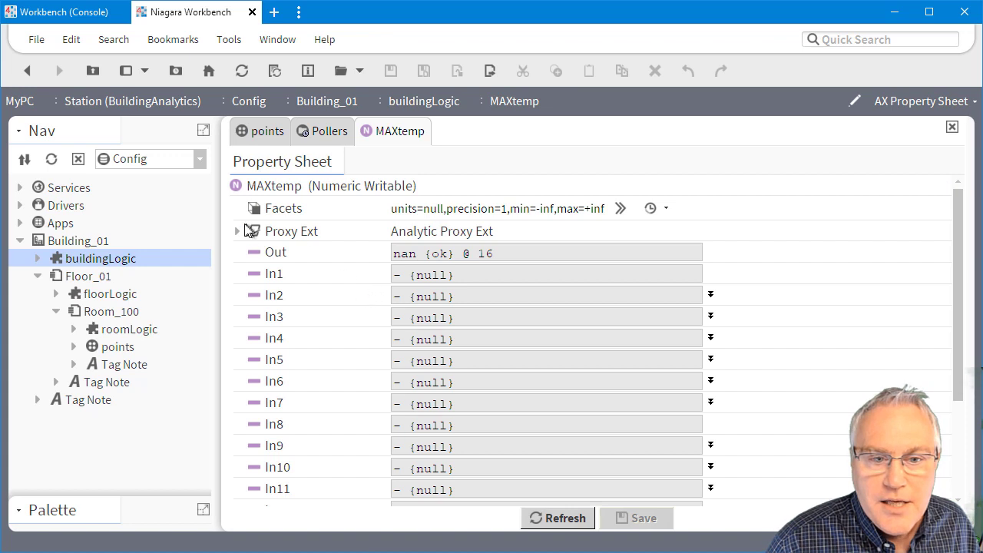
pyautogui.moveTo(240, 238)
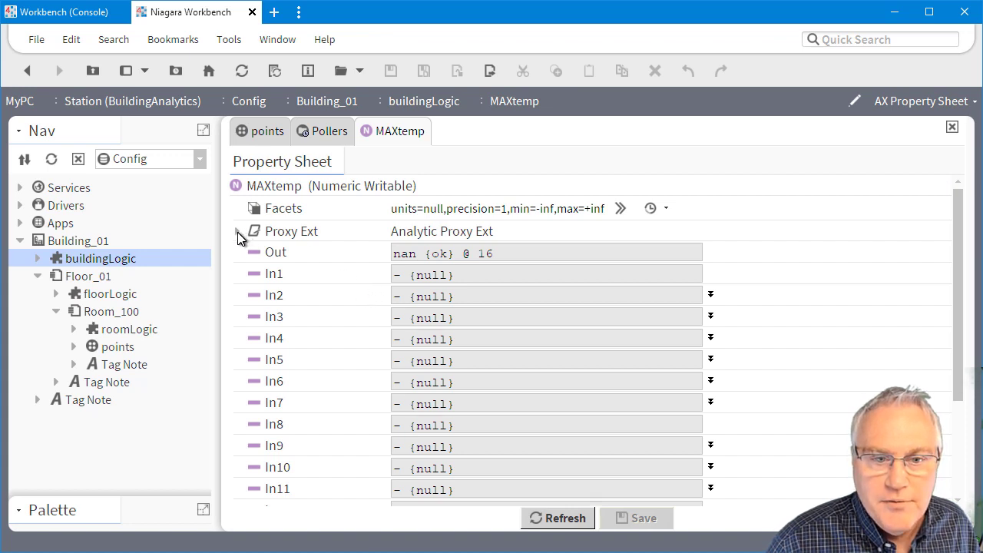
# Step: Expand MAXtemp's Proxy Ext (hs:temp, hs:sensor filter, Max) and switch to floorLogic's MAXtemp
pyautogui.click(238, 231)
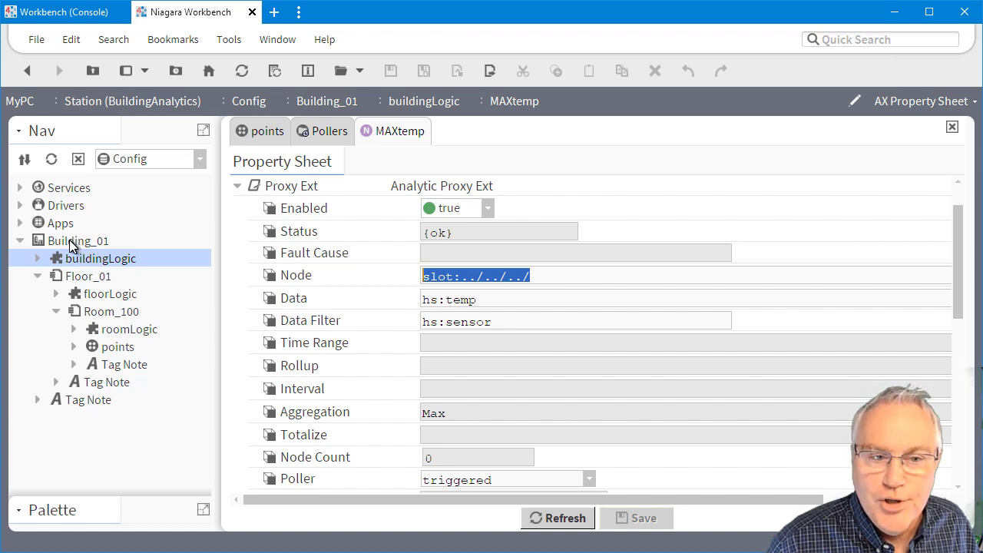
pyautogui.moveTo(87, 234)
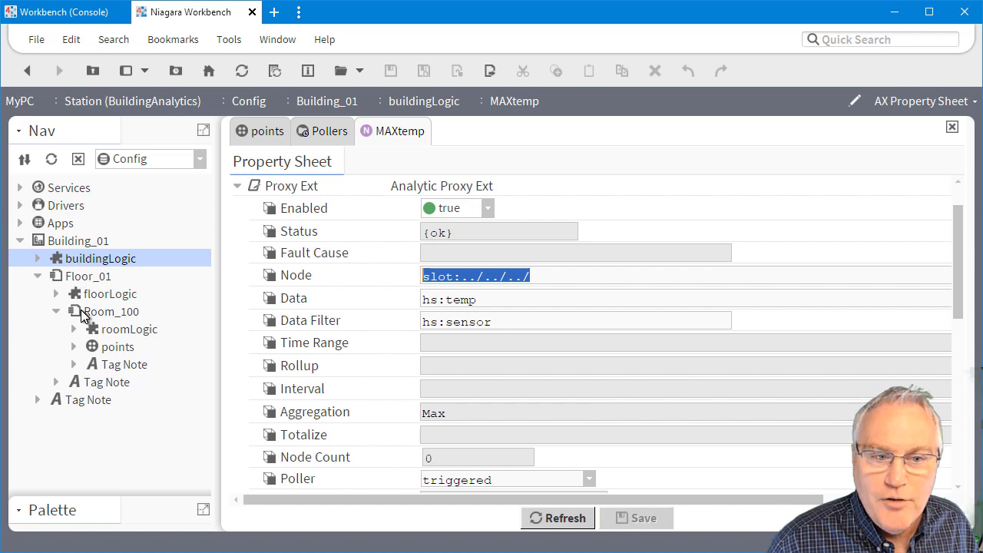
pyautogui.moveTo(100, 287)
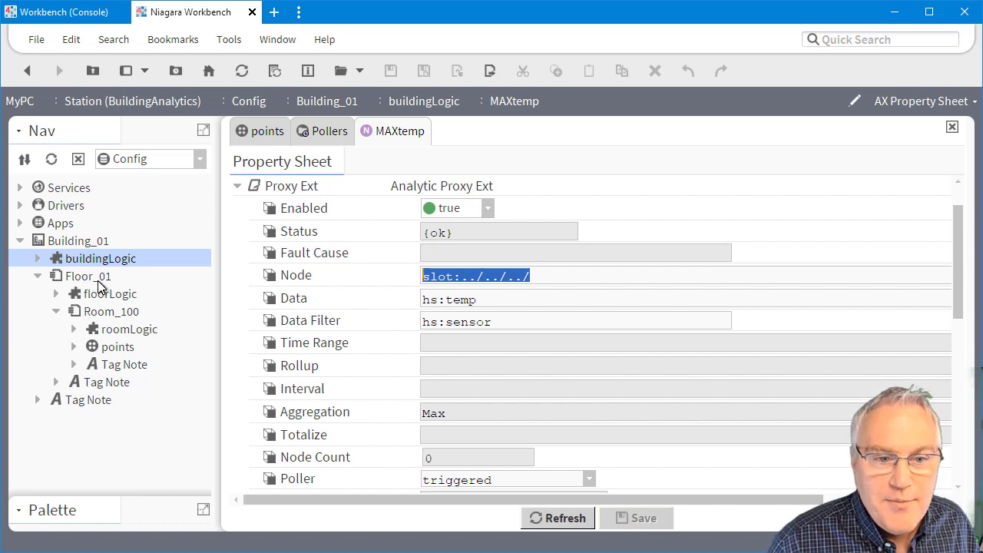
pyautogui.click(109, 293)
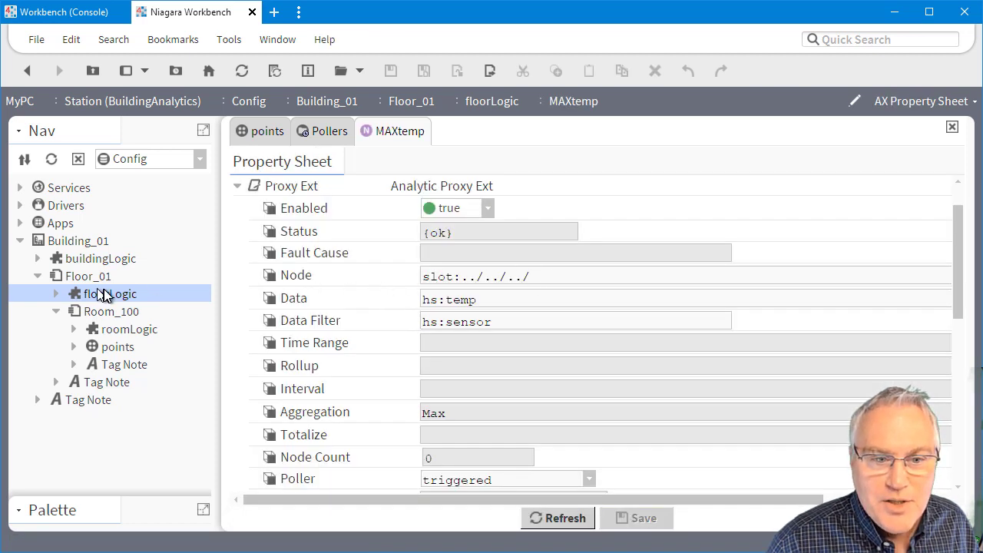
pyautogui.moveTo(88, 285)
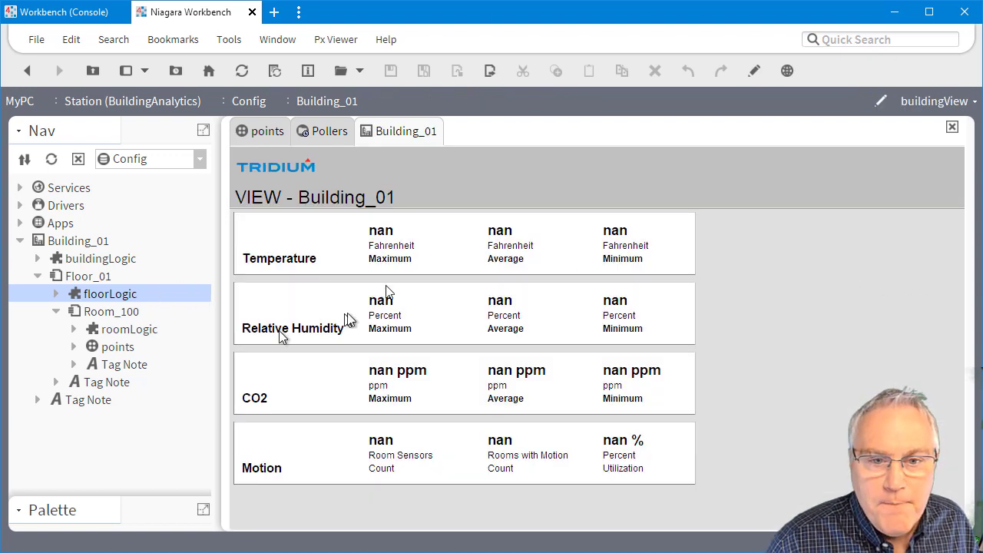
pyautogui.moveTo(351, 199)
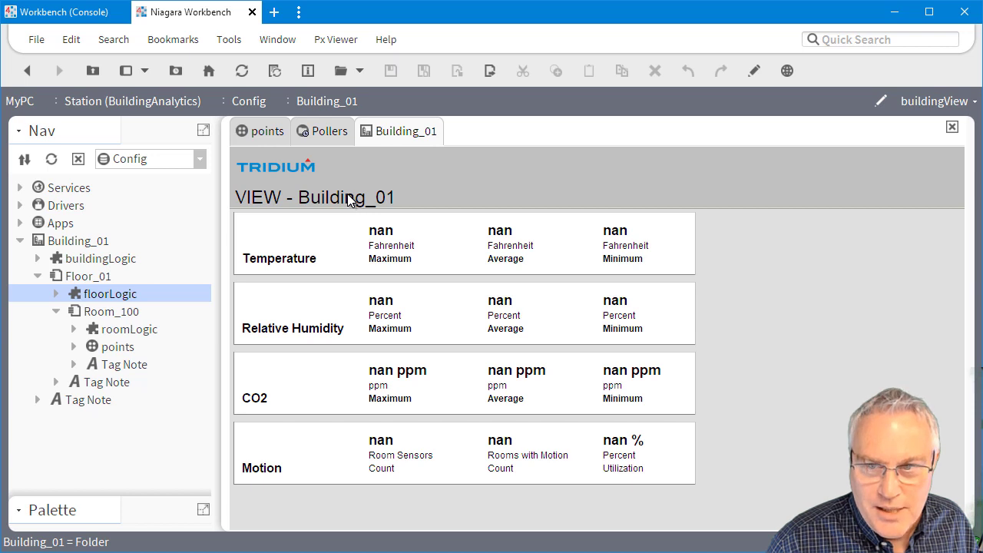
pyautogui.moveTo(38, 69)
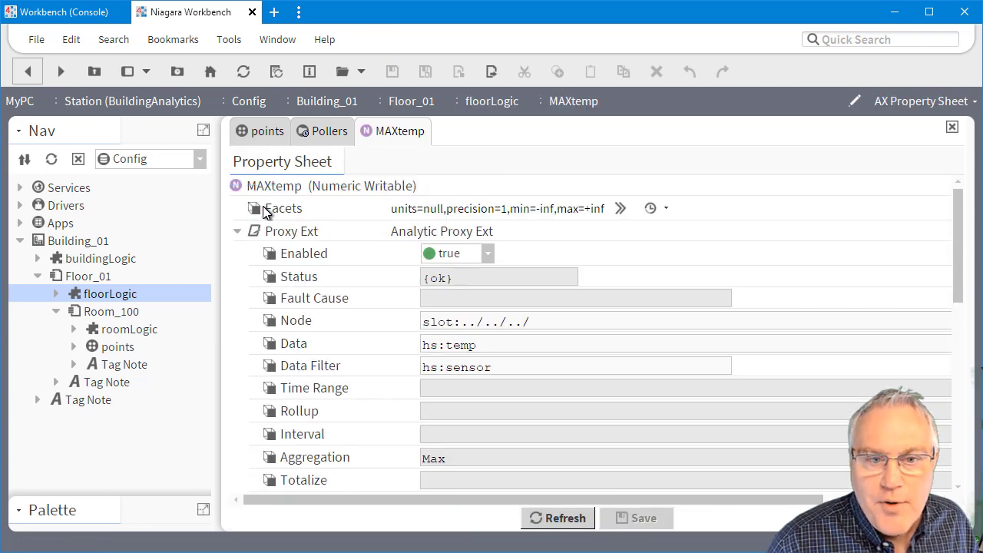
pyautogui.moveTo(304, 239)
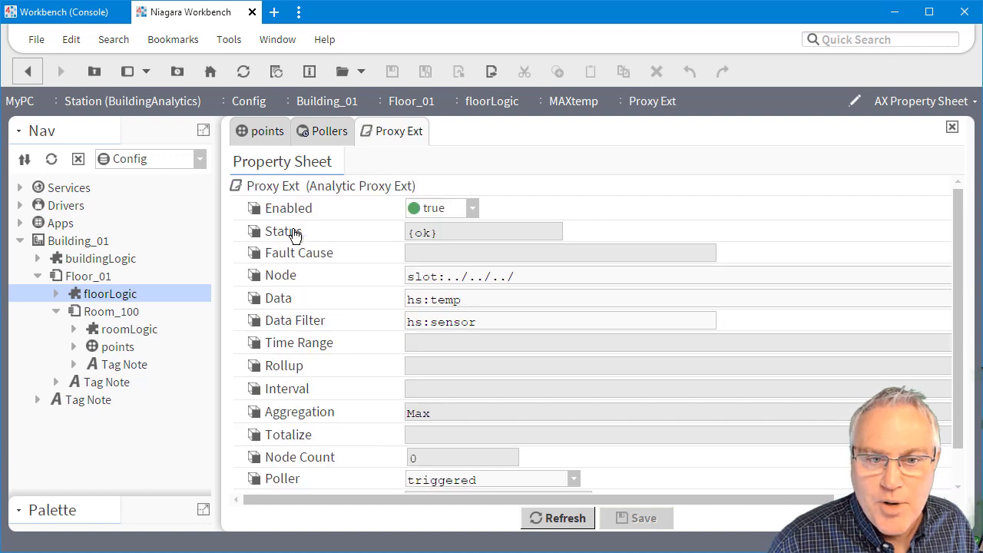
# Step: Choose a different view of Floor_01 from the view selector
pyautogui.hscroll(3)
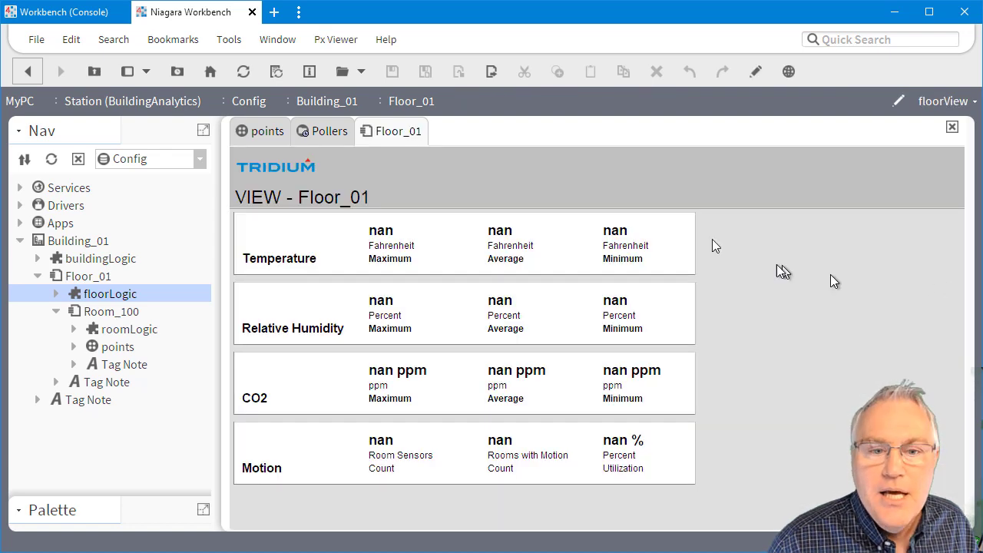
pyautogui.click(970, 100)
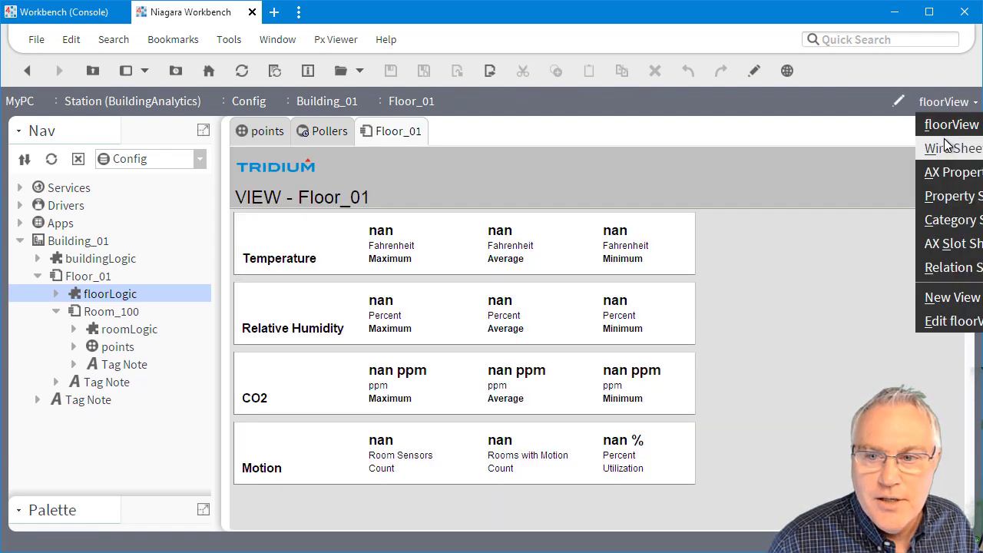
pyautogui.click(949, 147)
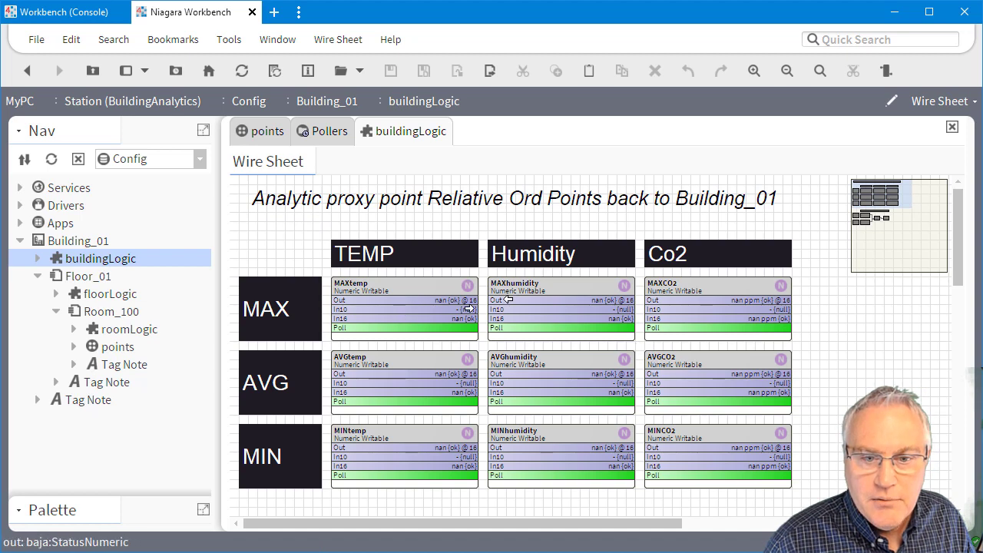
pyautogui.moveTo(351, 175)
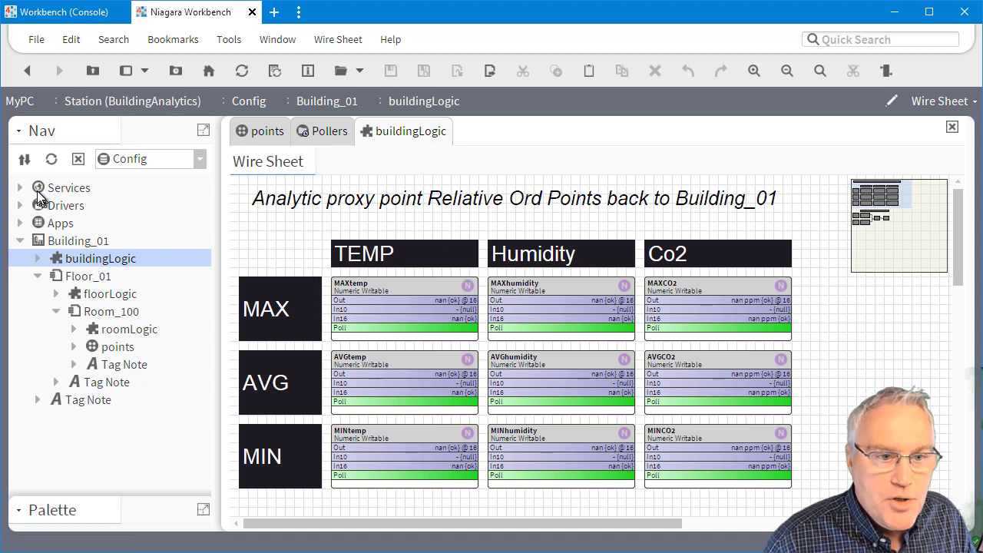
pyautogui.click(20, 187)
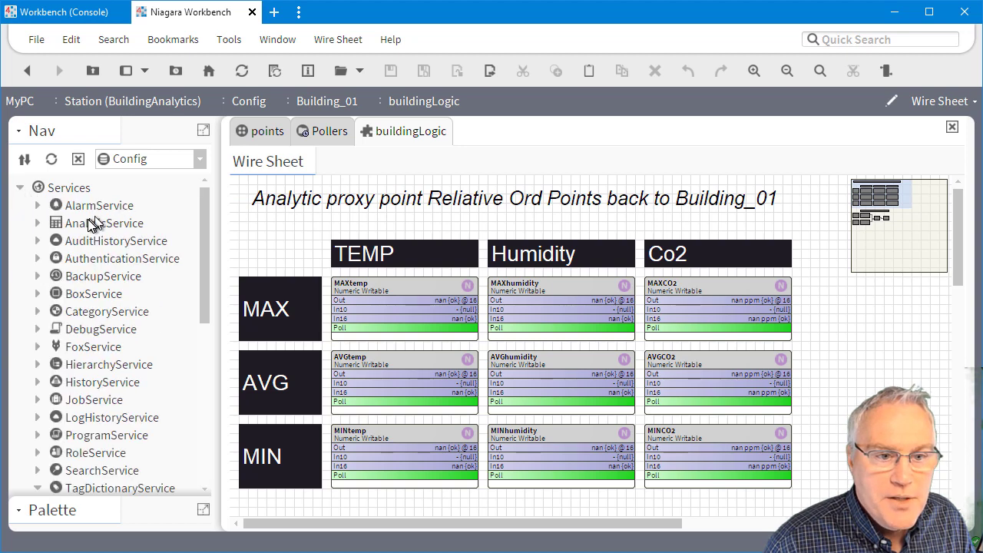
pyautogui.click(103, 223)
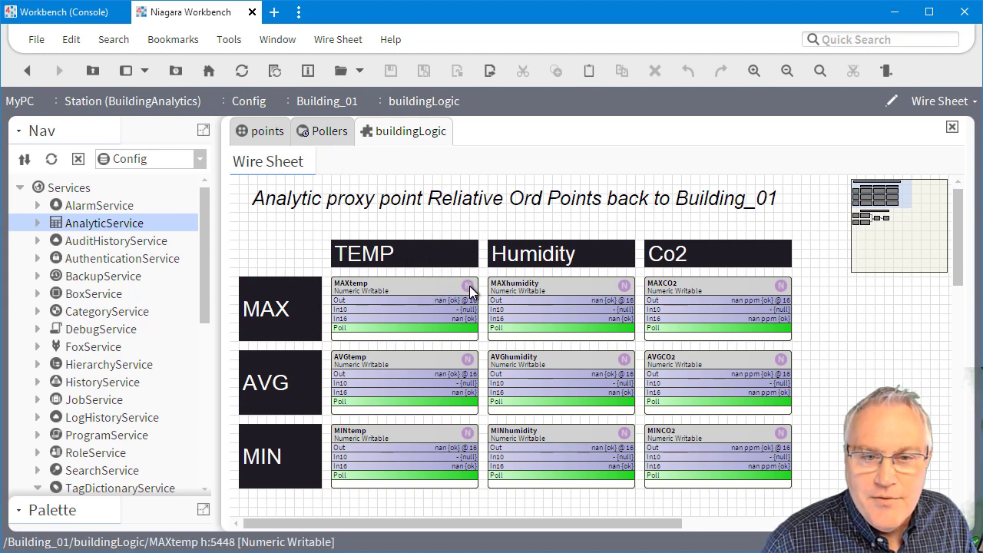
pyautogui.moveTo(369, 154)
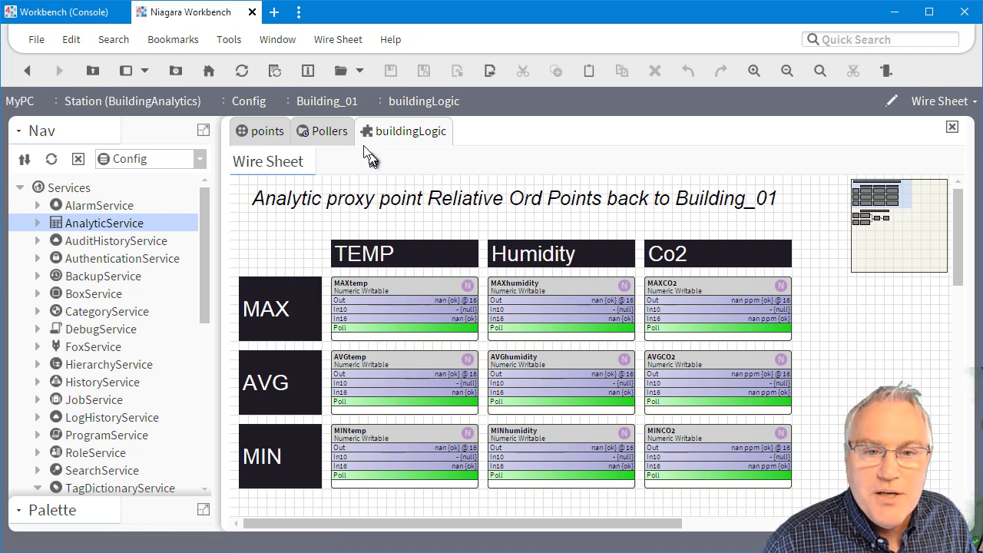
pyautogui.click(329, 131)
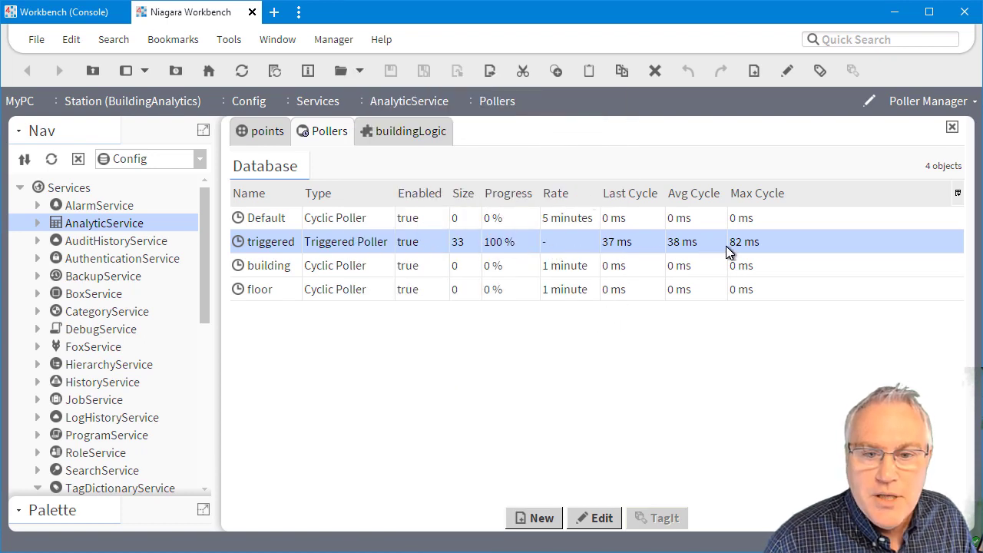
pyautogui.click(409, 130)
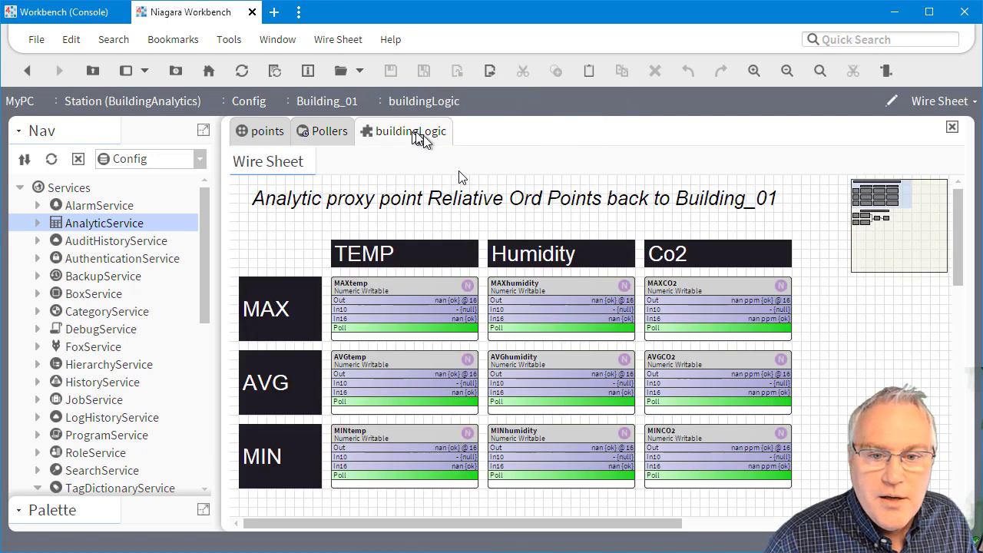
pyautogui.moveTo(480, 287)
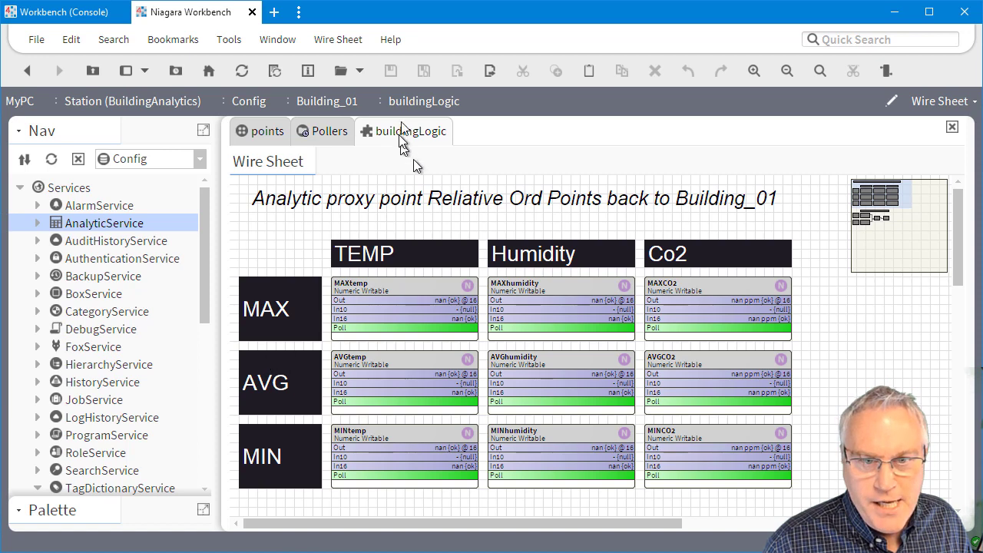
pyautogui.moveTo(94, 228)
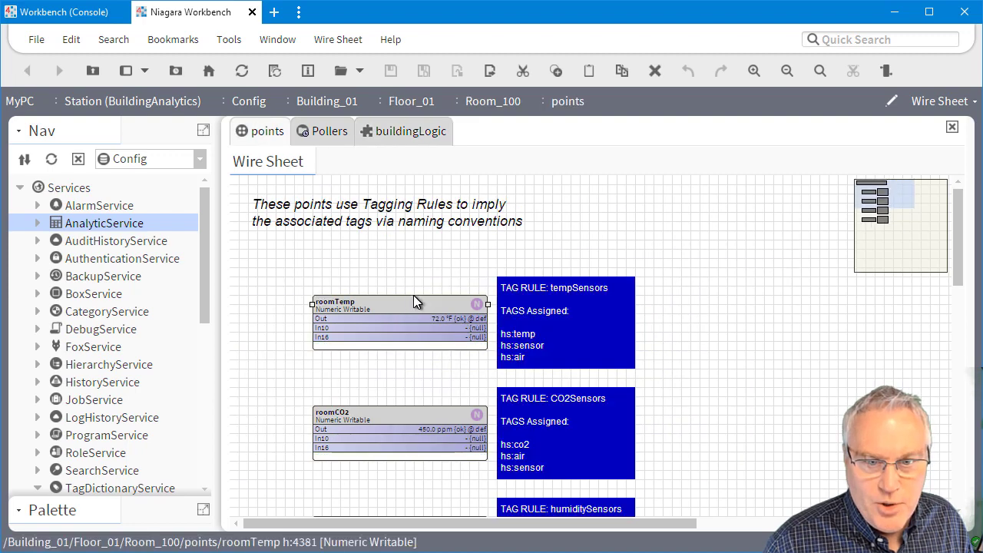
# Step: Review roomTemp's Direct and Implied Tags (hs:air, hs:sensor, hs:temp) in Edit Tags
pyautogui.rightClick(415, 302)
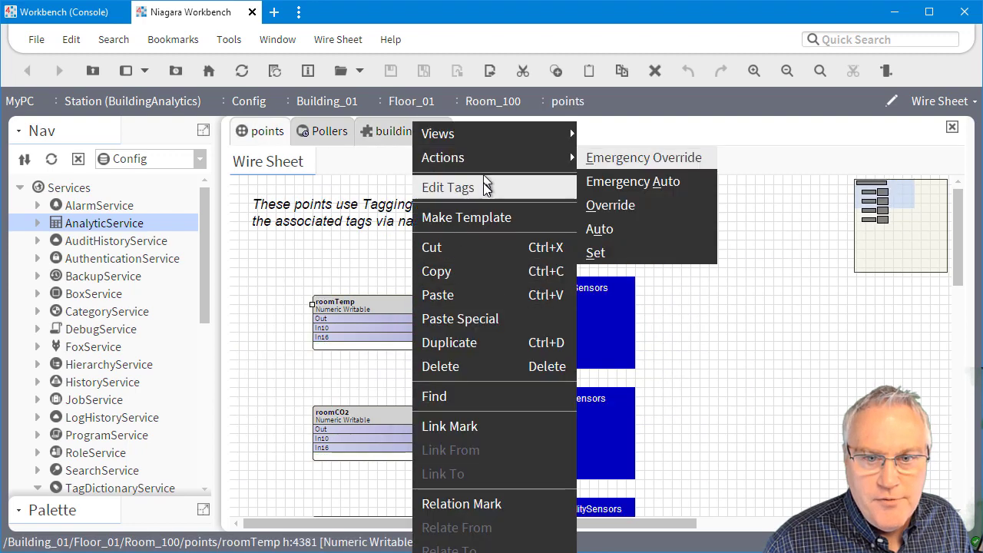
pyautogui.click(448, 186)
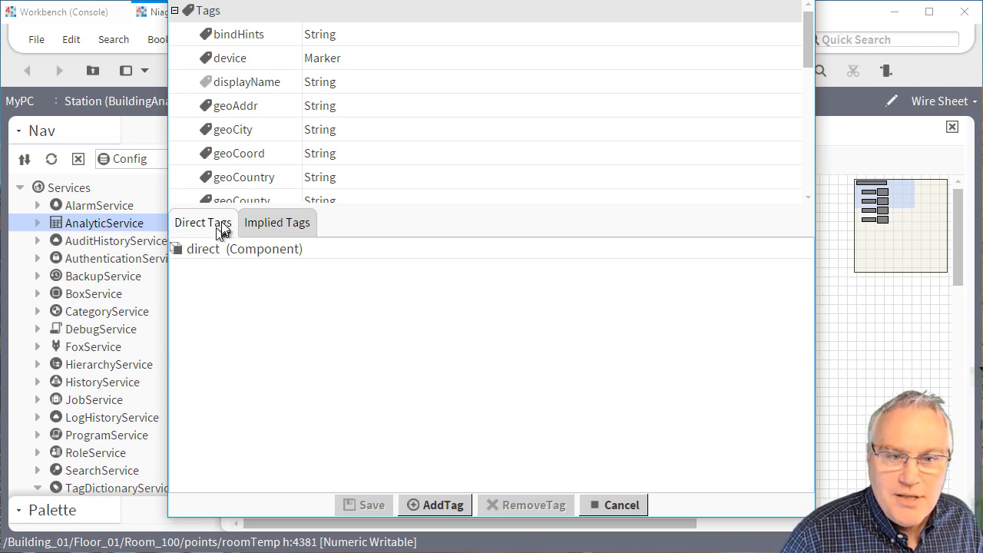
pyautogui.click(276, 223)
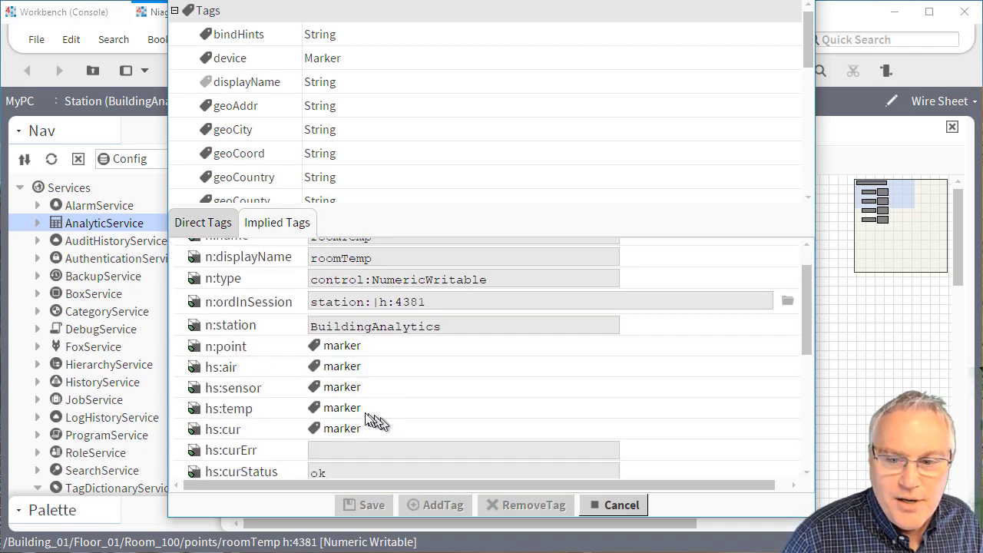
pyautogui.click(203, 222)
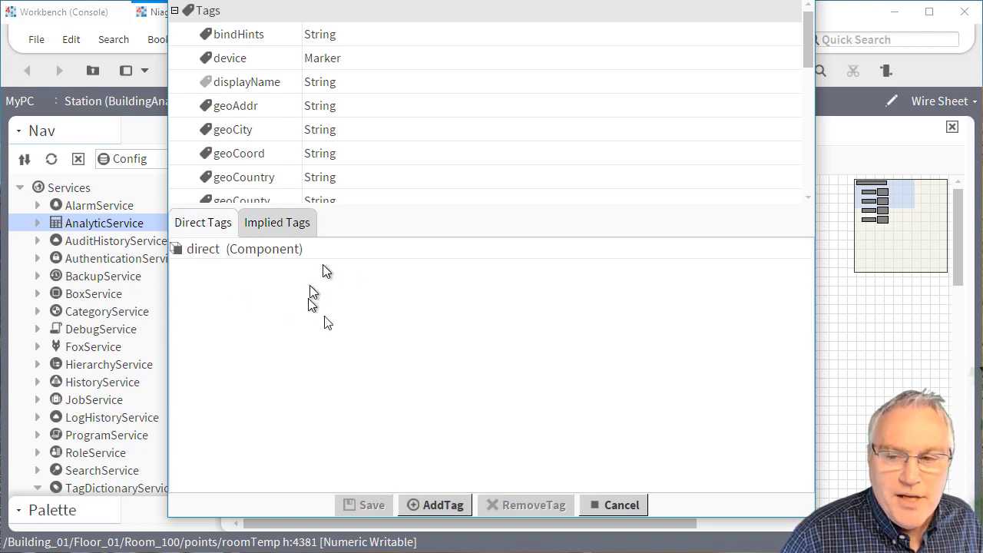
pyautogui.moveTo(167, 299)
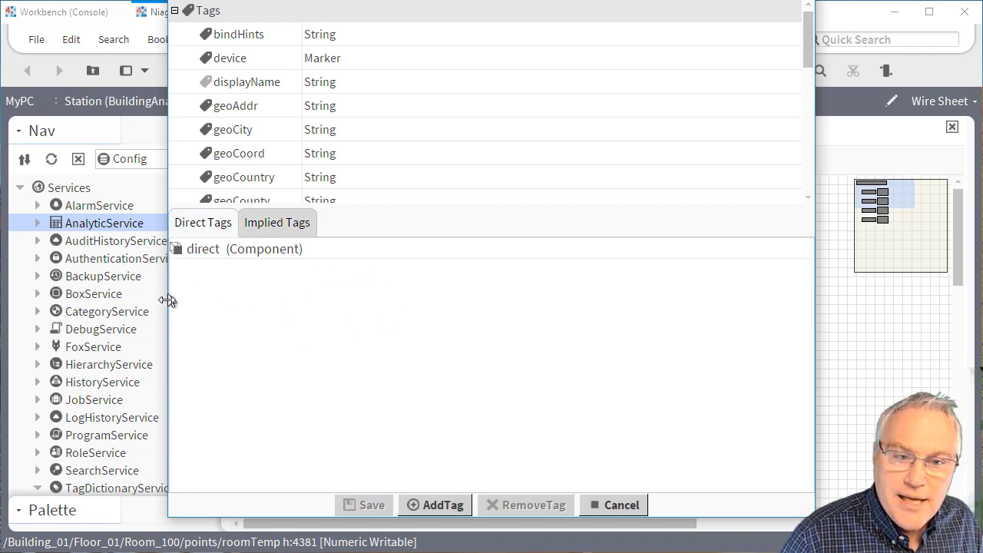
pyautogui.moveTo(222, 307)
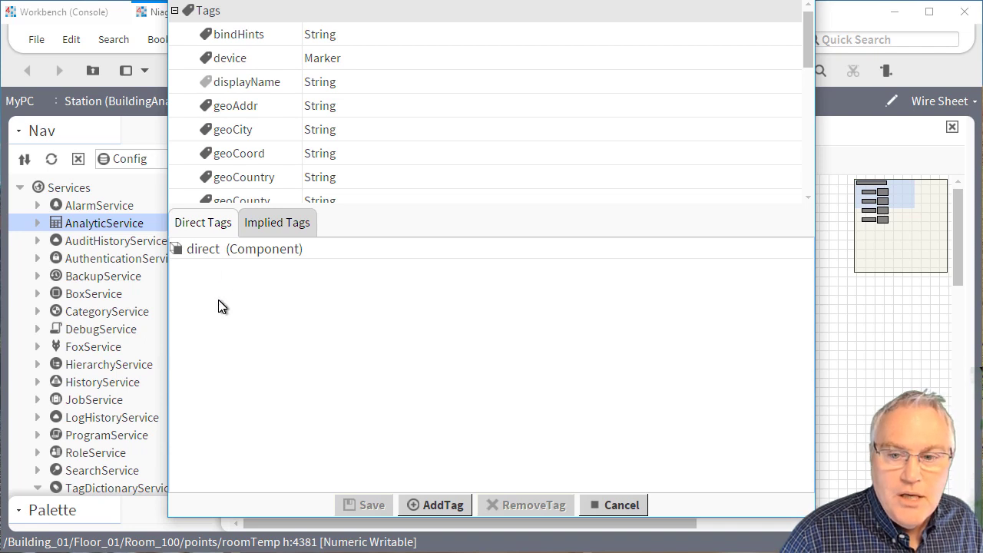
pyautogui.moveTo(612, 490)
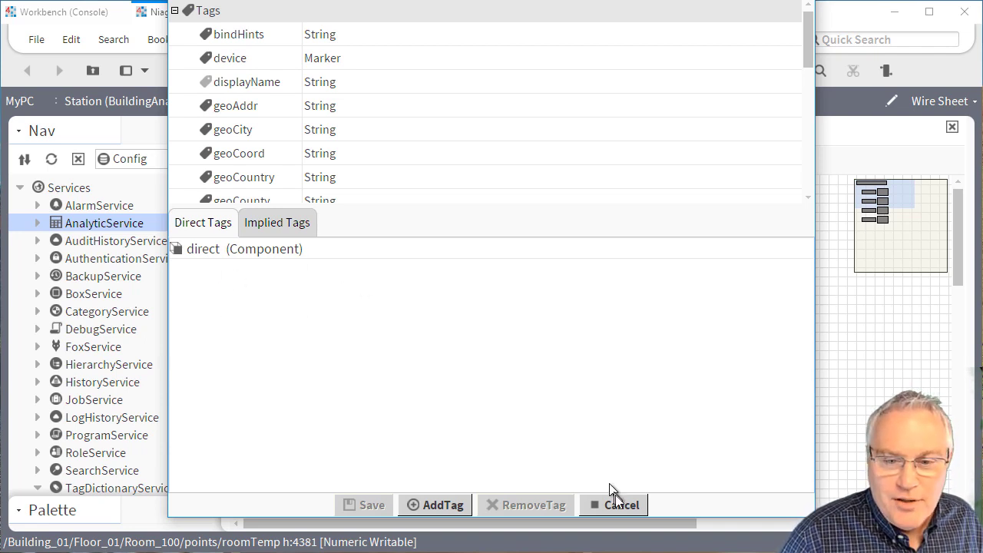
pyautogui.moveTo(347, 318)
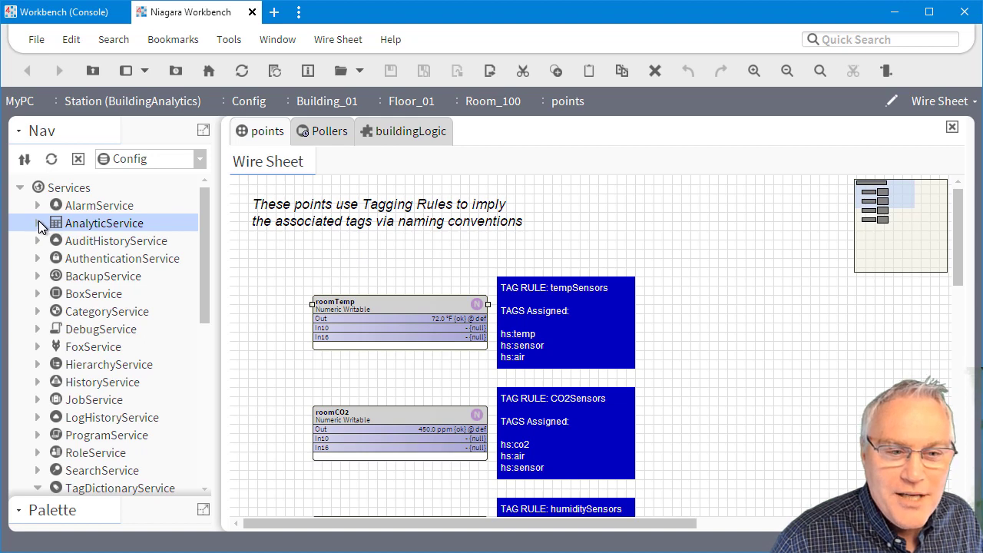
pyautogui.moveTo(90, 222)
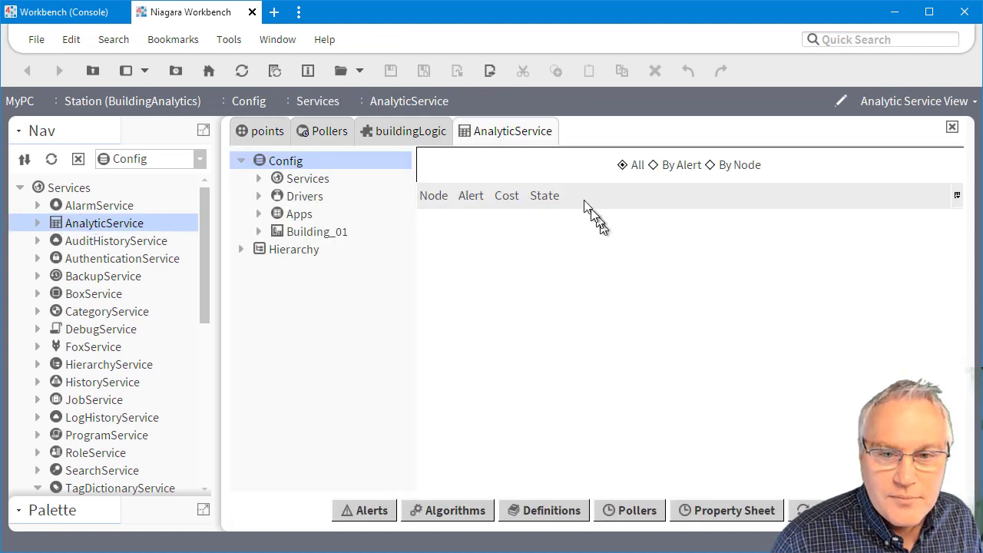
pyautogui.moveTo(523, 136)
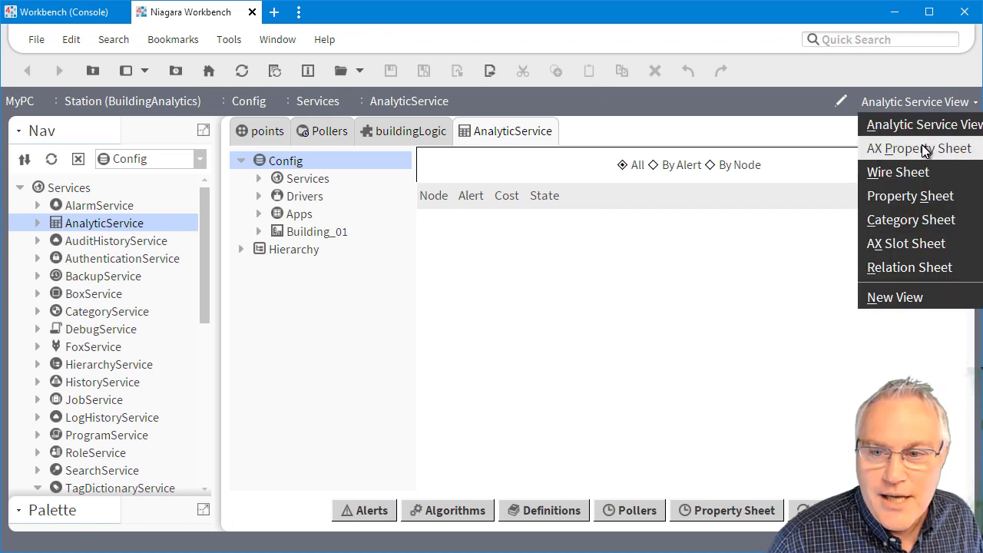
# Step: Set Auto Tag Analytic Point to true on the AnalyticService AX Property Sheet
pyautogui.click(919, 148)
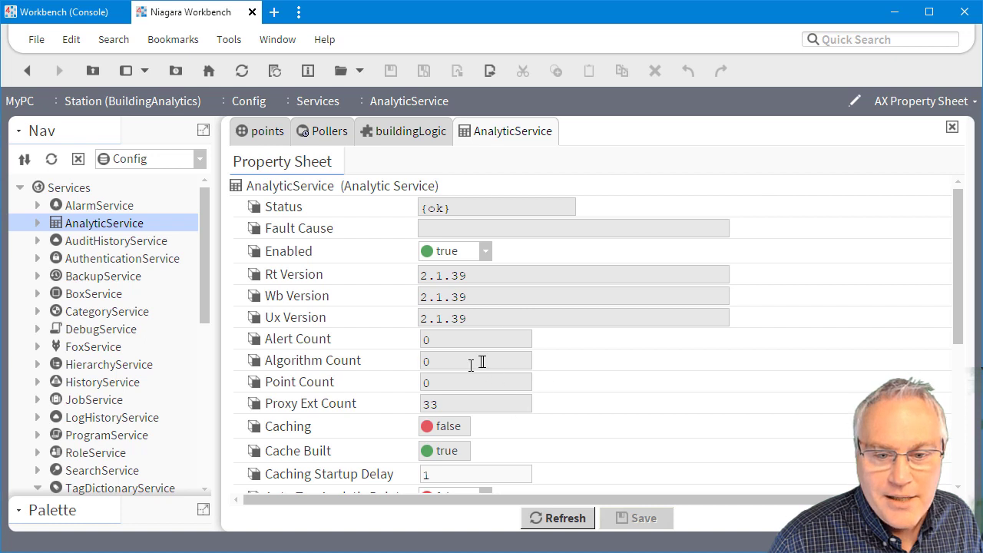
pyautogui.scroll(-3)
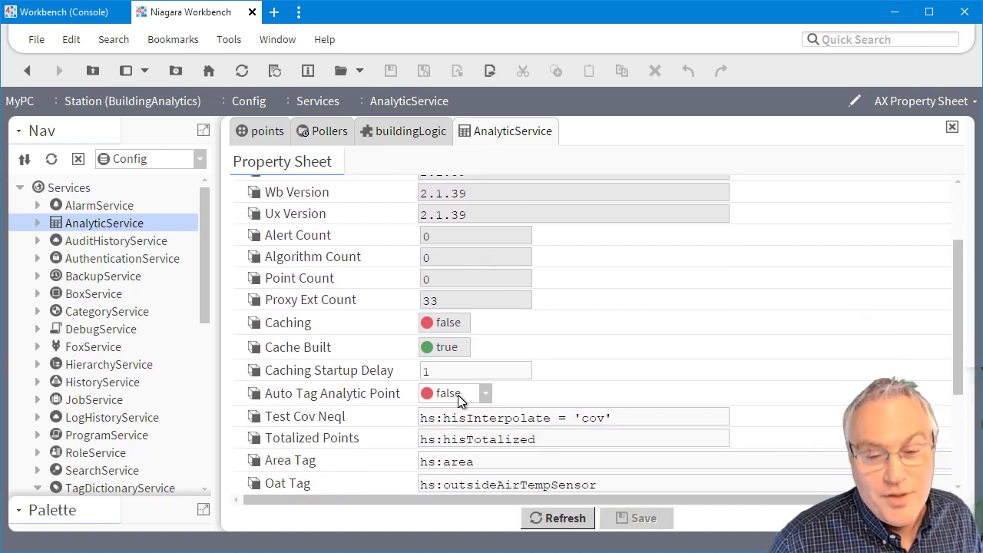
pyautogui.click(485, 393)
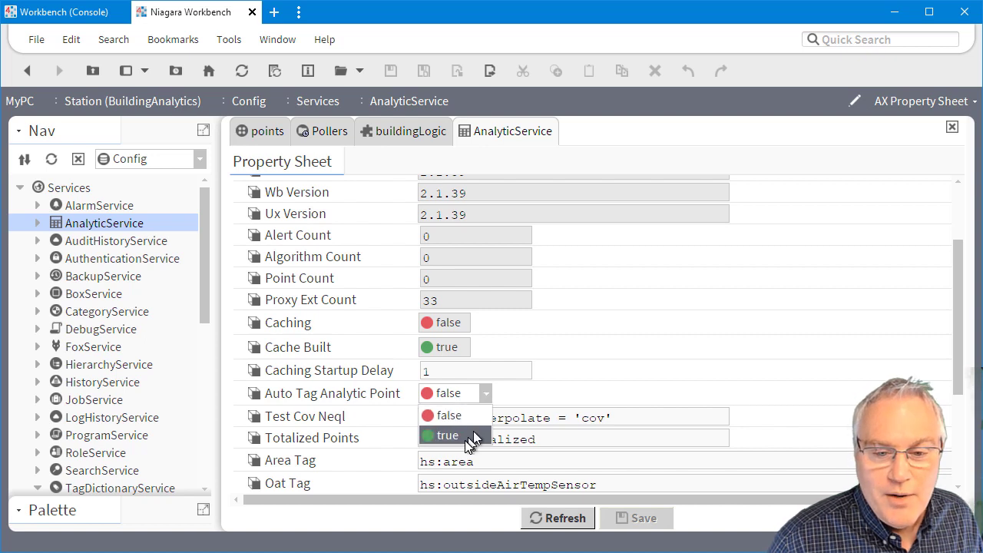
pyautogui.click(446, 435)
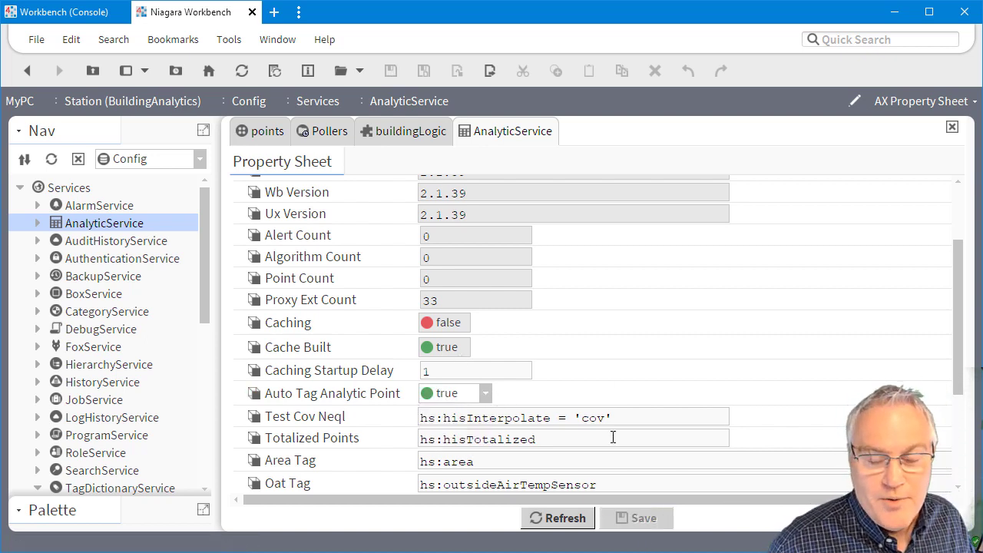
pyautogui.moveTo(628, 248)
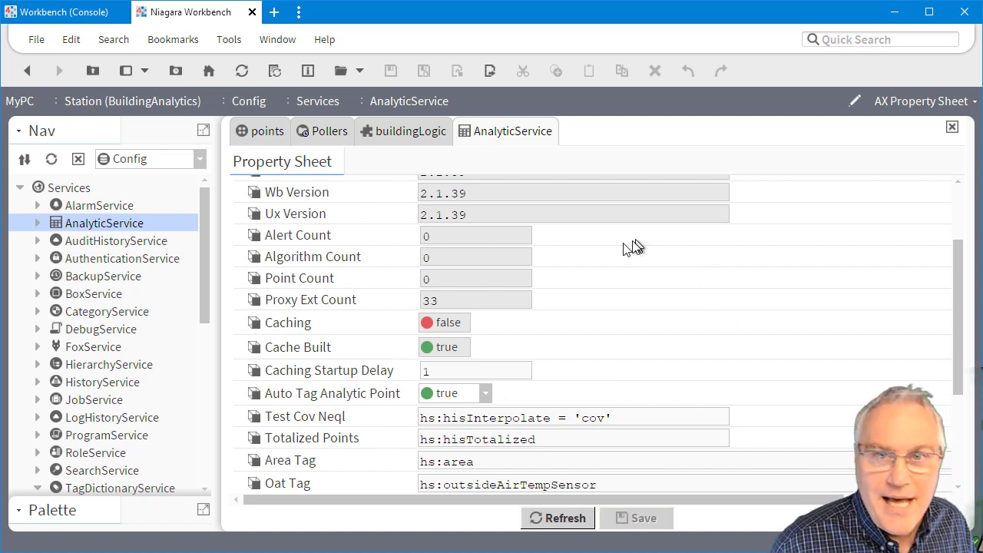
pyautogui.moveTo(471, 361)
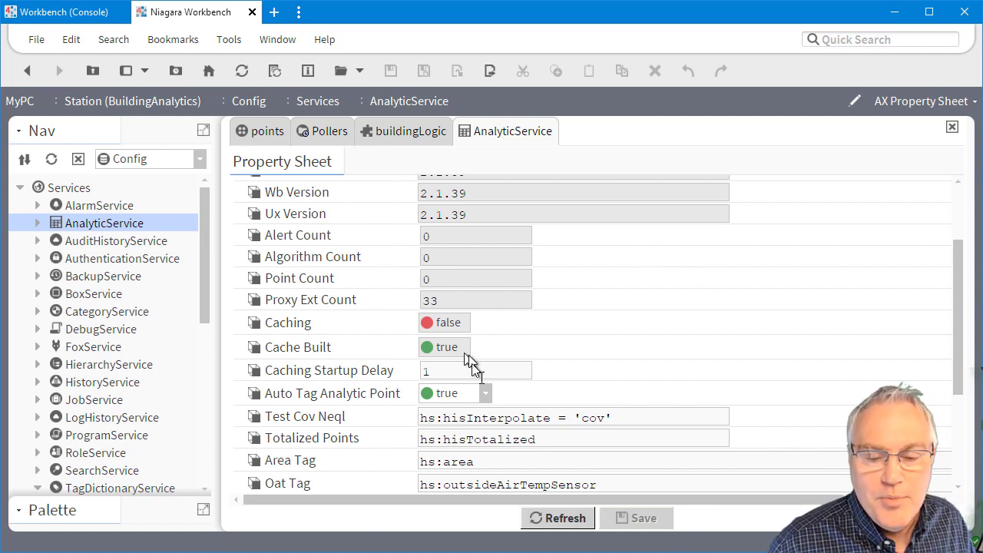
pyautogui.moveTo(535, 357)
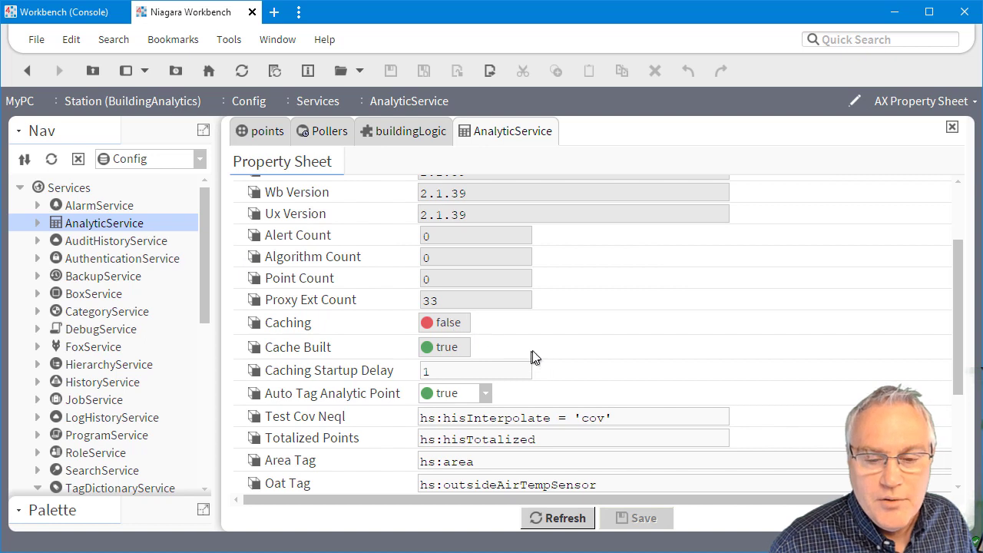
pyautogui.moveTo(453, 411)
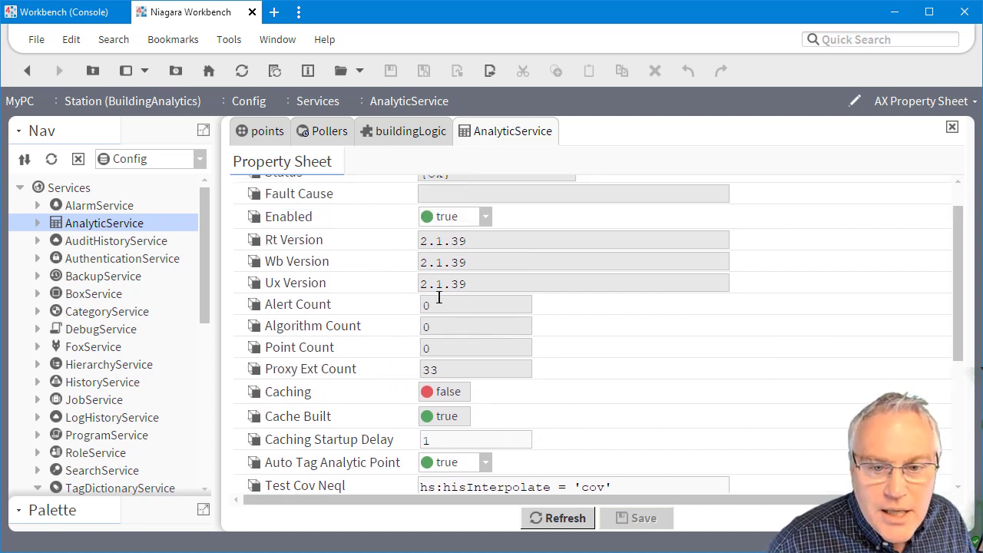
# Step: Check the Alert Count and Point Count values, with Point Count now 4
pyautogui.click(475, 326)
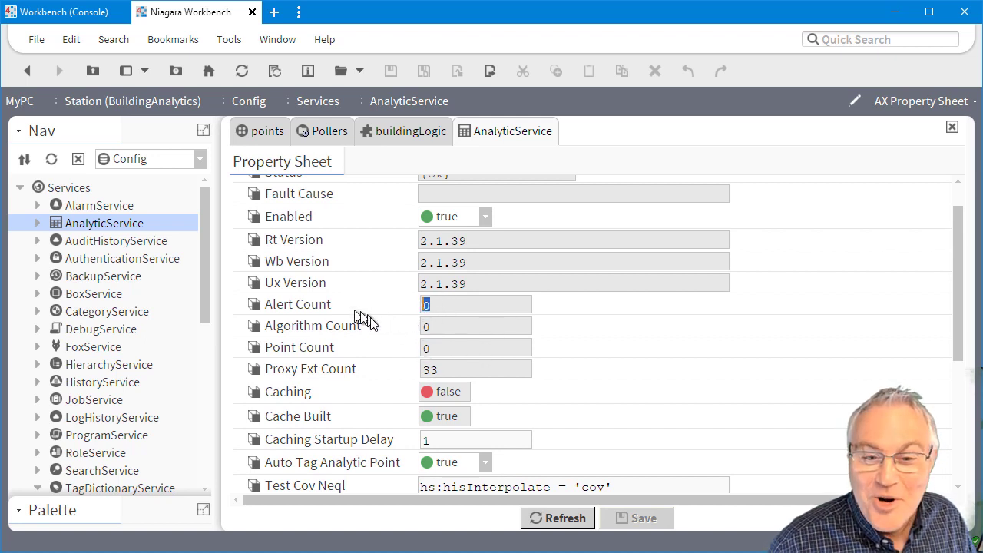
pyautogui.click(475, 347)
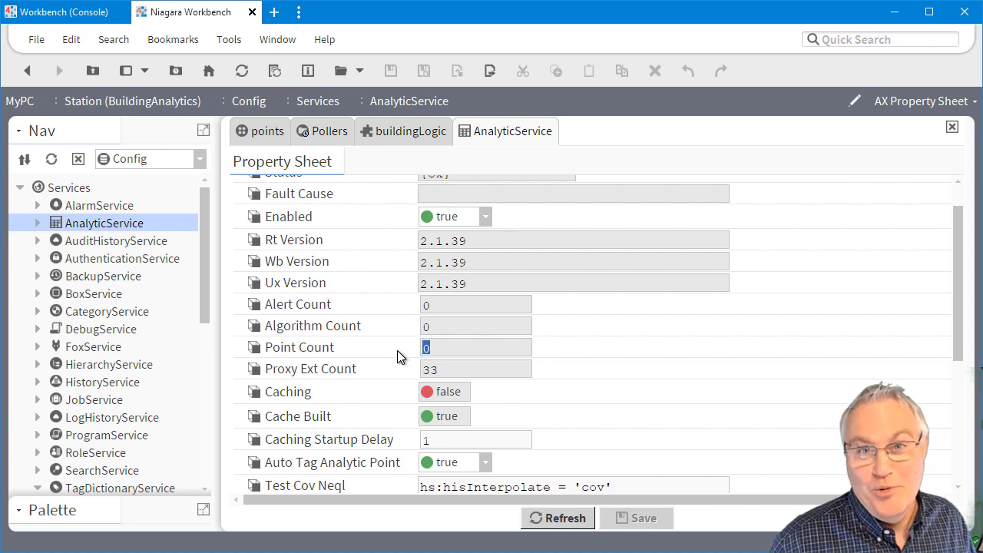
pyautogui.moveTo(445, 320)
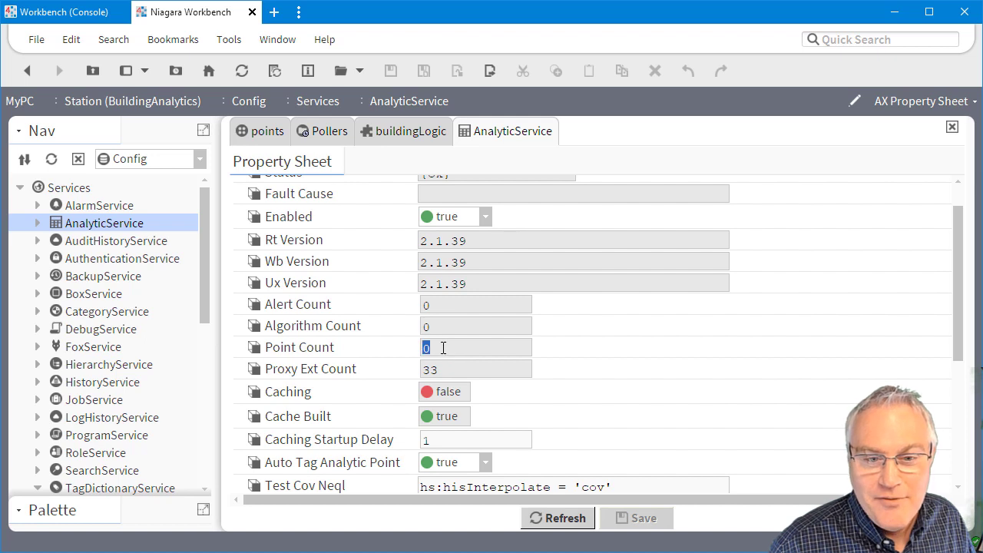
pyautogui.moveTo(384, 363)
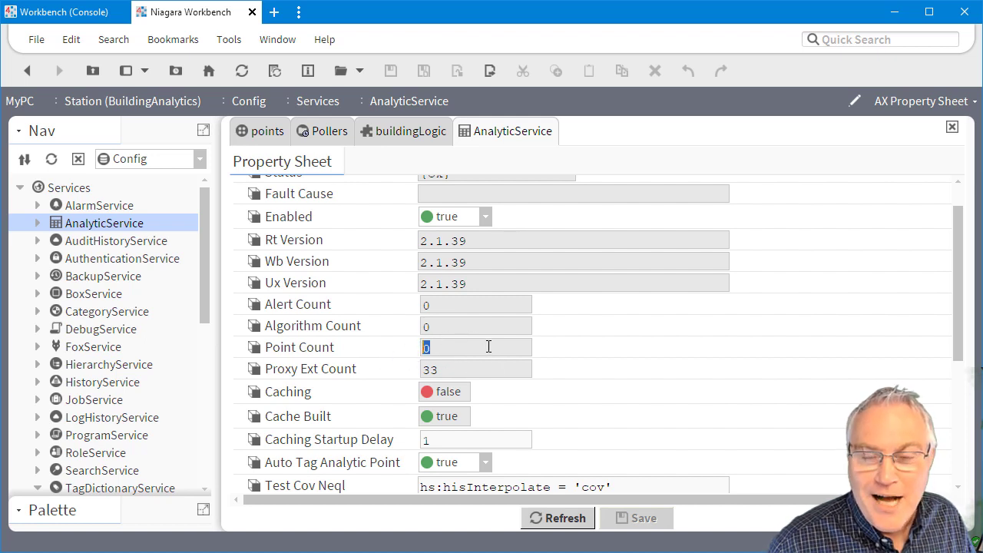
pyautogui.scroll(-3)
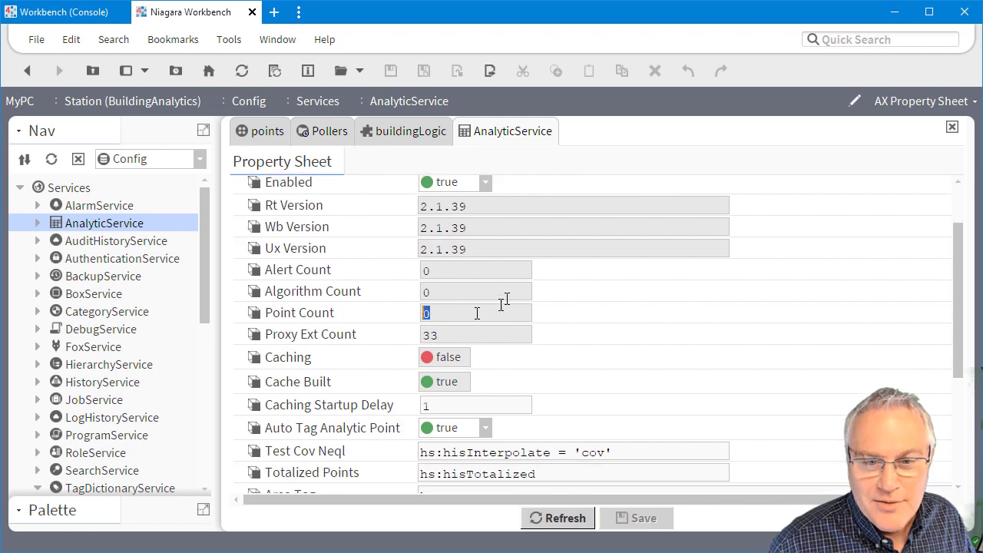
pyautogui.scroll(-3)
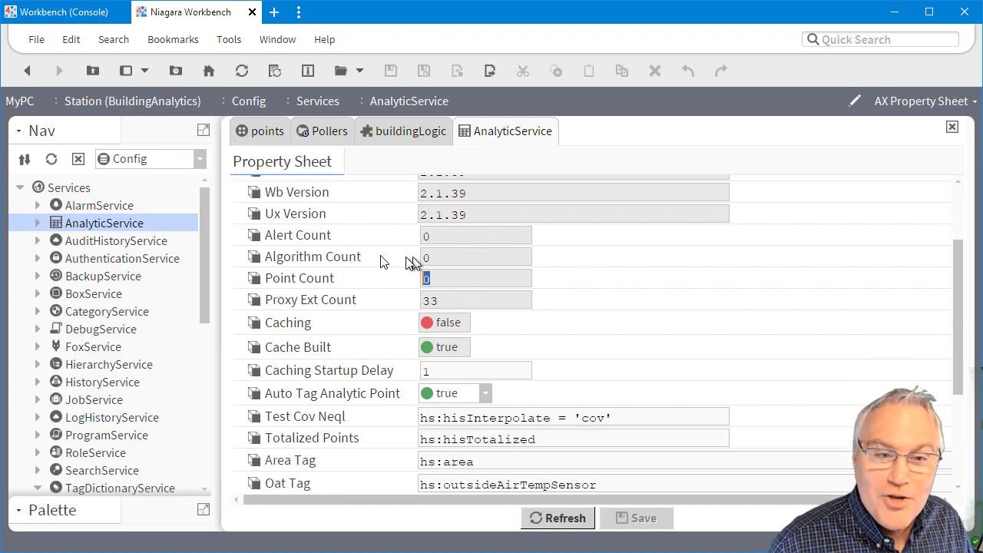
pyautogui.rightClick(104, 223)
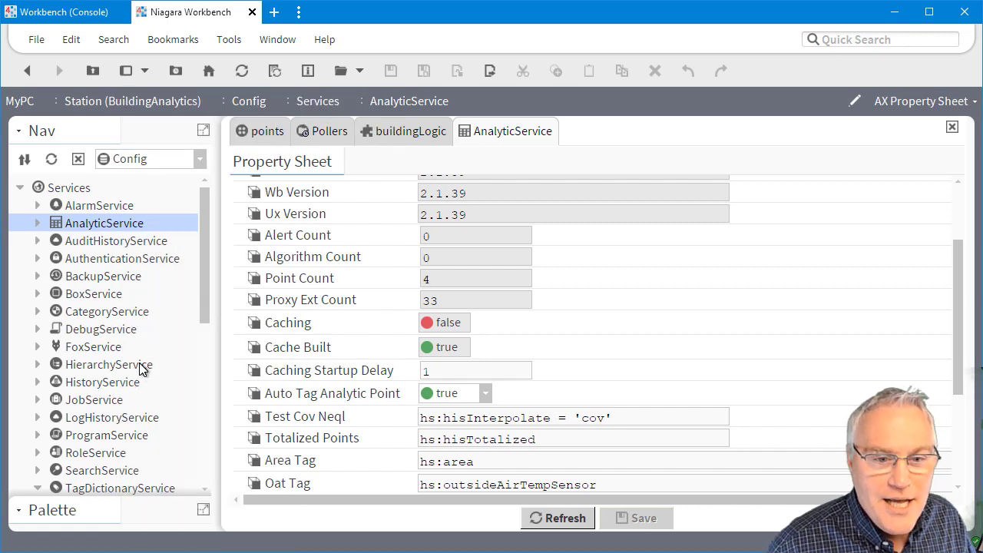
# Step: Show buildingLogic's live proxy values: 72.0 temp, 45.0 humidity, 450.0 ppm CO2
pyautogui.click(410, 130)
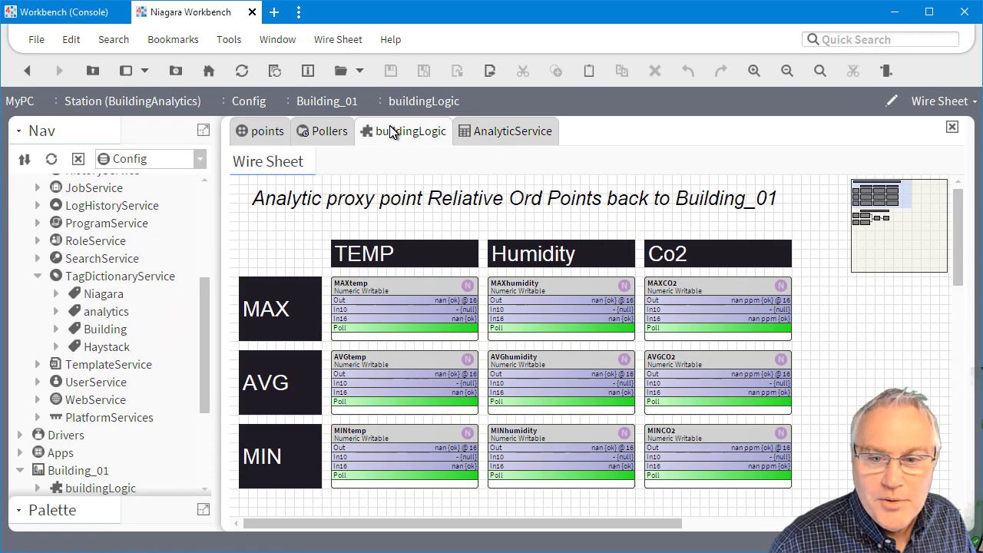
pyautogui.moveTo(319, 141)
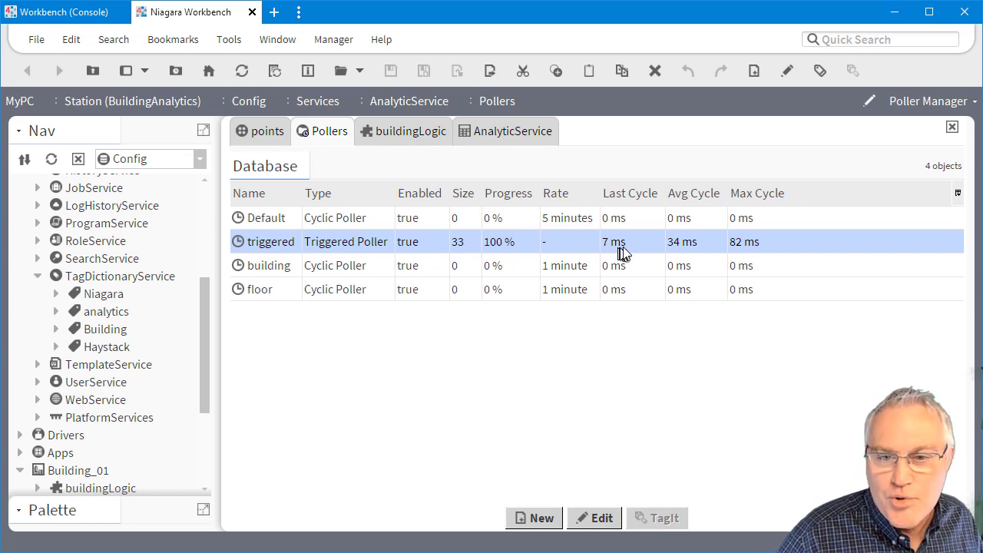
pyautogui.moveTo(421, 134)
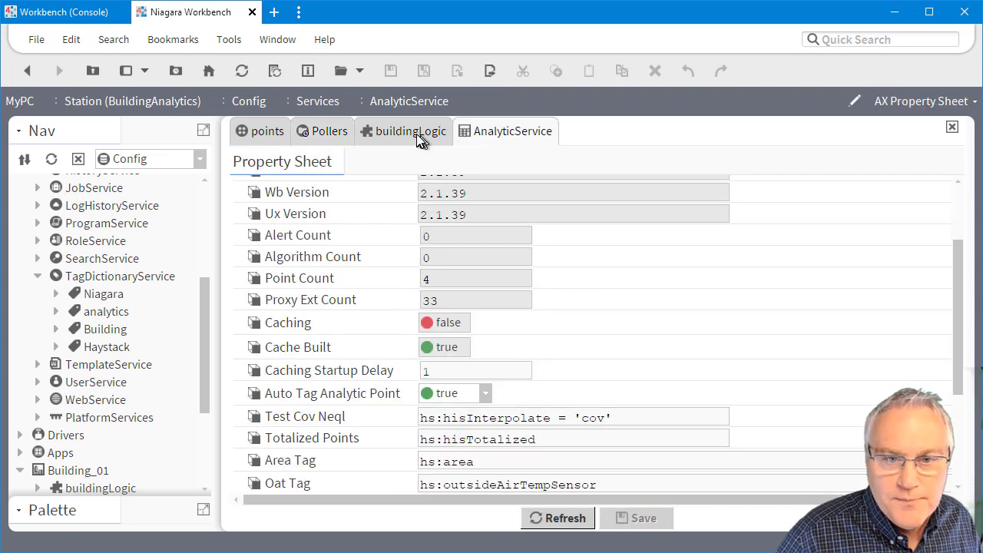
pyautogui.click(404, 131)
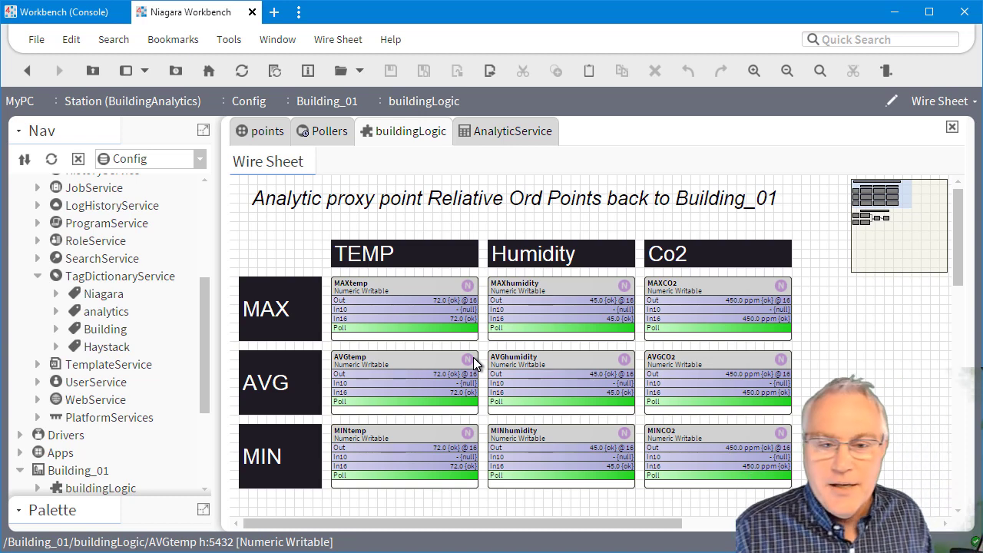
pyautogui.moveTo(415, 291)
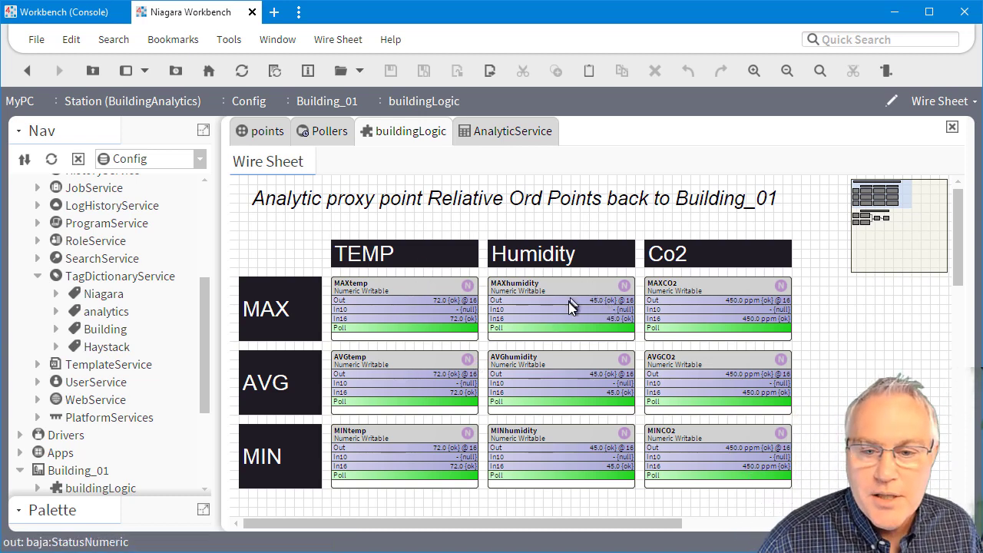
pyautogui.moveTo(744, 307)
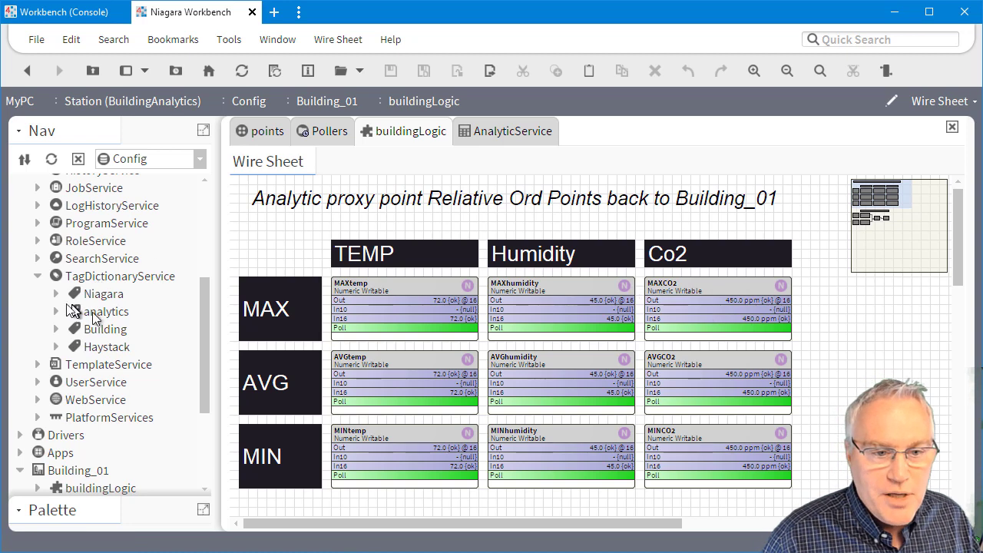
pyautogui.moveTo(209, 344)
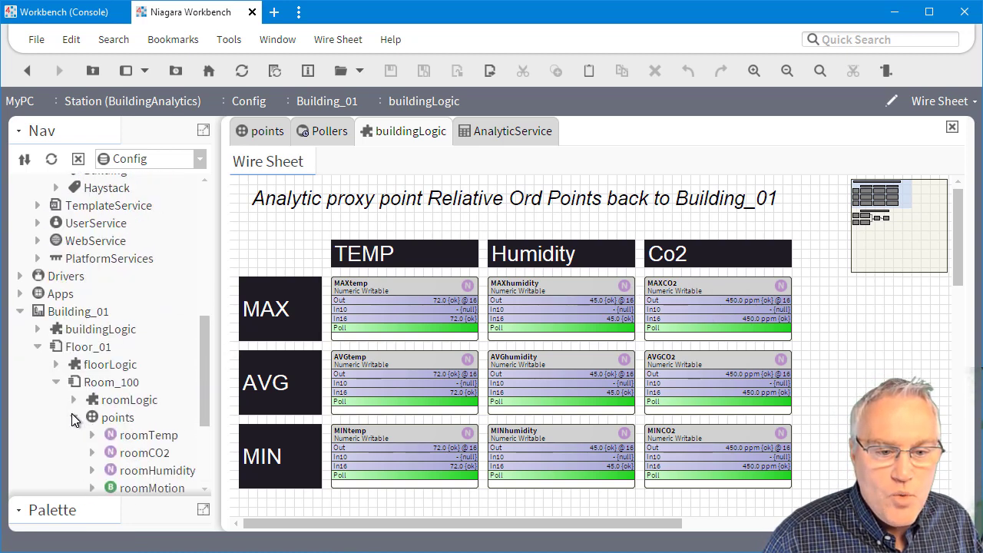
pyautogui.scroll(-3)
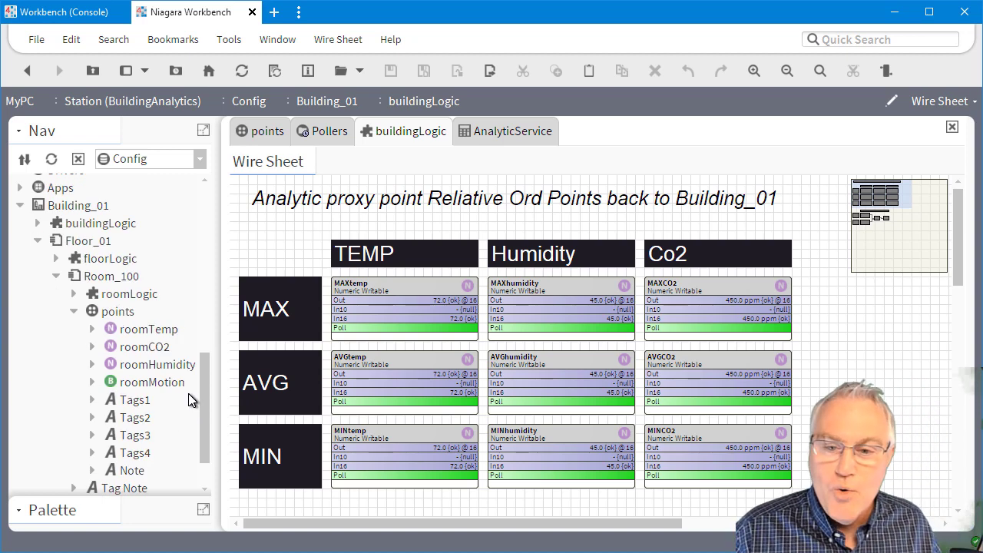
pyautogui.scroll(-3)
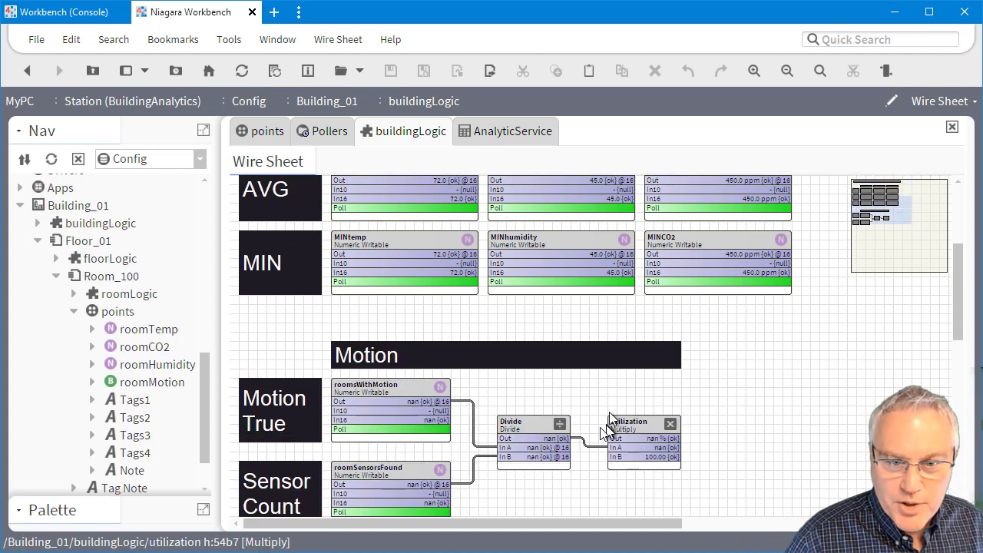
pyautogui.scroll(-3)
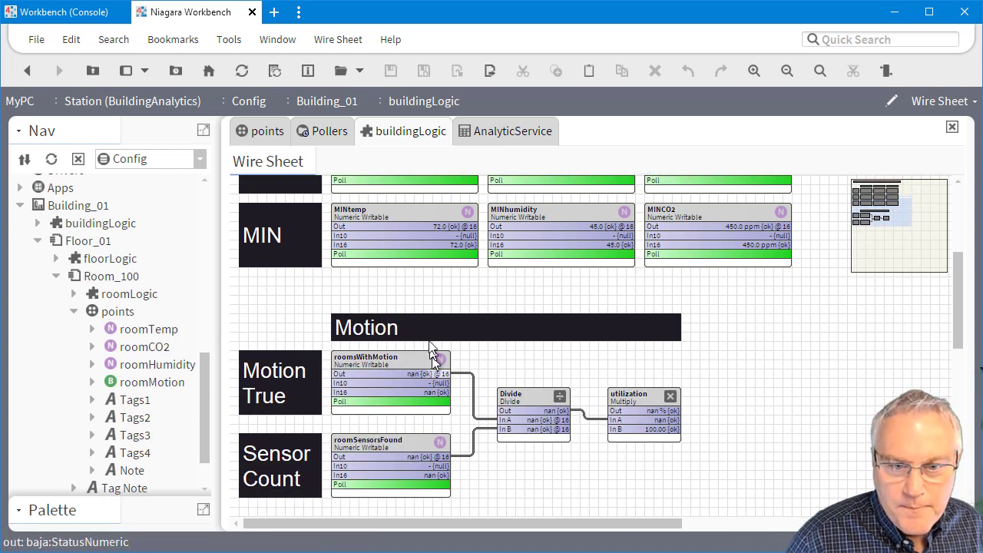
pyautogui.moveTo(379, 367)
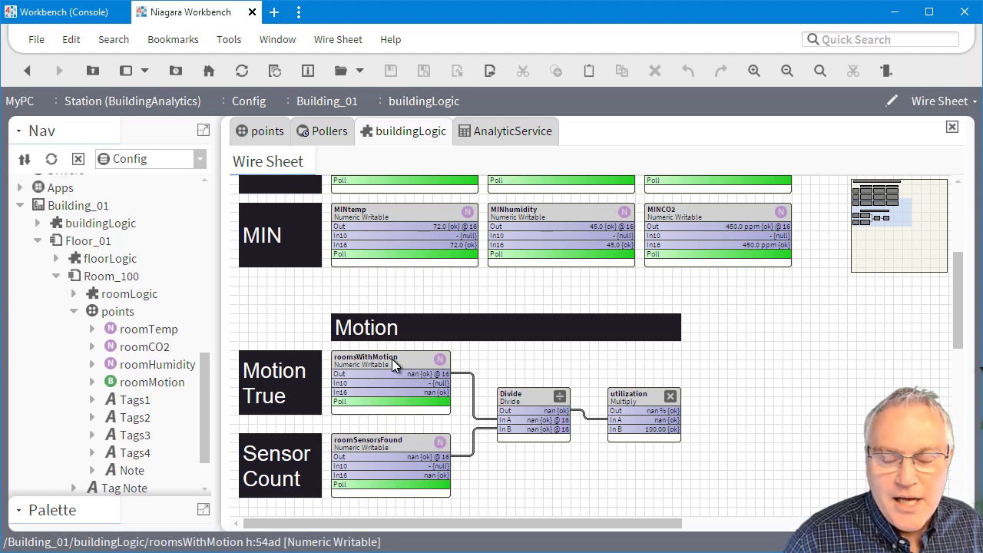
pyautogui.doubleClick(369, 357)
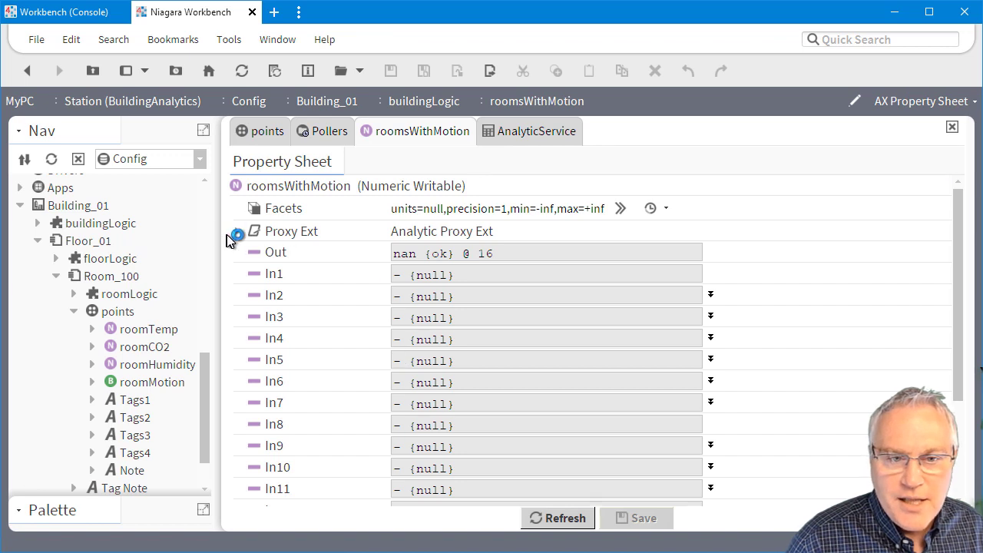
pyautogui.click(237, 231)
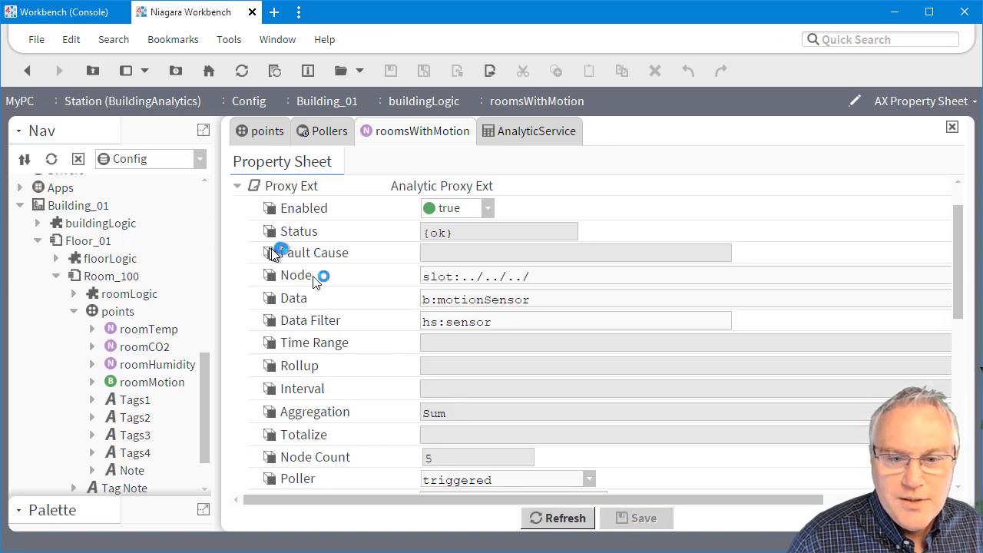
pyautogui.scroll(-3)
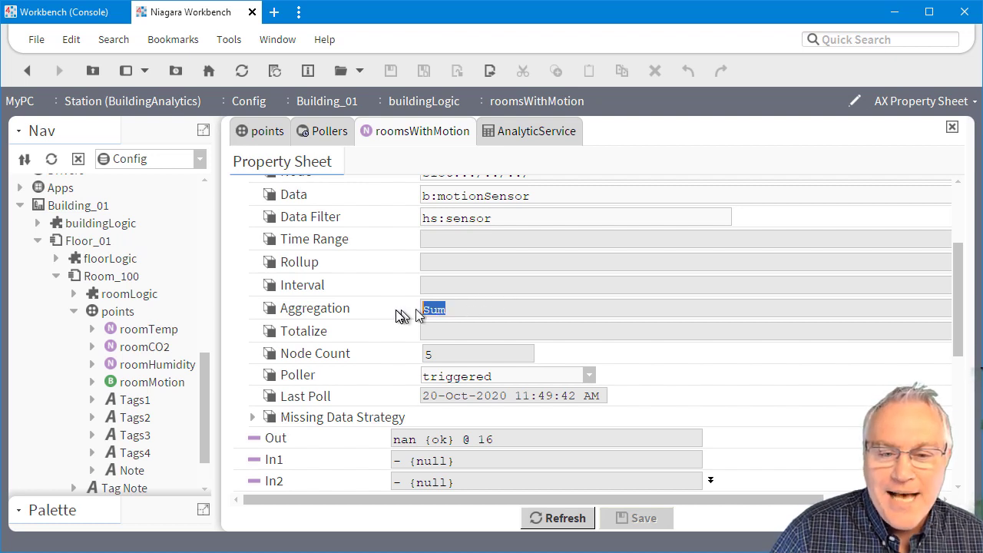
pyautogui.moveTo(466, 325)
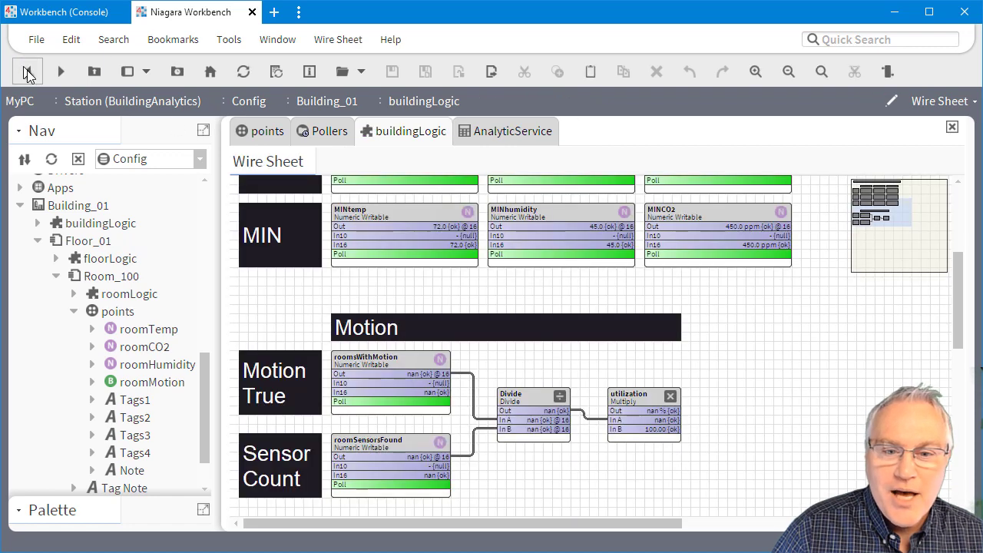
pyautogui.moveTo(388, 363)
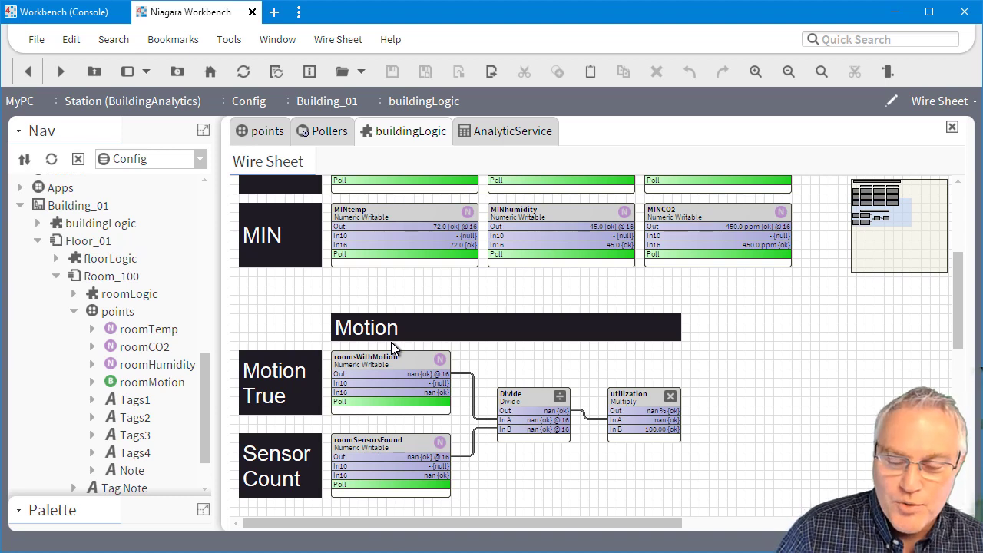
pyautogui.moveTo(393, 405)
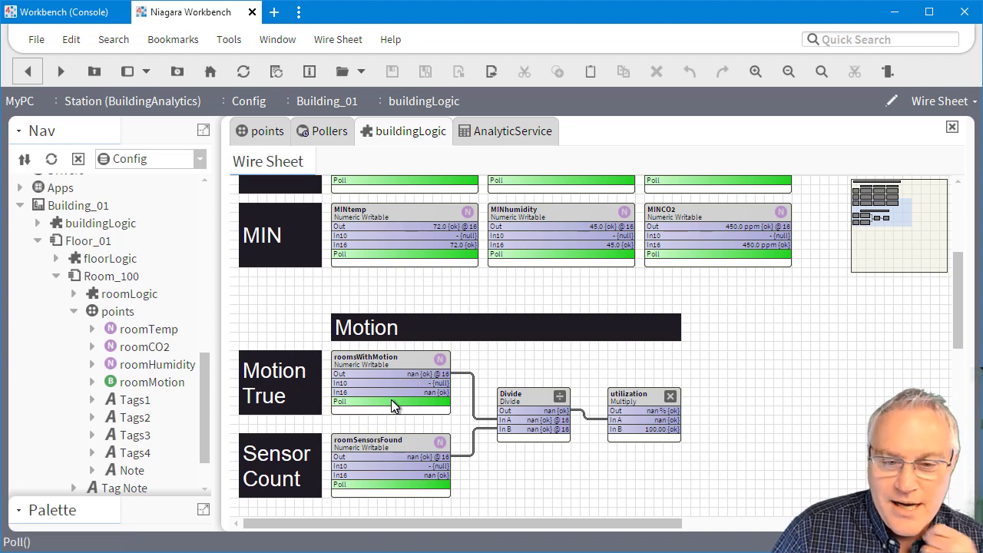
pyautogui.moveTo(384, 445)
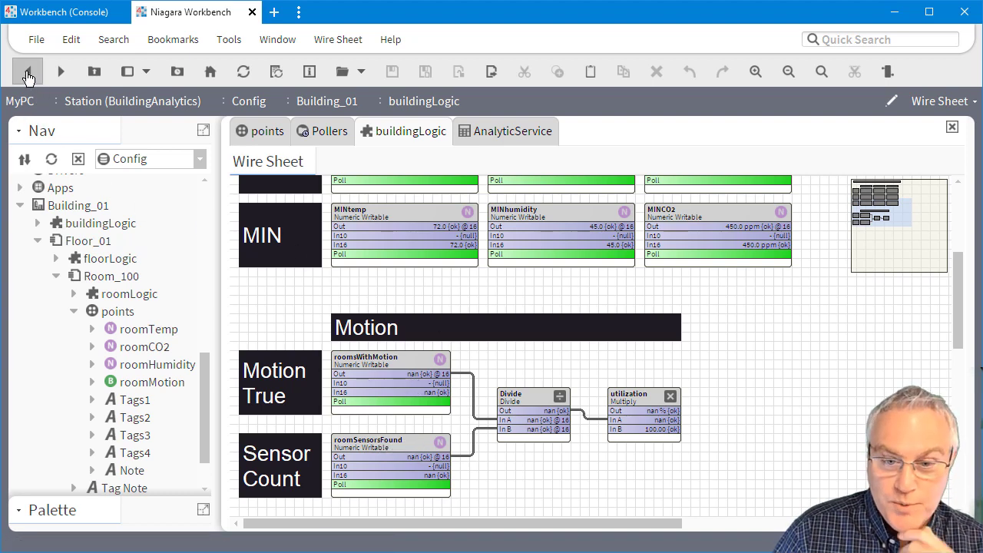
pyautogui.moveTo(30, 69)
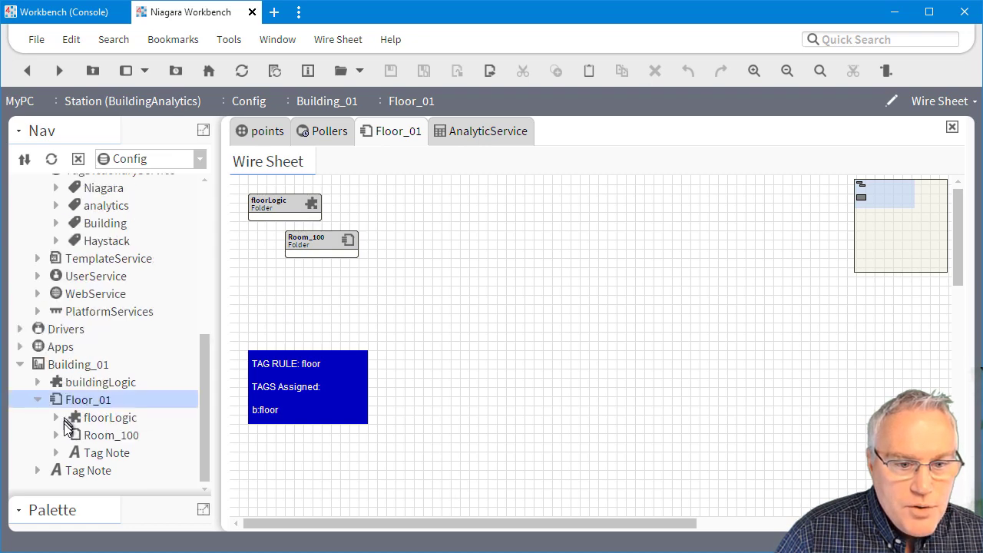
# Step: Duplicate Room_100 repeatedly so Floor_01 holds Room_101, Room_102 and Room_103
pyautogui.click(36, 399)
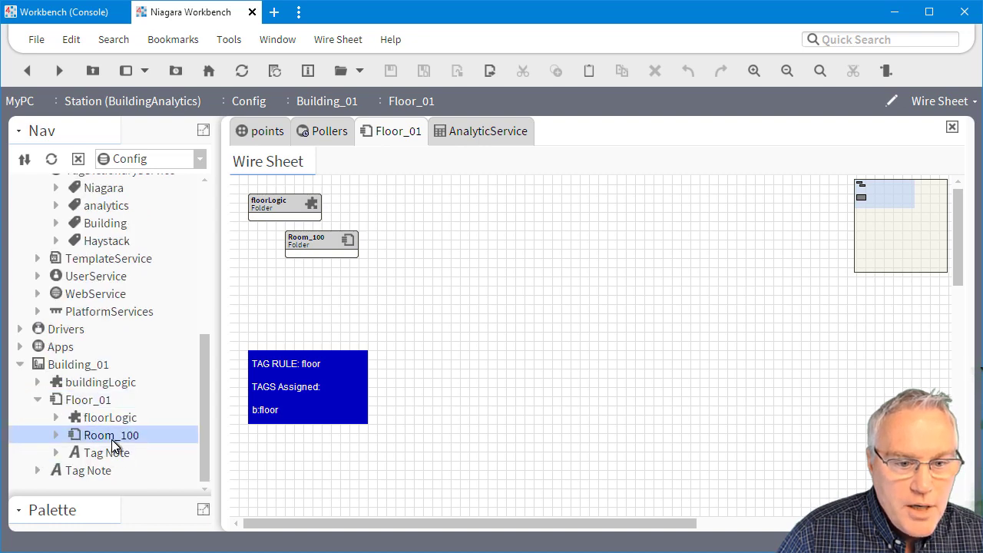
pyautogui.rightClick(112, 435)
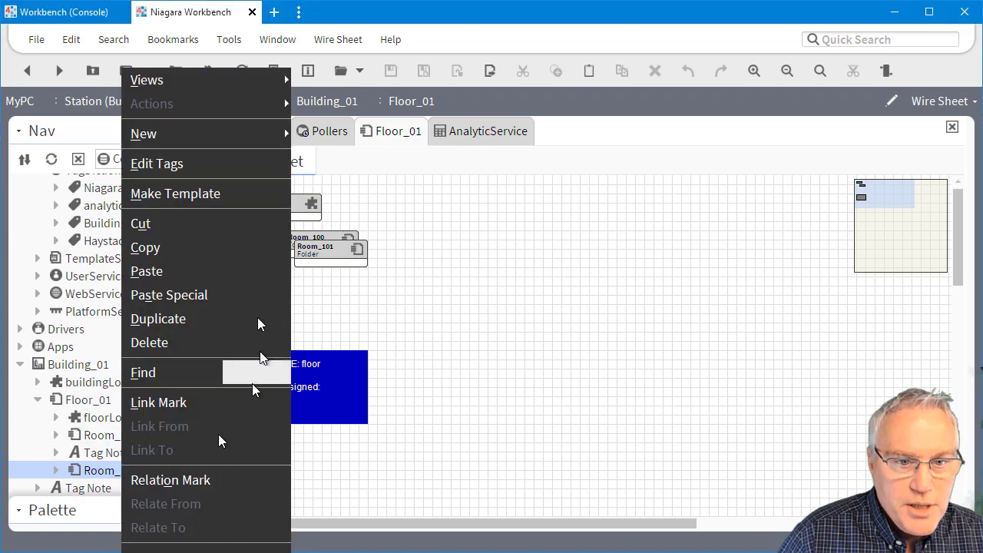
pyautogui.click(158, 319)
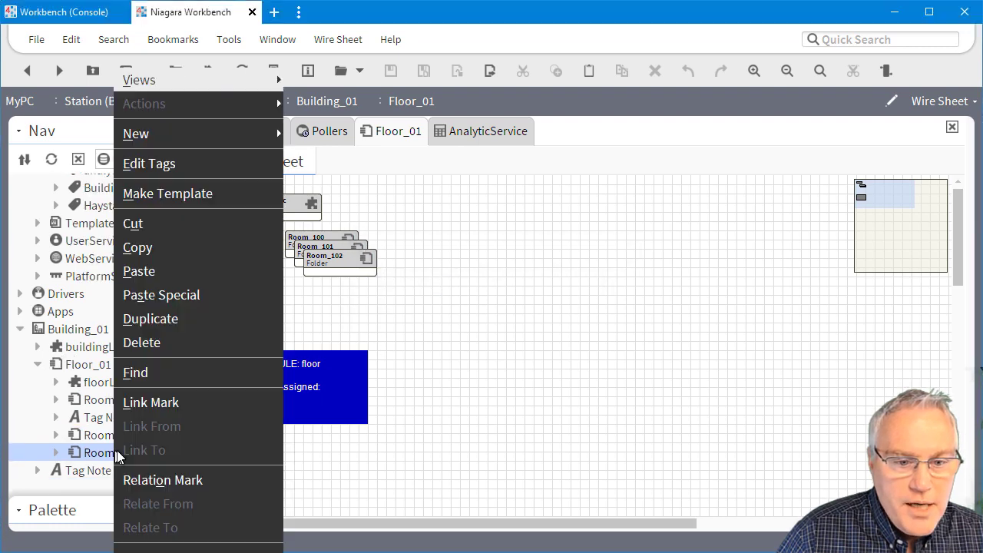
pyautogui.click(150, 318)
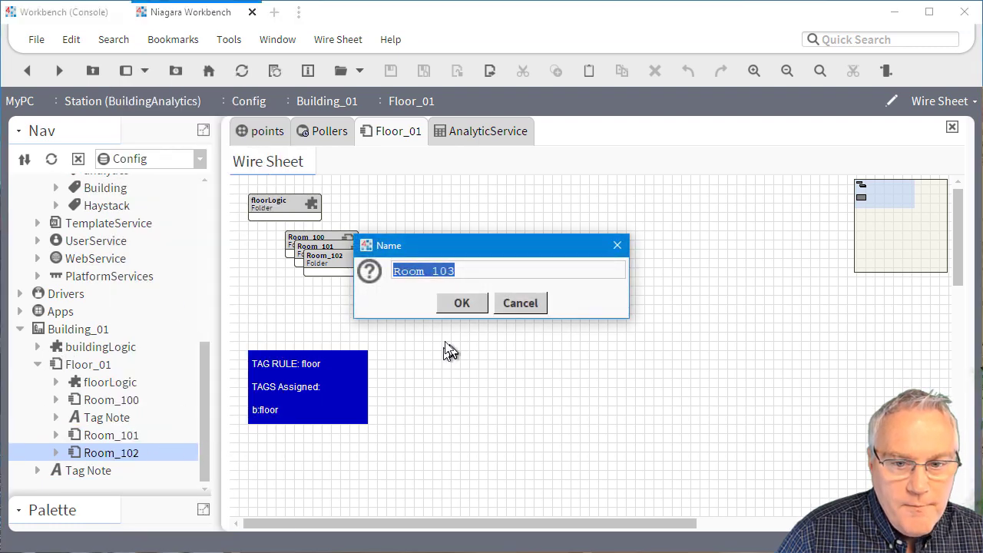
pyautogui.click(462, 302)
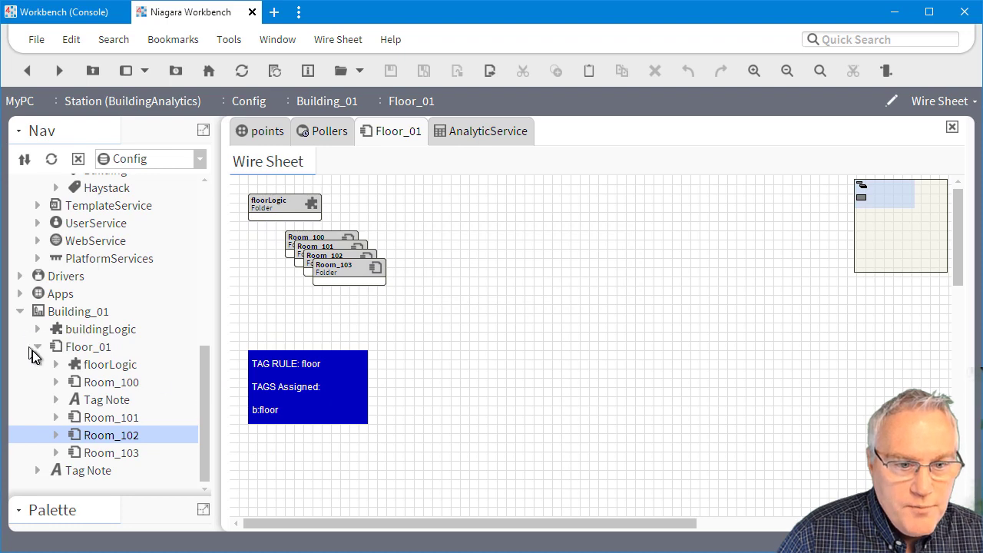
pyautogui.moveTo(44, 349)
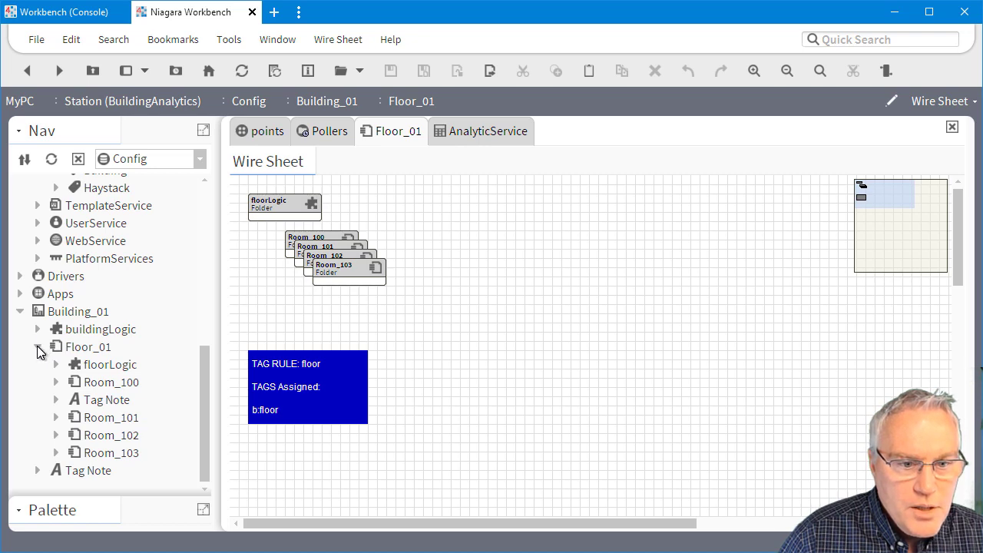
# Step: Duplicate Floor_01 as Floor_02 under Building_01 and expand its Room_101
pyautogui.click(88, 346)
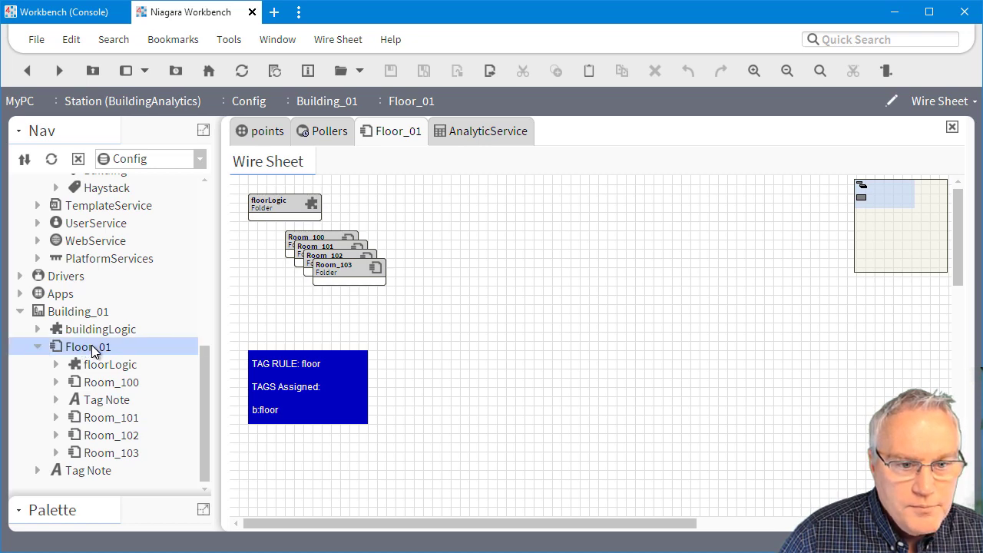
pyautogui.rightClick(86, 346)
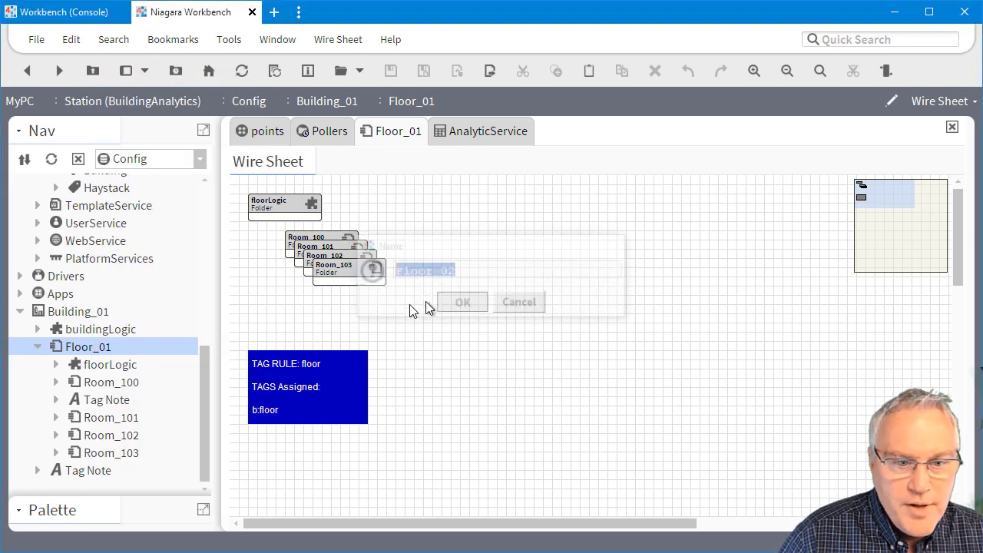
pyautogui.click(463, 302)
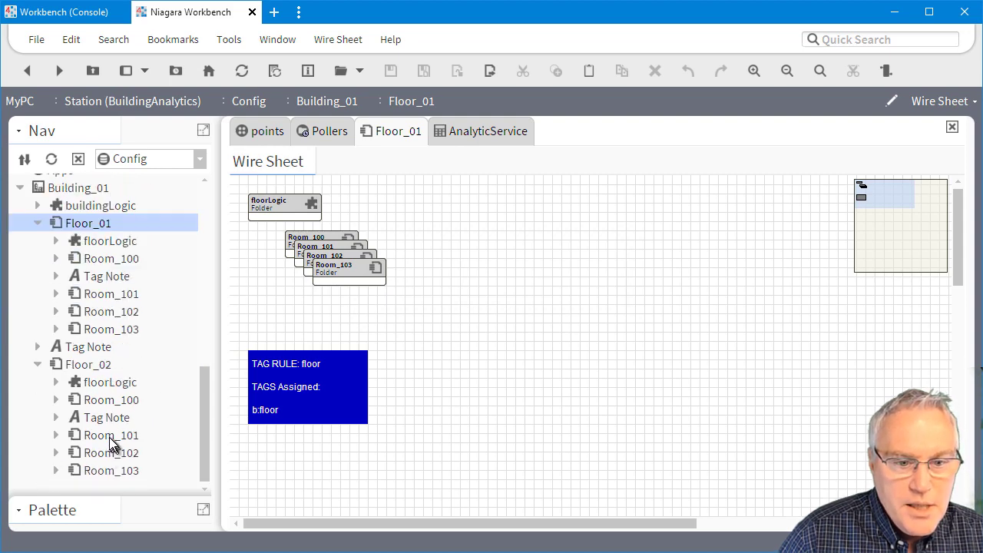
pyautogui.moveTo(71, 445)
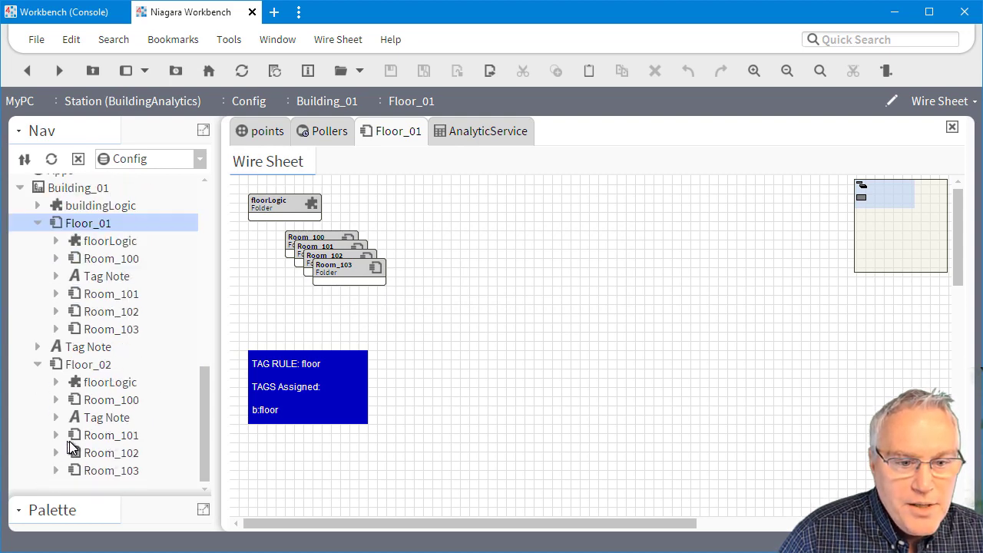
pyautogui.click(57, 435)
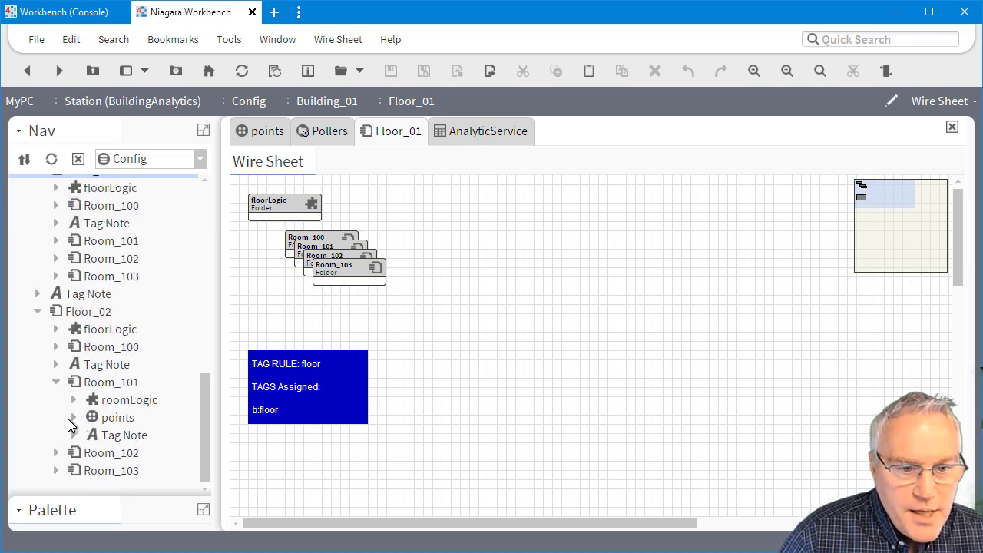
# Step: Set Floor_02 Room_101's roomTemp point to 8 °F
pyautogui.click(73, 417)
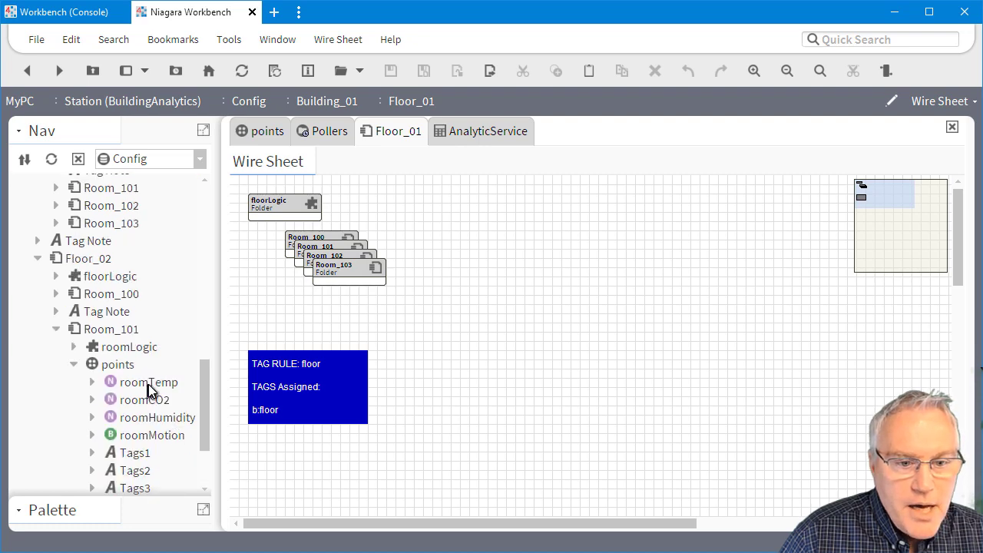
pyautogui.rightClick(146, 383)
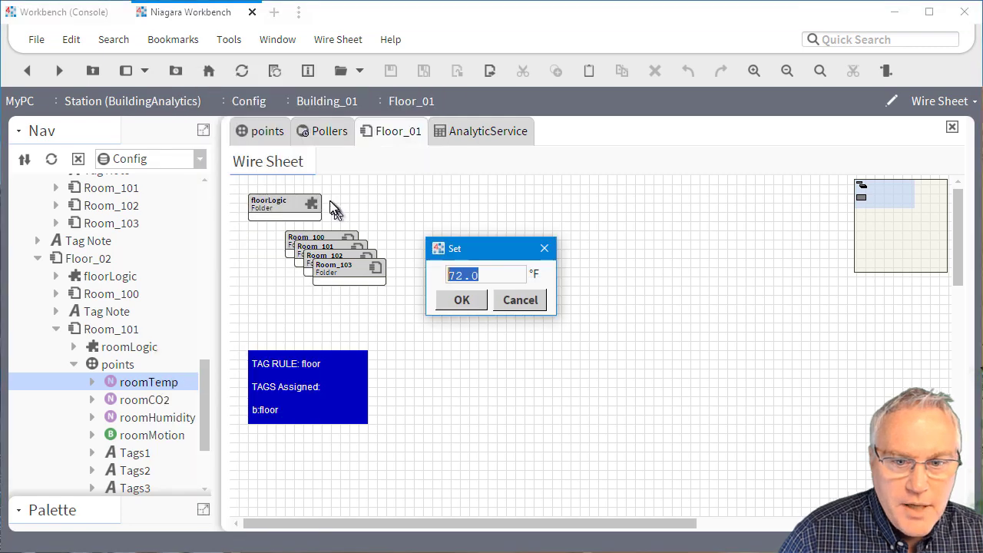
pyautogui.write('8')
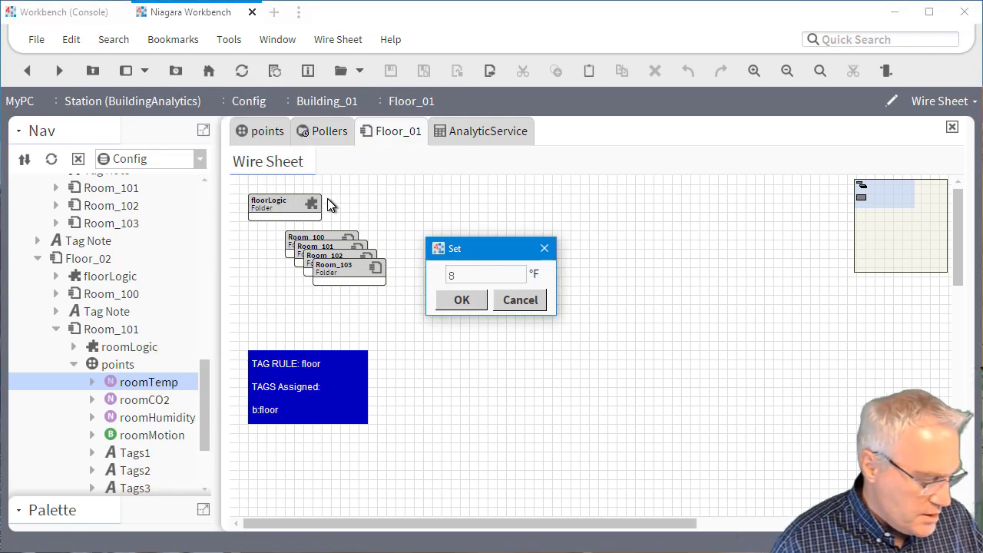
pyautogui.click(462, 300)
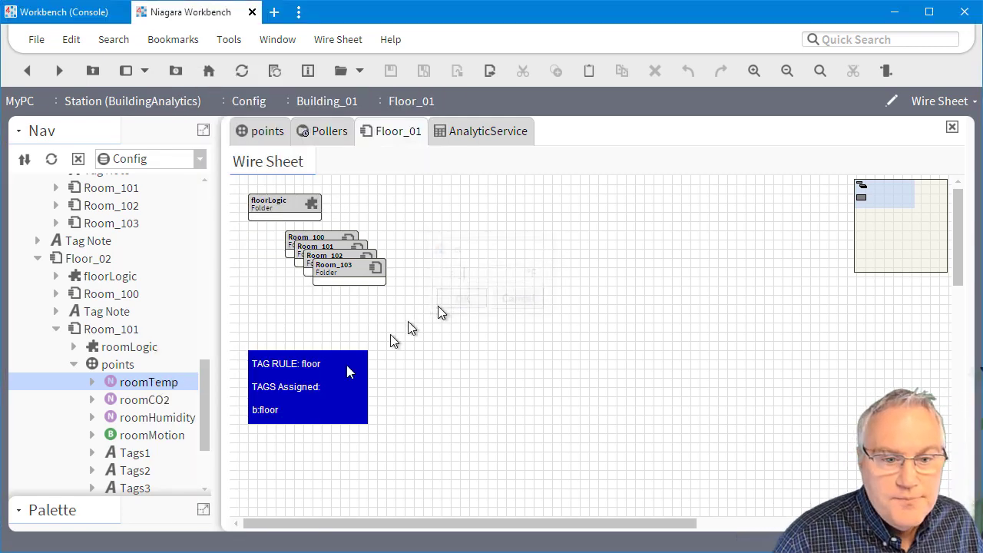
# Step: Set Floor_02 Room_101's roomHumidity point to 95 %RH
pyautogui.rightClick(148, 382)
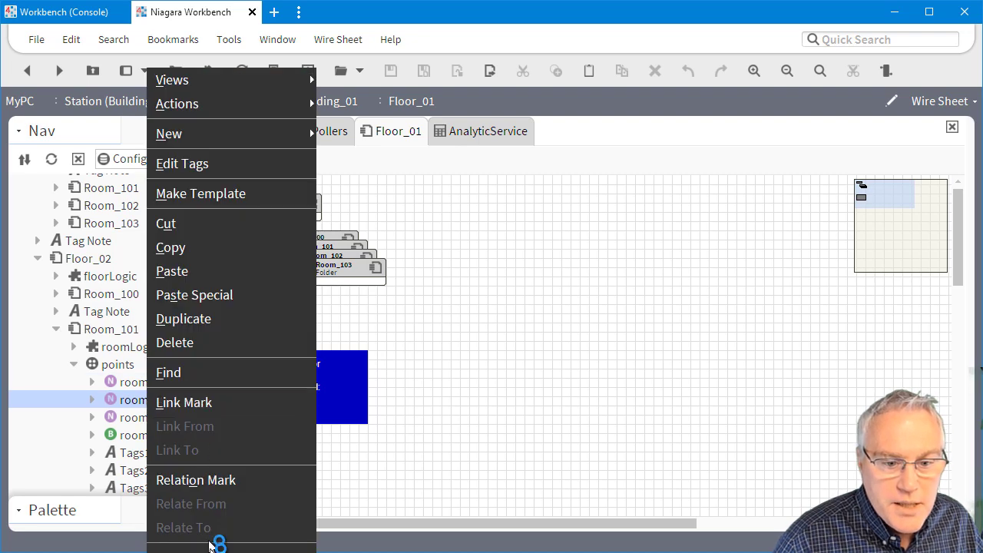
pyautogui.moveTo(158, 248)
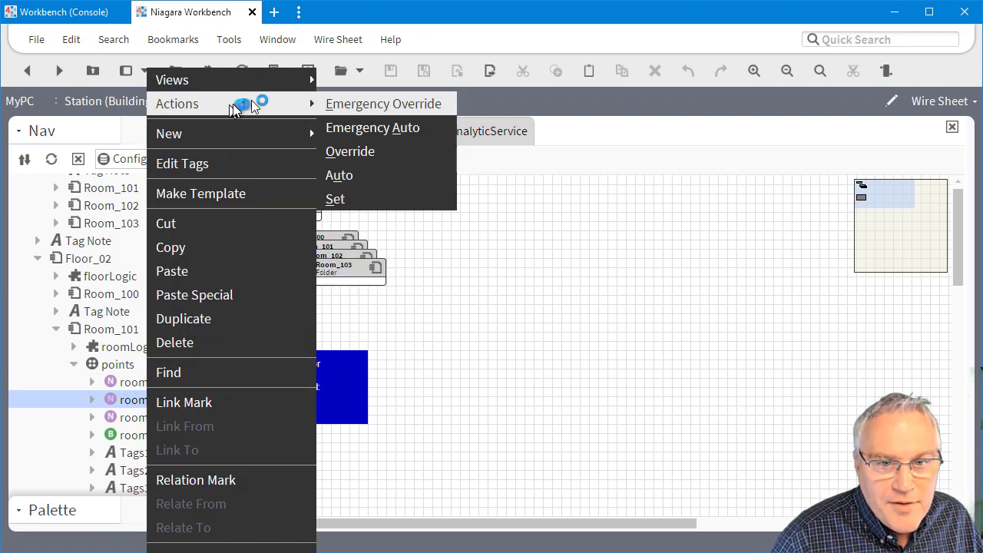
pyautogui.click(335, 198)
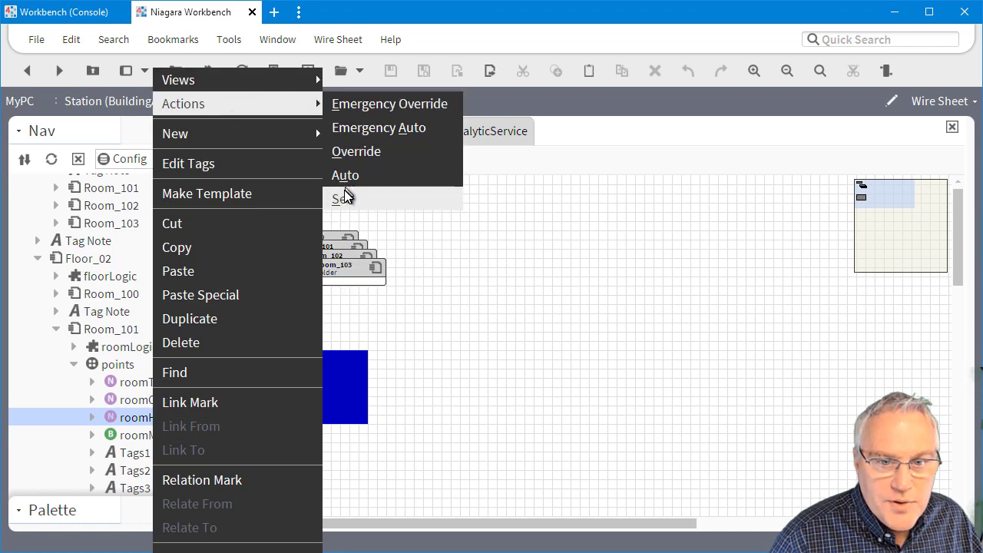
pyautogui.click(344, 198)
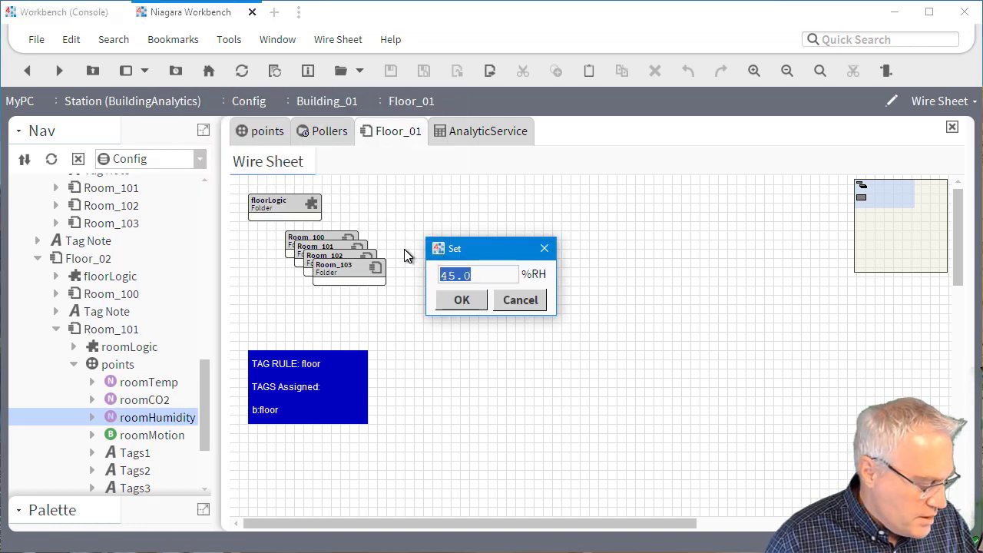
pyautogui.write('95')
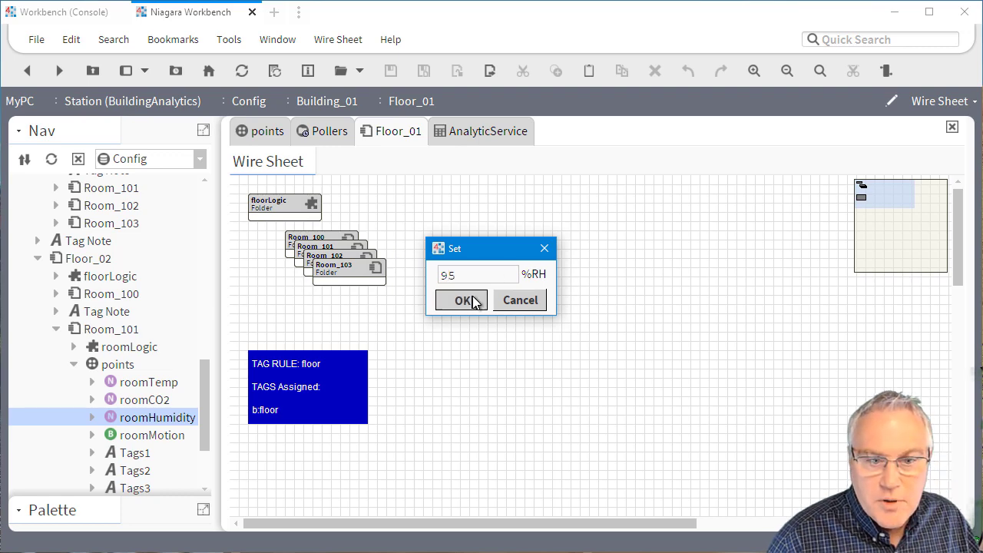
pyautogui.click(462, 300)
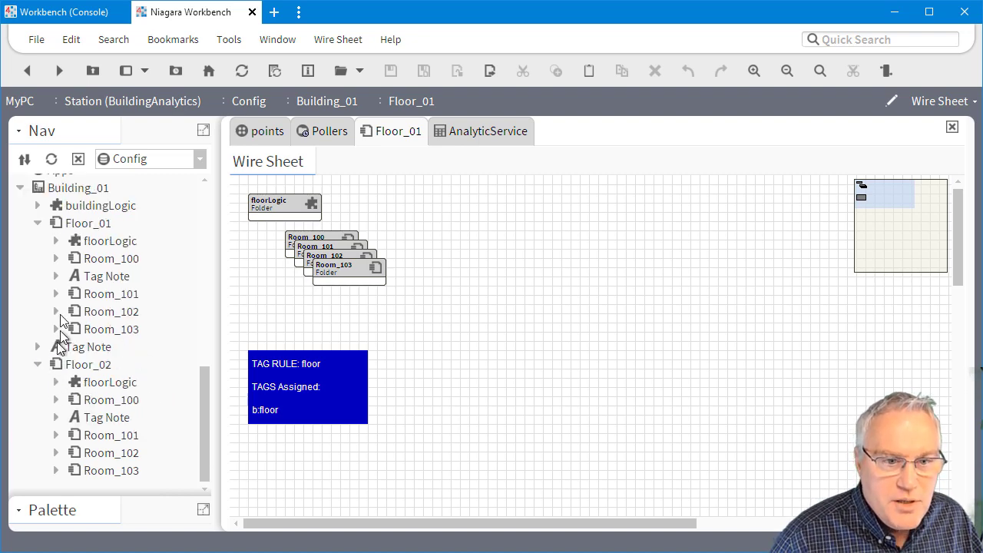
# Step: Set Floor_01 Room_103's roomTemp to 50 °F and roomCO2 to 1000 ppm
pyautogui.click(56, 330)
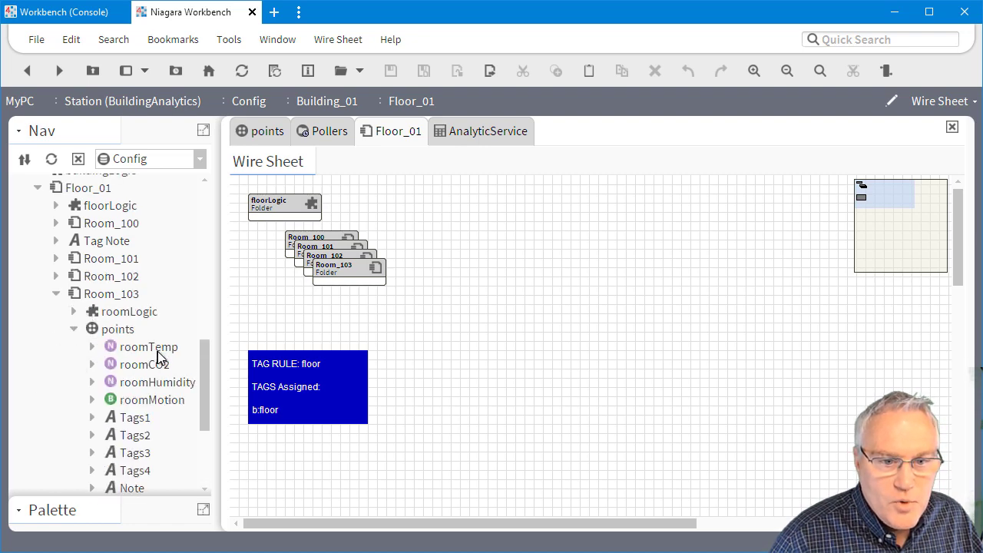
pyautogui.rightClick(148, 346)
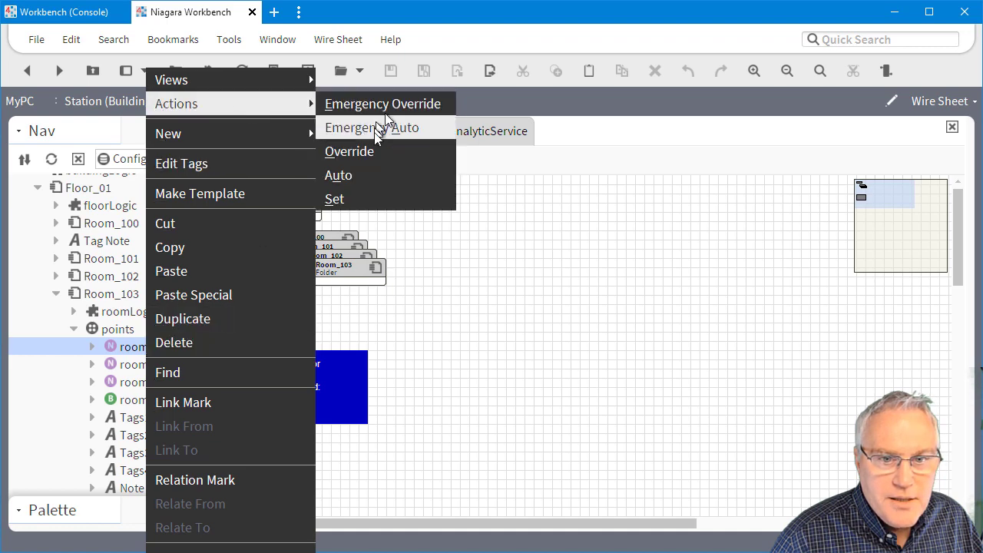
pyautogui.click(334, 198)
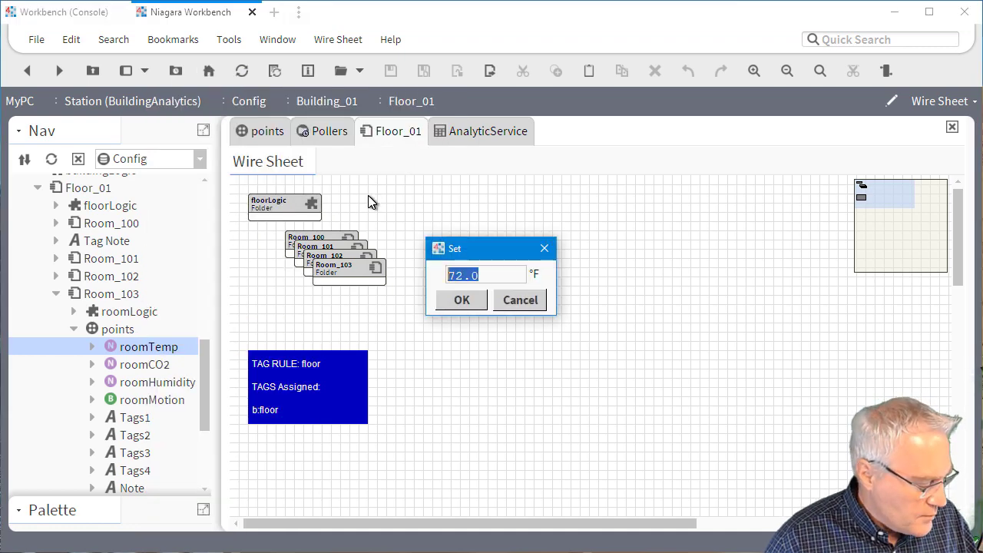
pyautogui.write('50')
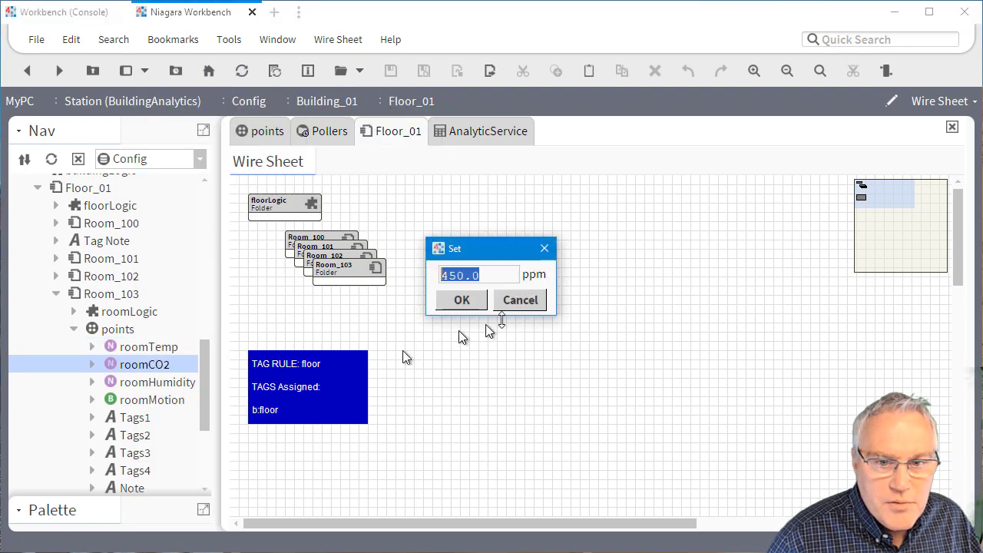
pyautogui.write('1')
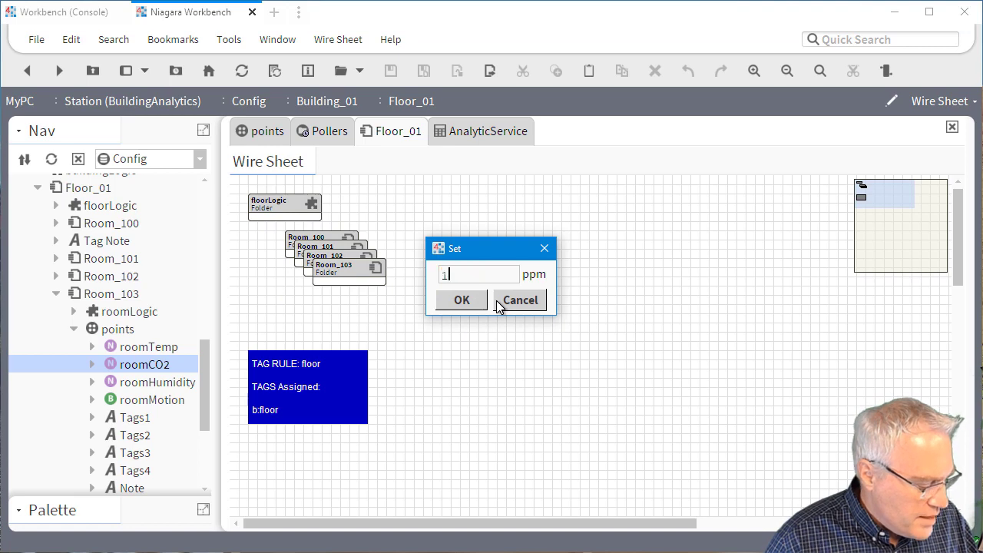
pyautogui.write('000')
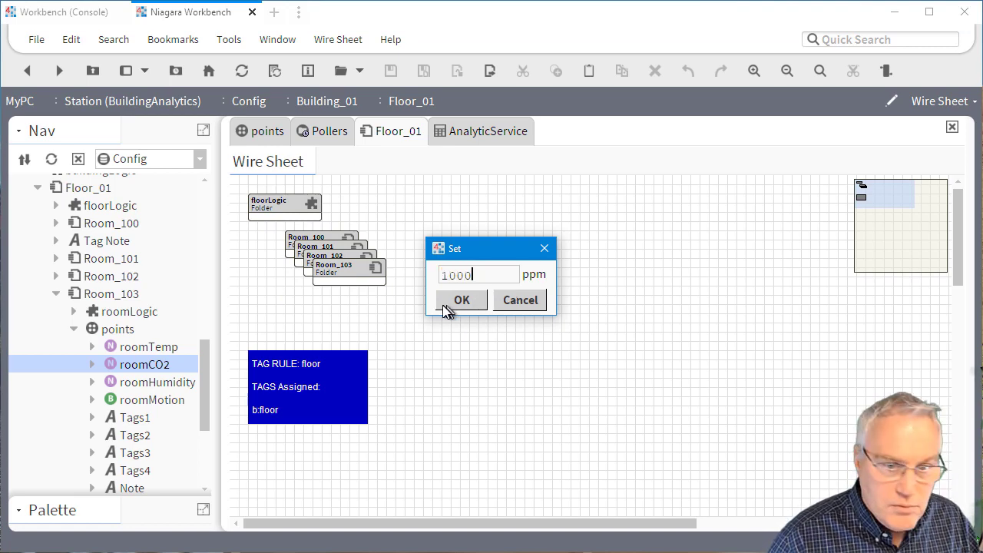
pyautogui.rightClick(144, 364)
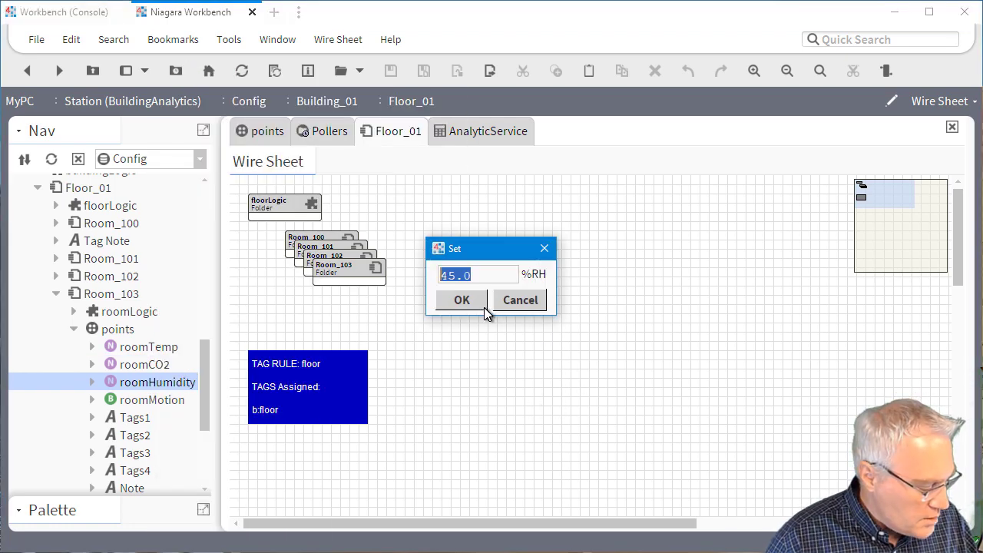
# Step: Set Room_103's roomHumidity to 65 %RH and change its roomMotion state
pyautogui.write('65')
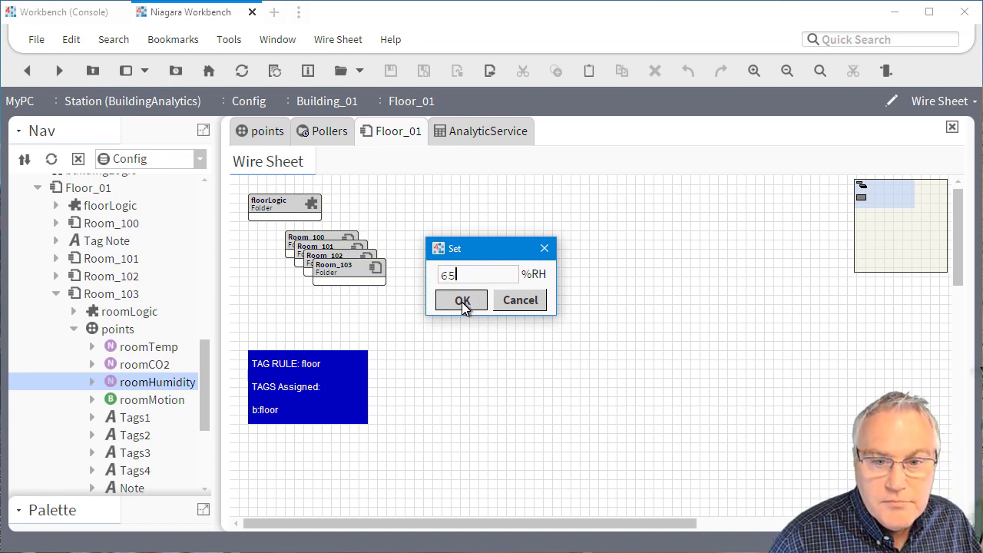
pyautogui.click(460, 300)
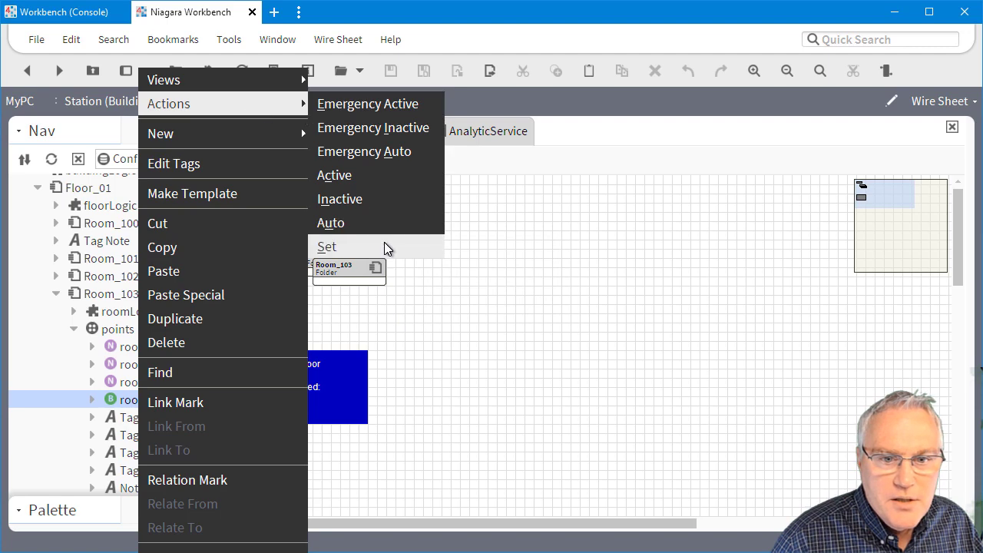
pyautogui.click(327, 247)
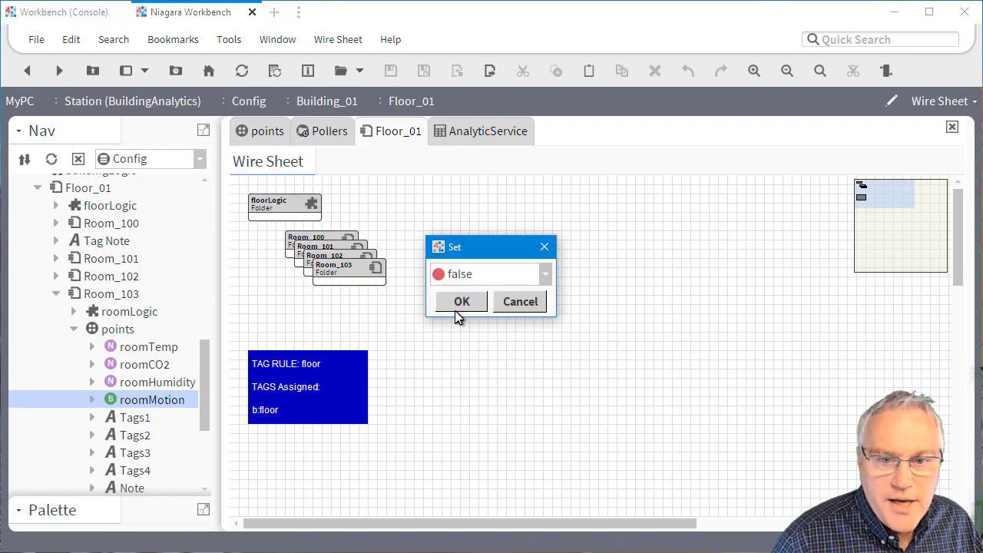
pyautogui.click(461, 301)
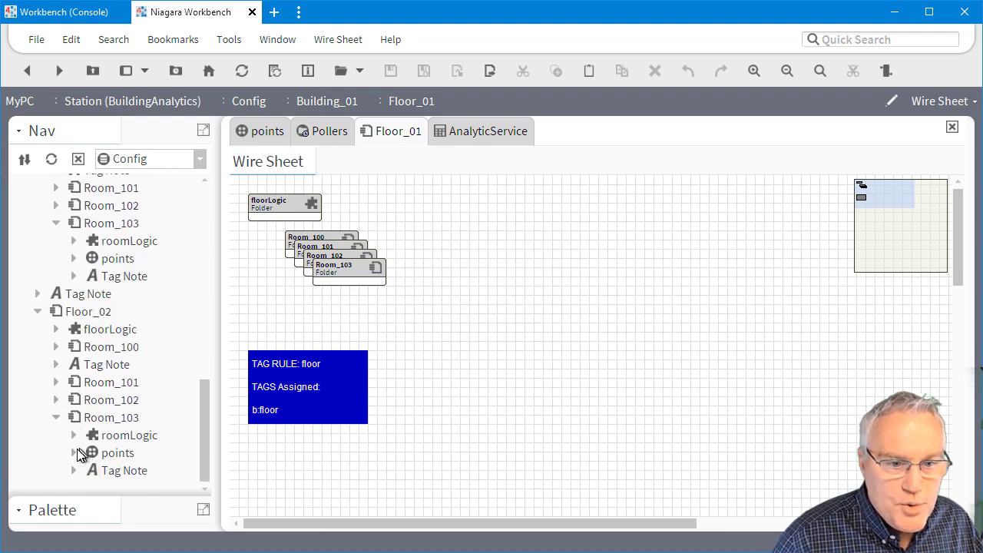
# Step: Adjust the roomMotion points of Floor_02's Room_103 and Room_102
pyautogui.click(75, 453)
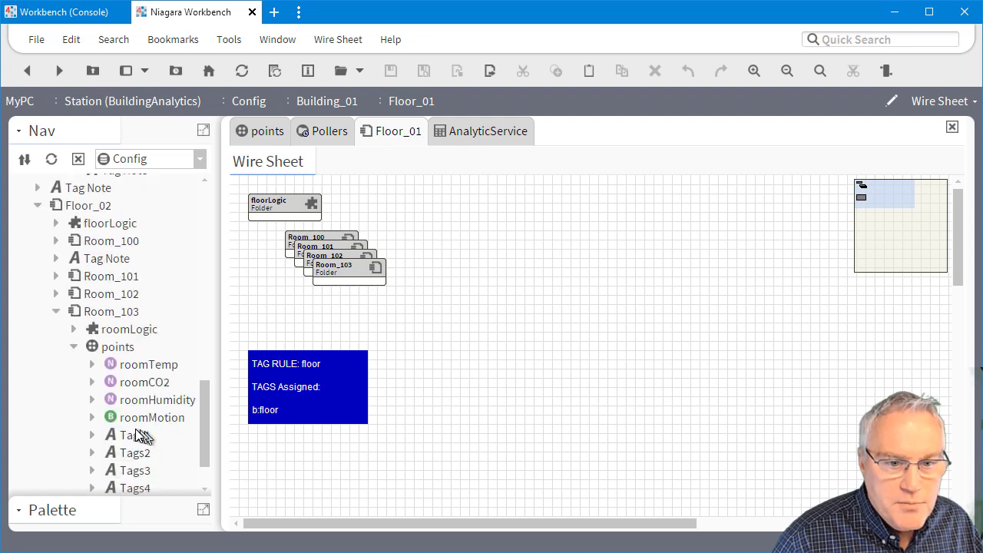
pyautogui.rightClick(151, 417)
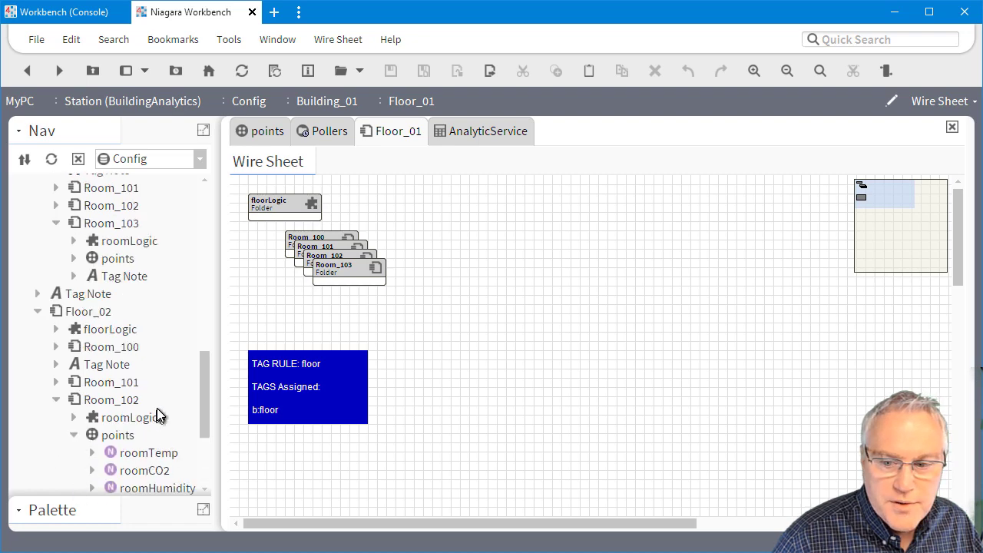
pyautogui.scroll(-3)
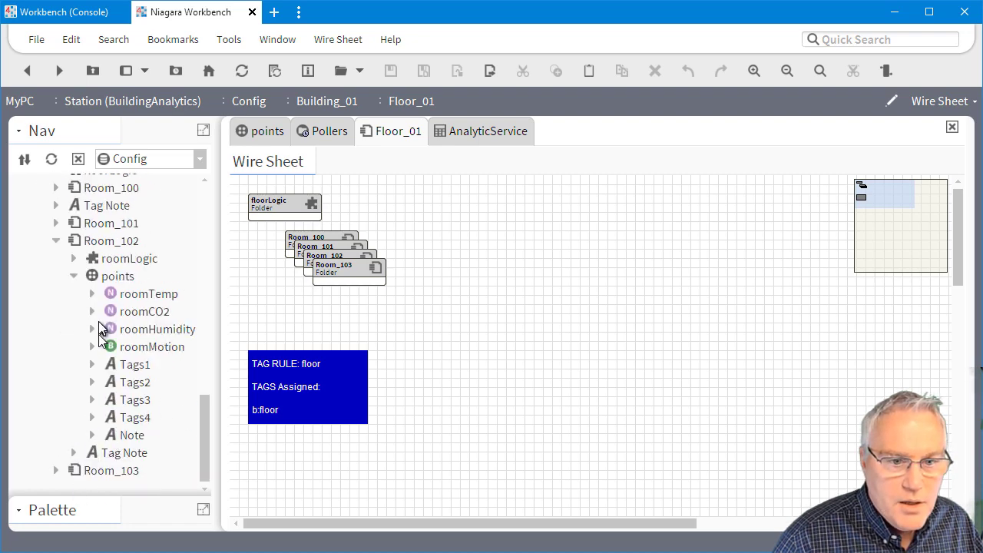
pyautogui.moveTo(136, 355)
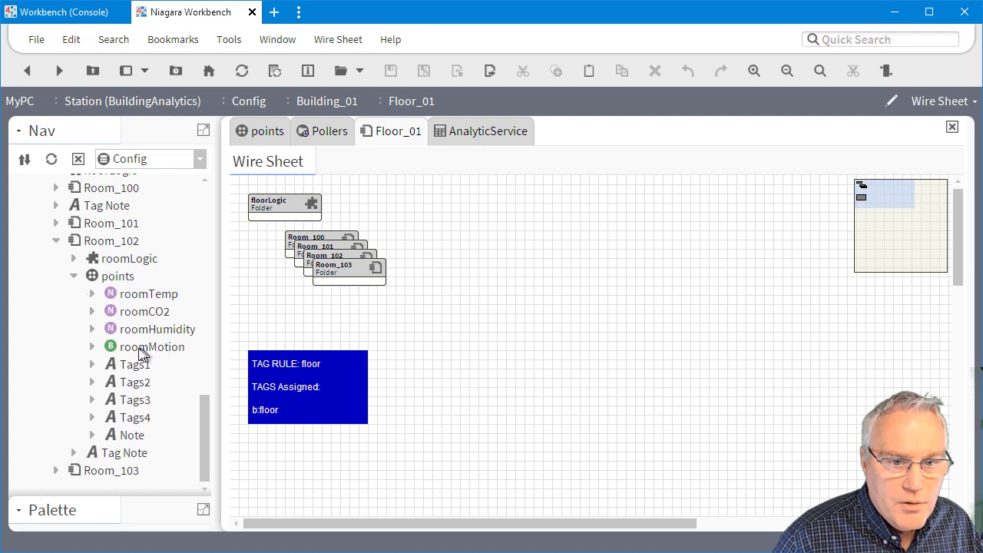
pyautogui.rightClick(152, 347)
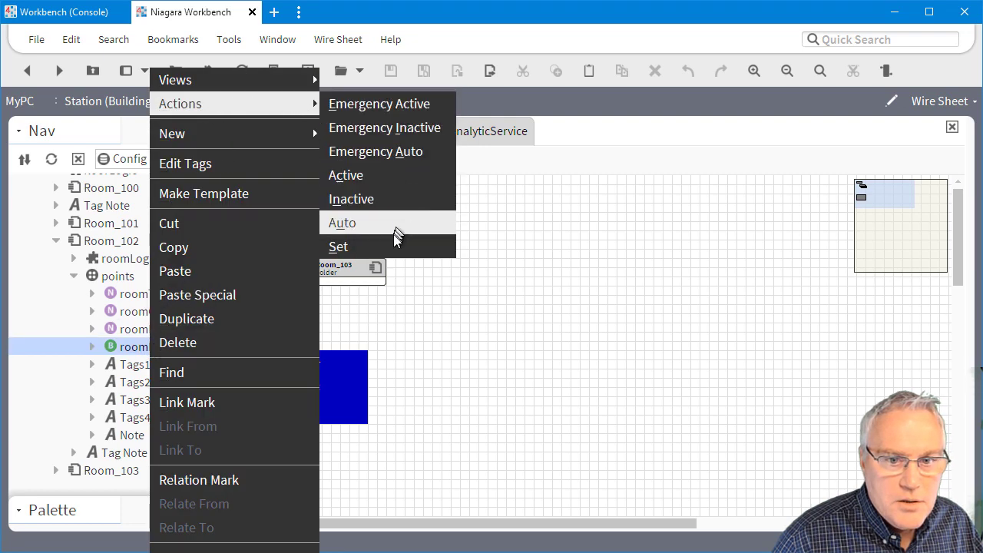
pyautogui.click(338, 246)
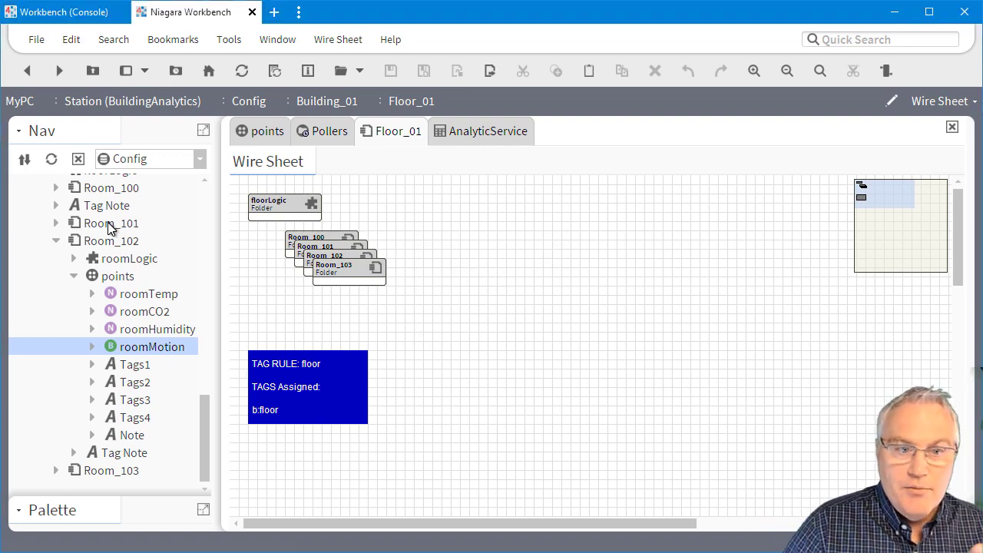
pyautogui.moveTo(114, 276)
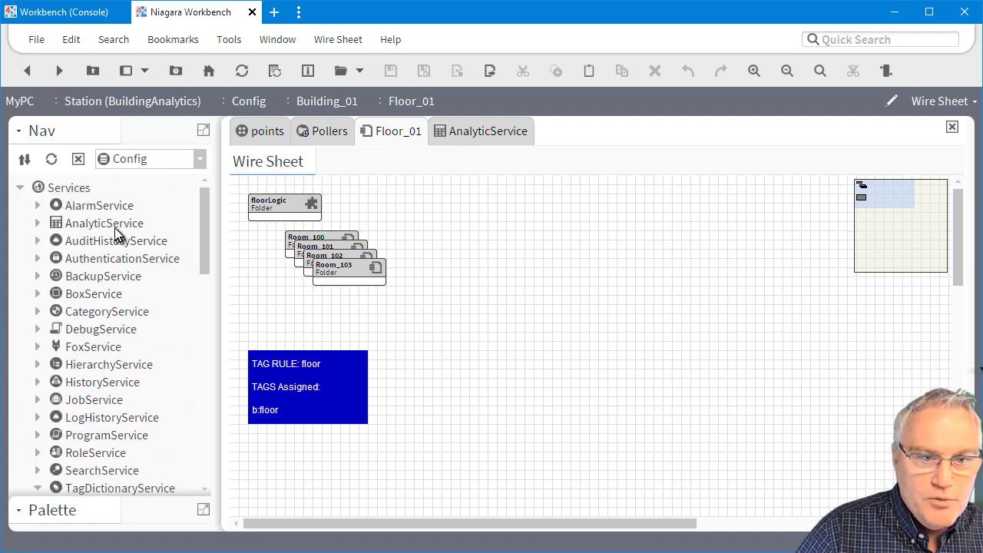
# Step: Show the AnalyticService Pollers list with Default, triggered, building and floor pollers
pyautogui.rightClick(105, 222)
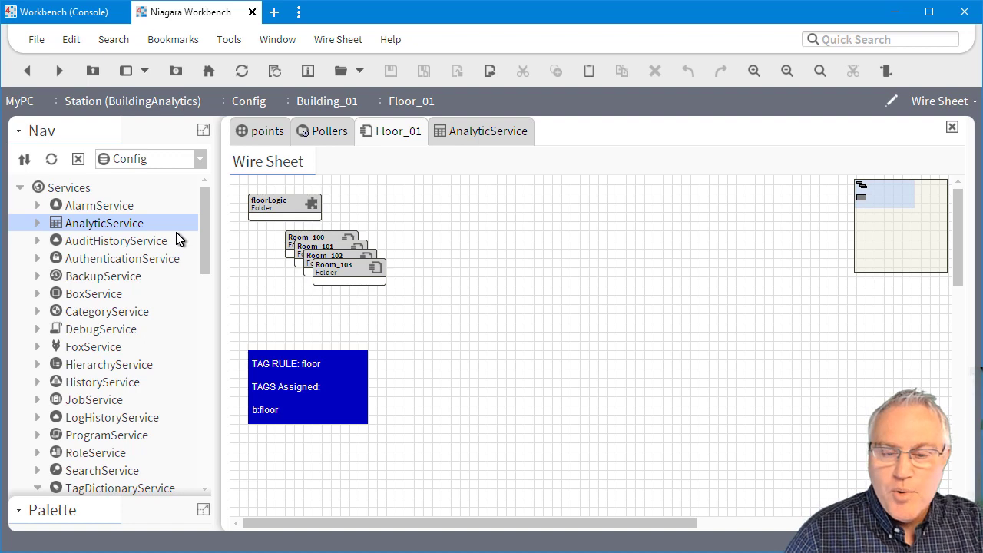
pyautogui.moveTo(208, 236)
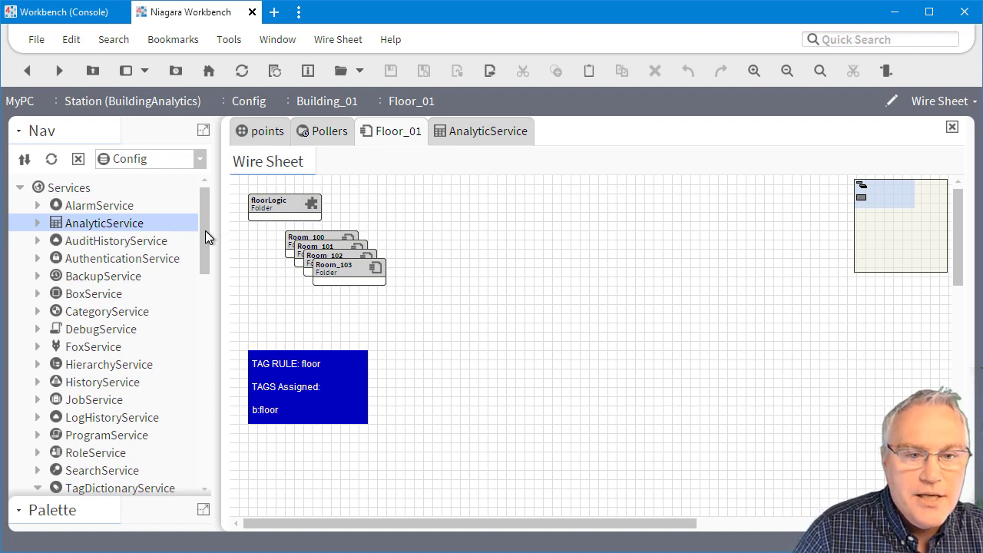
pyautogui.click(329, 131)
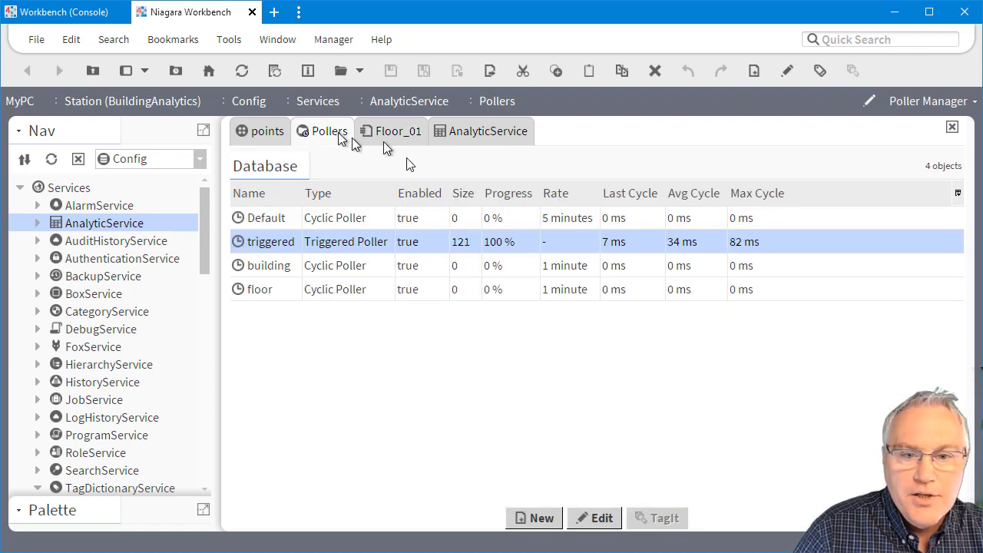
pyautogui.rightClick(270, 241)
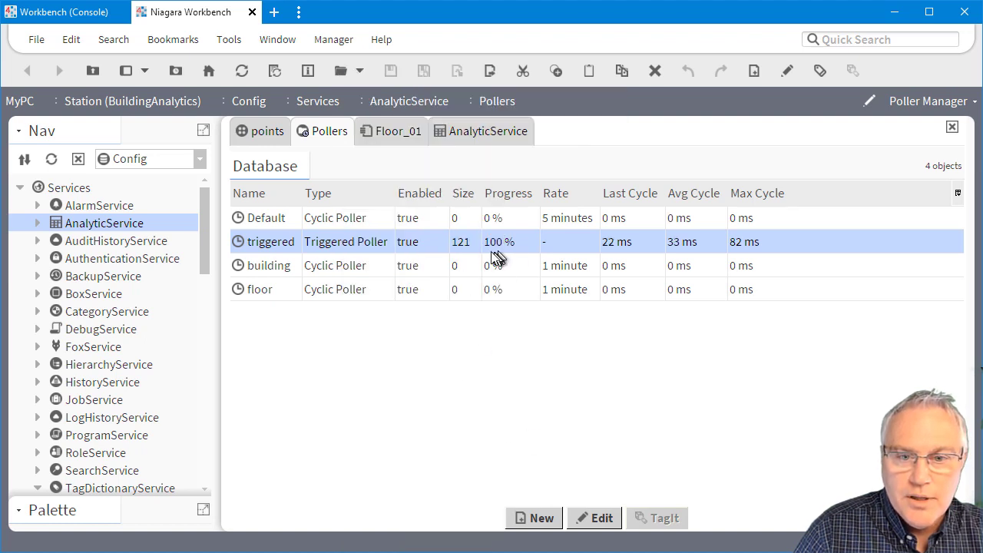
pyautogui.moveTo(464, 267)
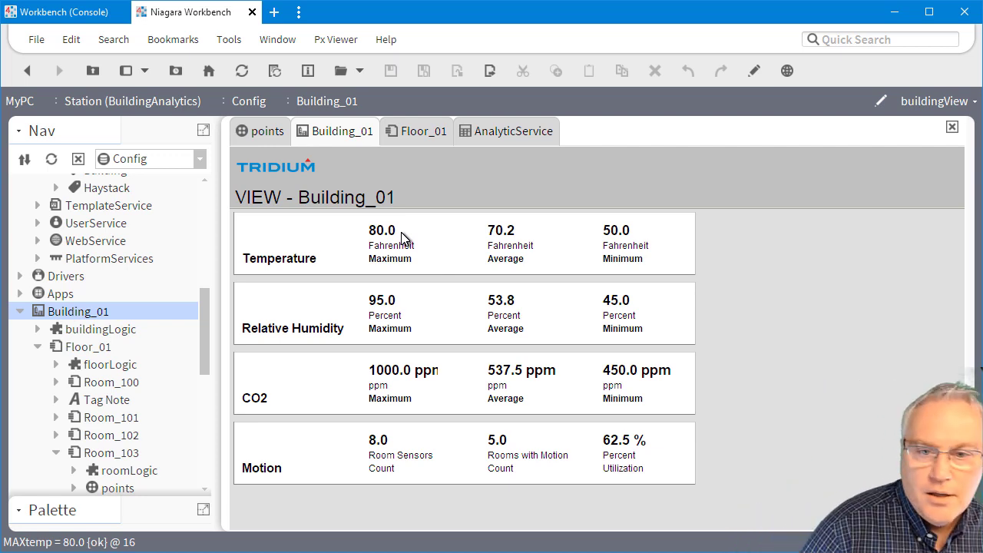
pyautogui.moveTo(378, 223)
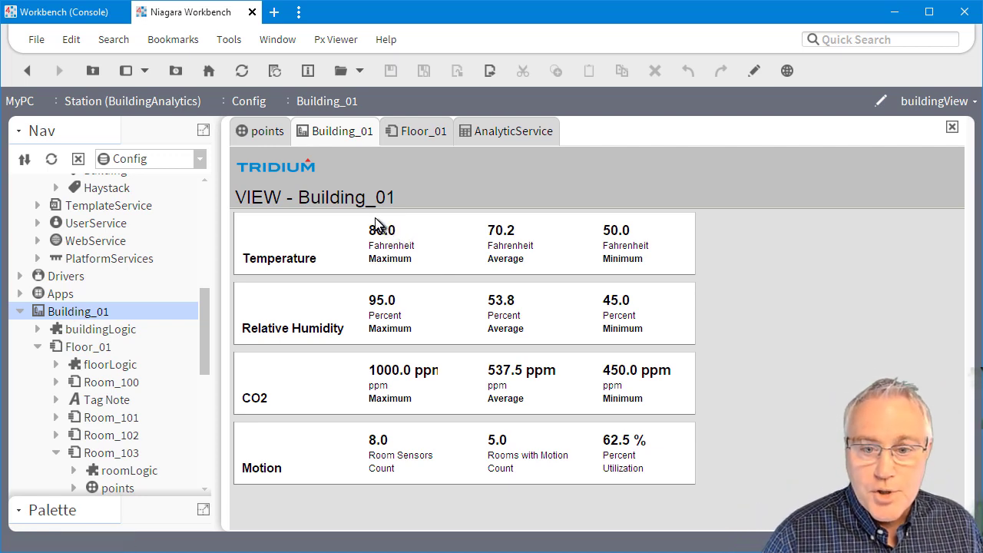
pyautogui.moveTo(390, 245)
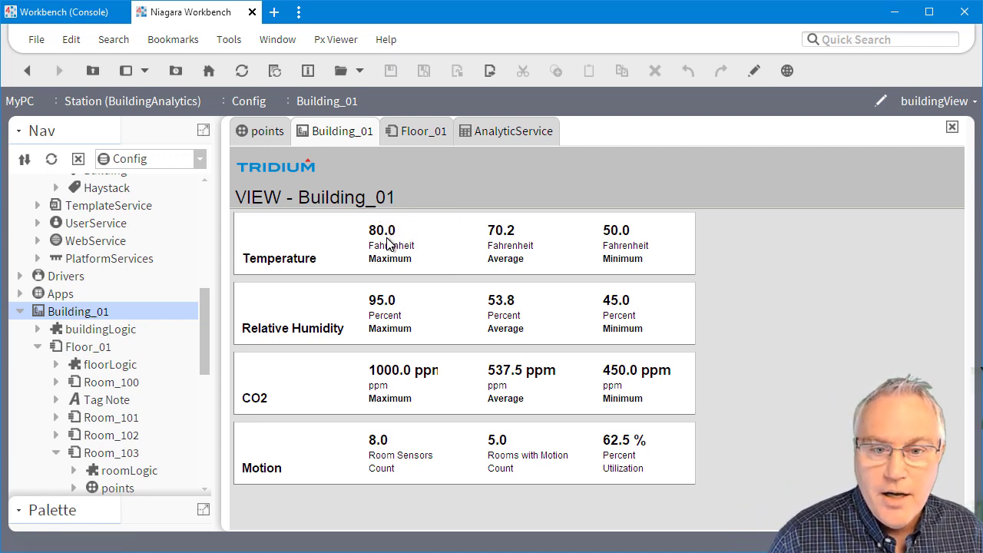
pyautogui.moveTo(625, 225)
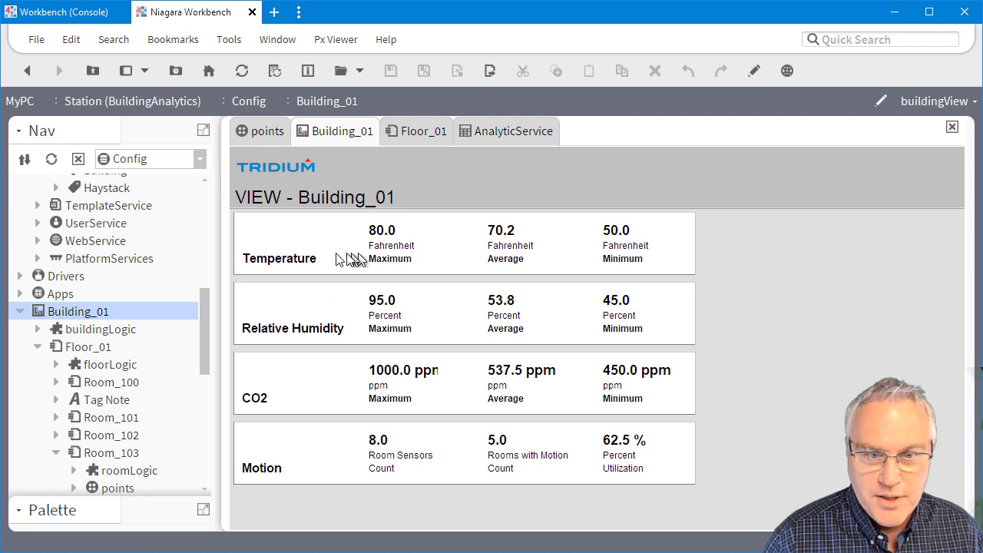
pyautogui.moveTo(106, 311)
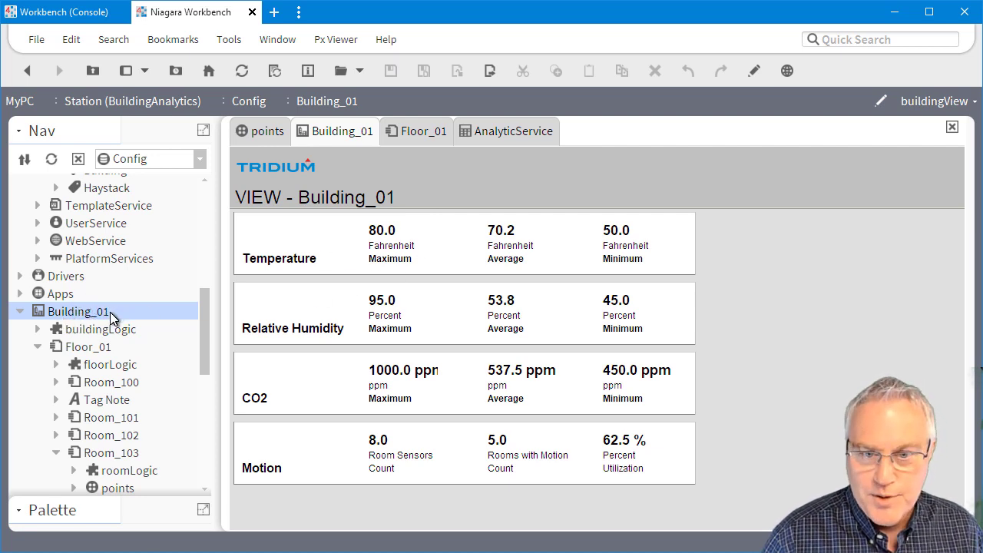
pyautogui.moveTo(430, 322)
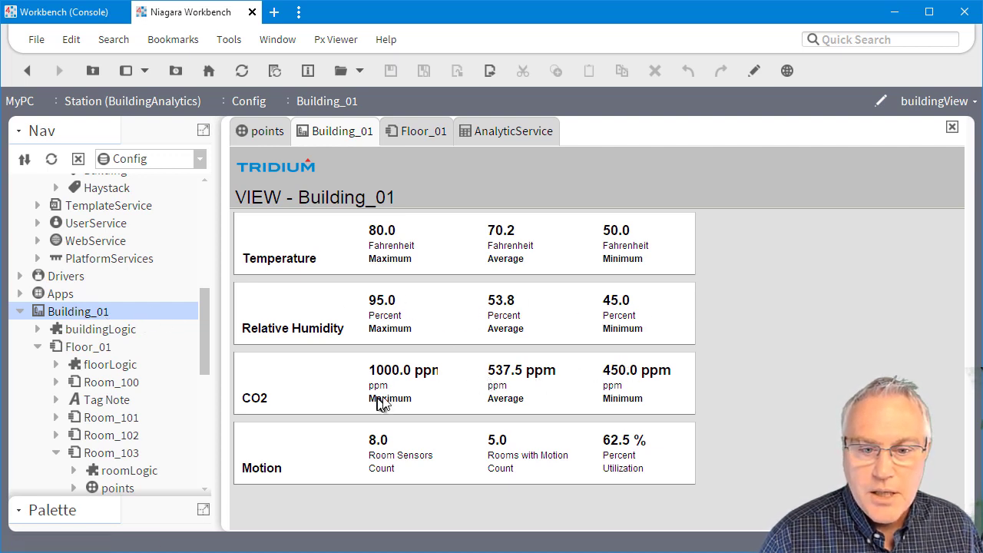
pyautogui.moveTo(395, 455)
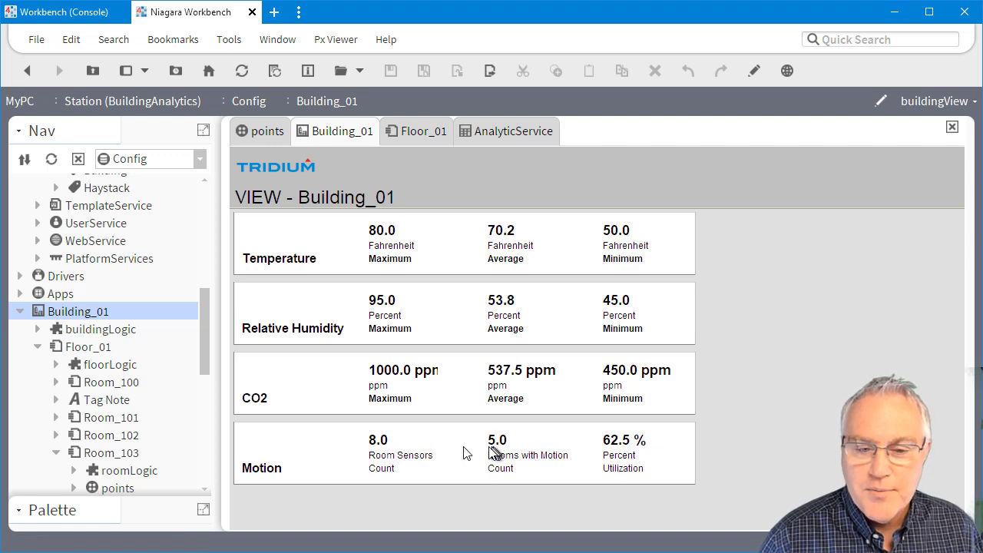
pyautogui.moveTo(408, 458)
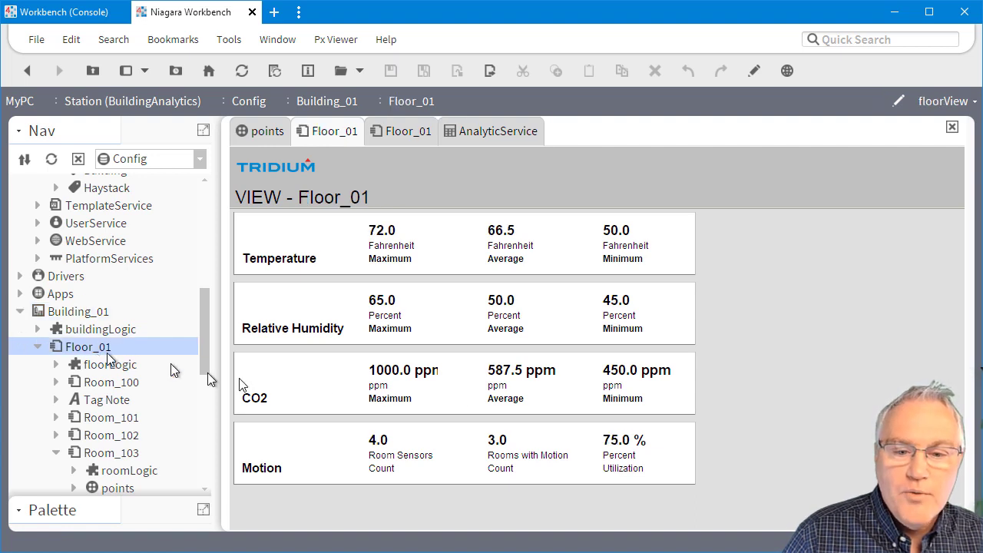
pyautogui.moveTo(459, 250)
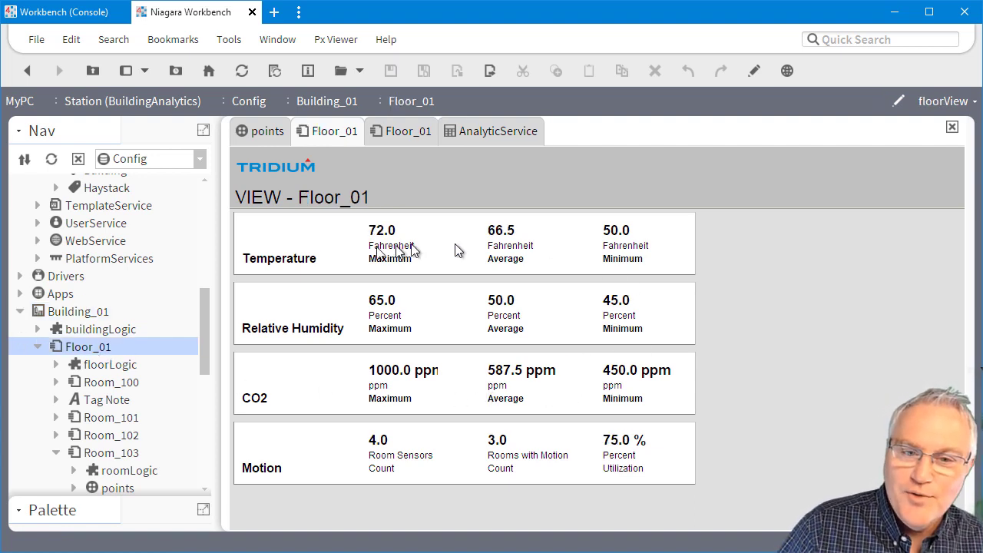
pyautogui.moveTo(384, 239)
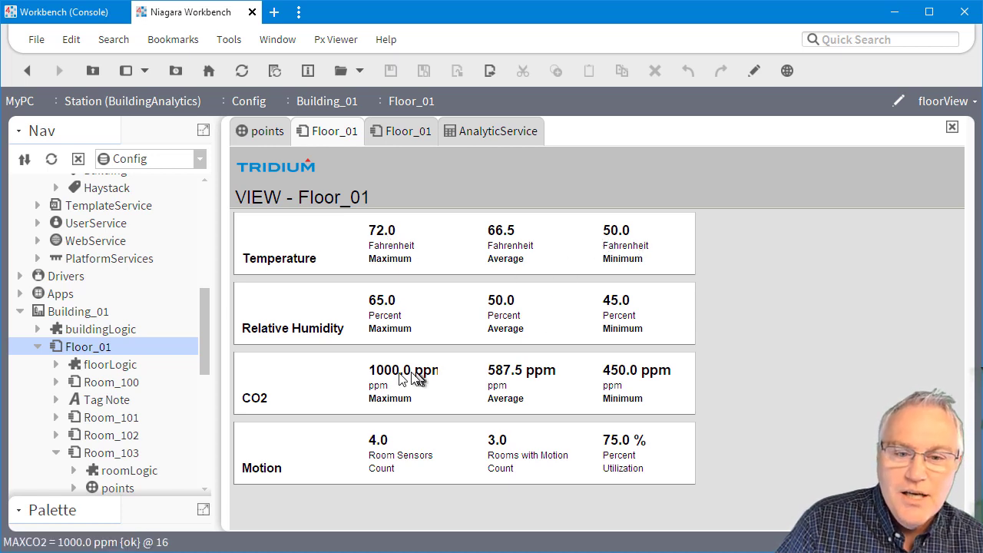
pyautogui.moveTo(25, 326)
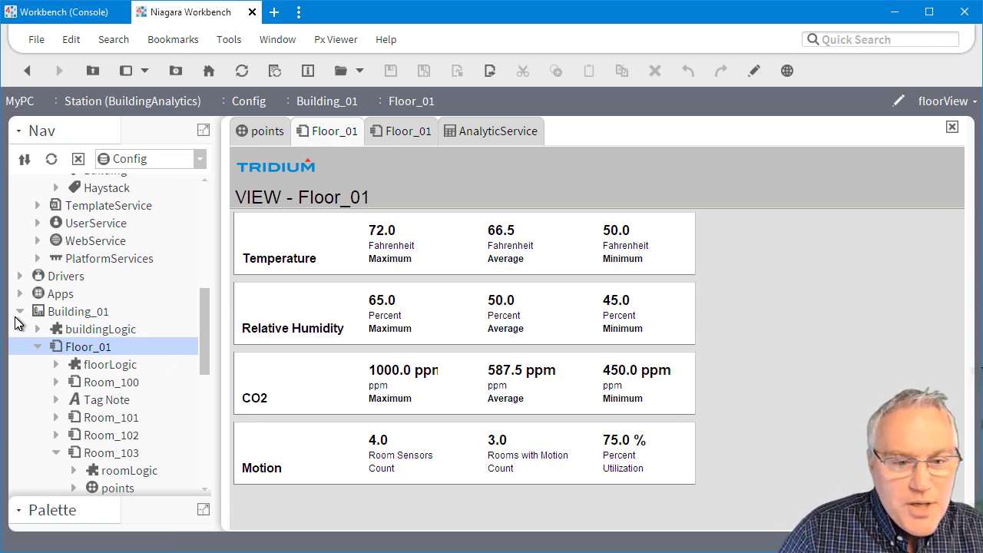
# Step: Show Floor_02's floorView with its temperature, humidity, CO2 and motion figures
pyautogui.scroll(-3)
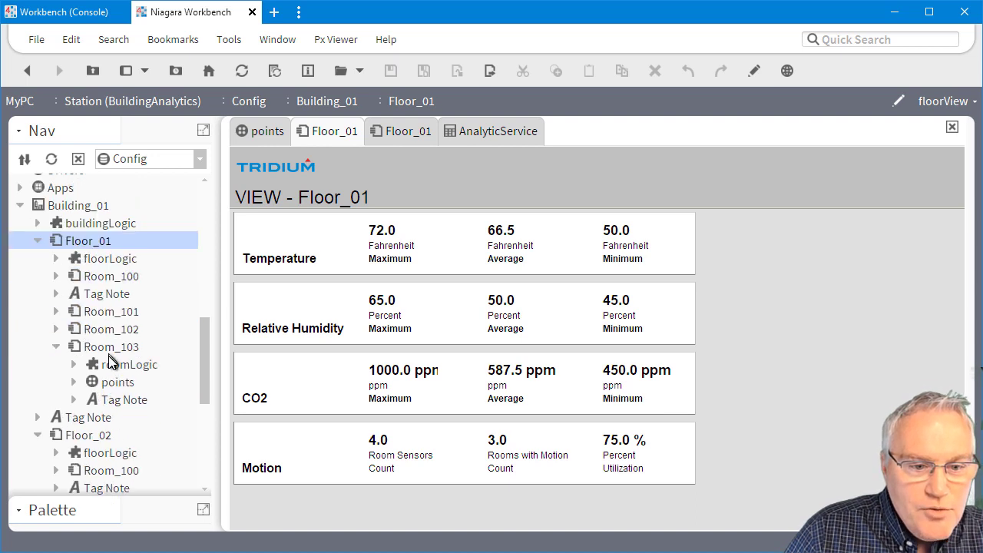
pyautogui.click(88, 433)
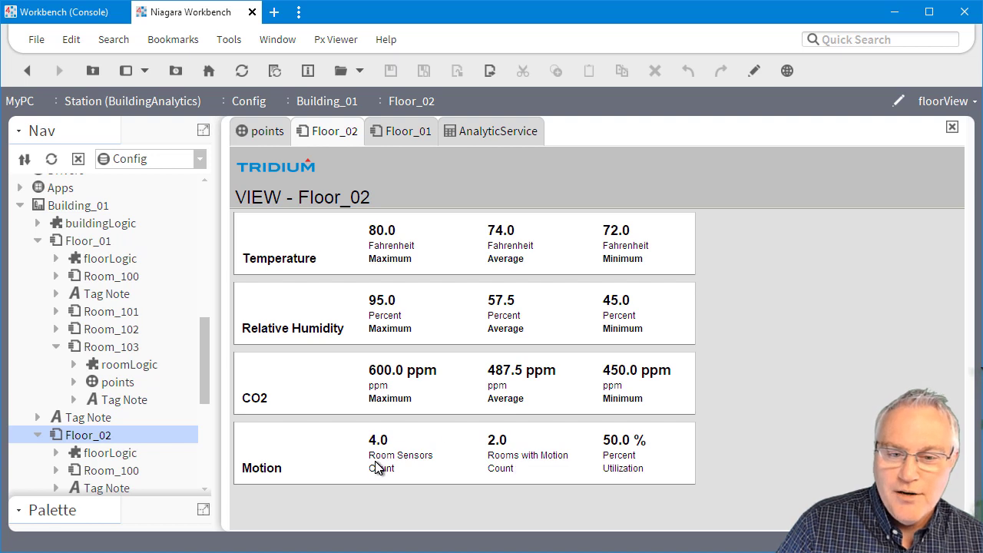
pyautogui.moveTo(429, 332)
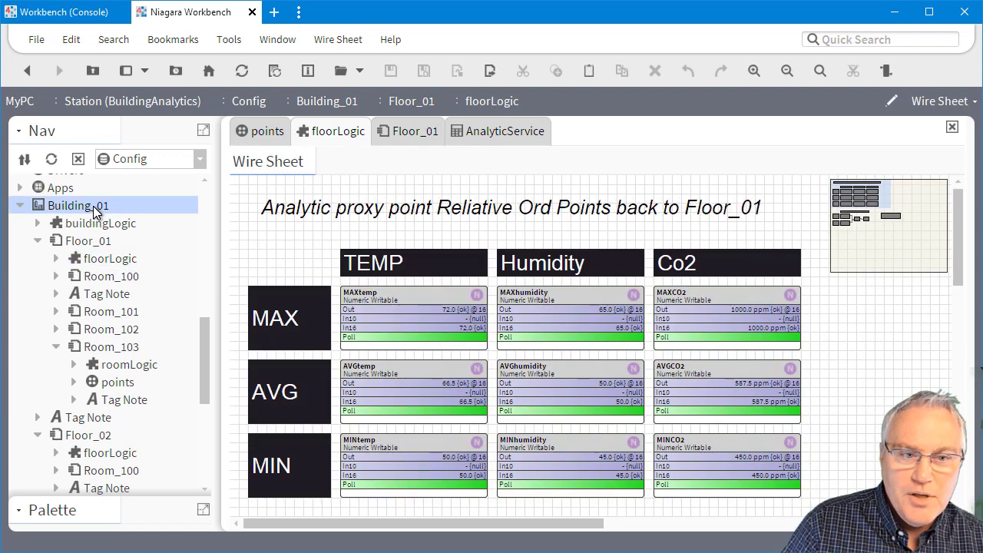
# Step: Expand Room_100 and Room_101 and display Room_101's roomView analytics page
pyautogui.click(88, 240)
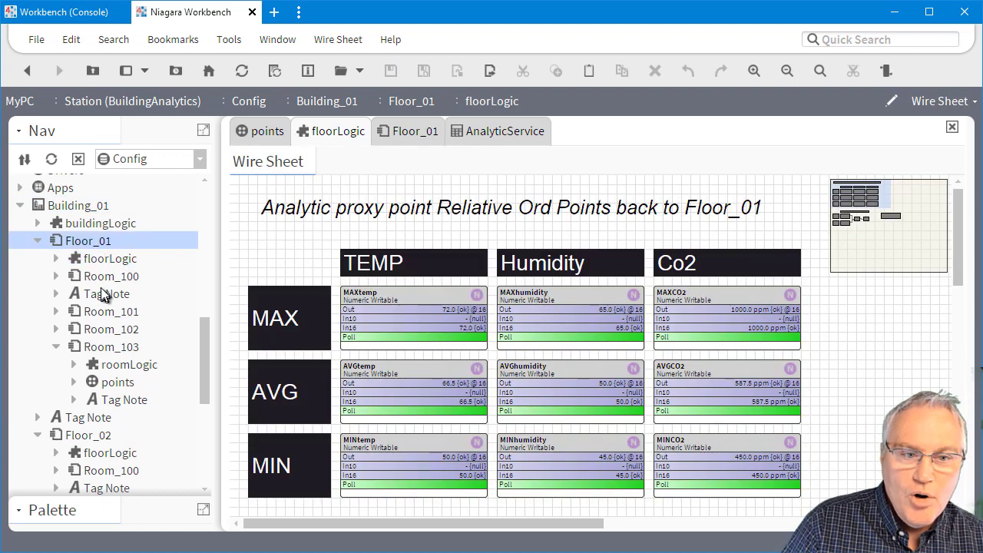
pyautogui.click(111, 275)
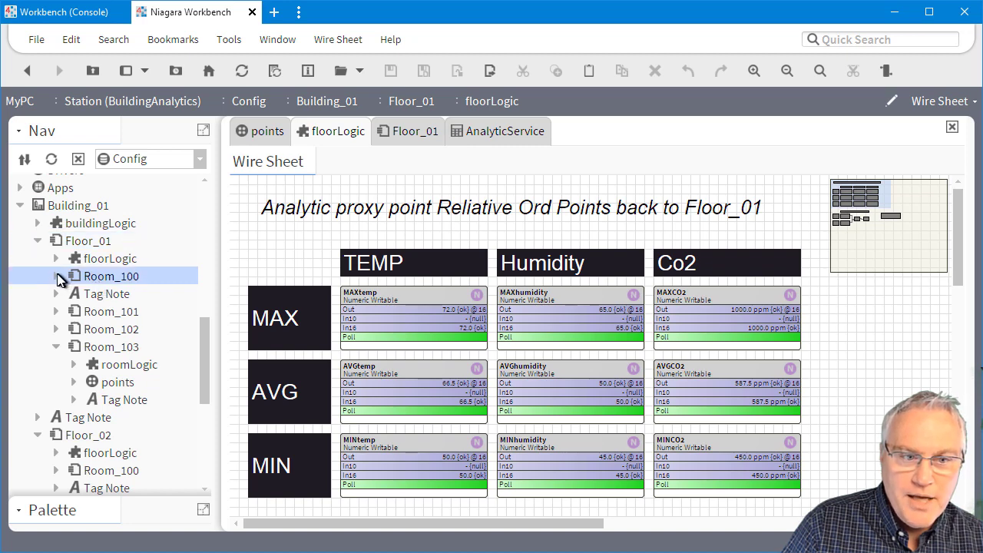
pyautogui.click(56, 276)
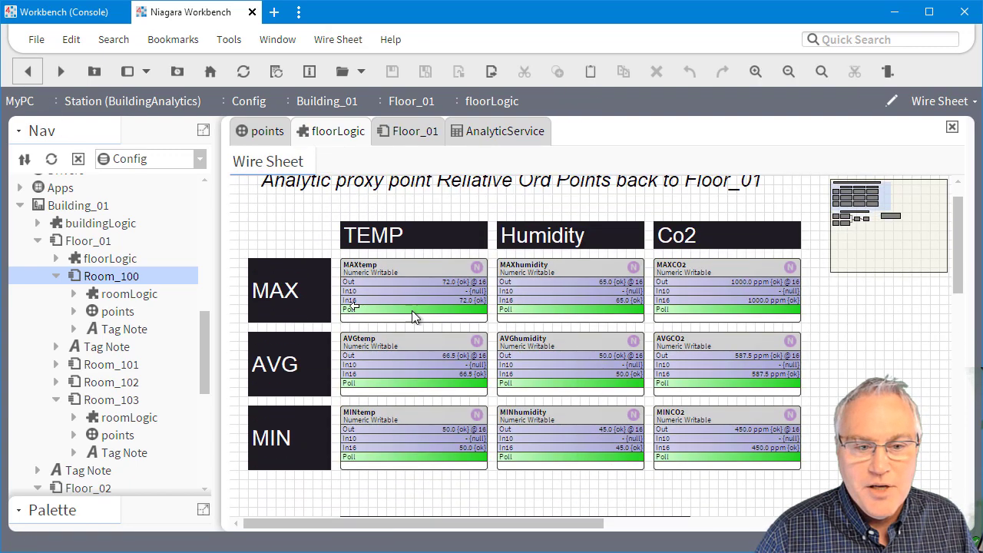
pyautogui.moveTo(52, 369)
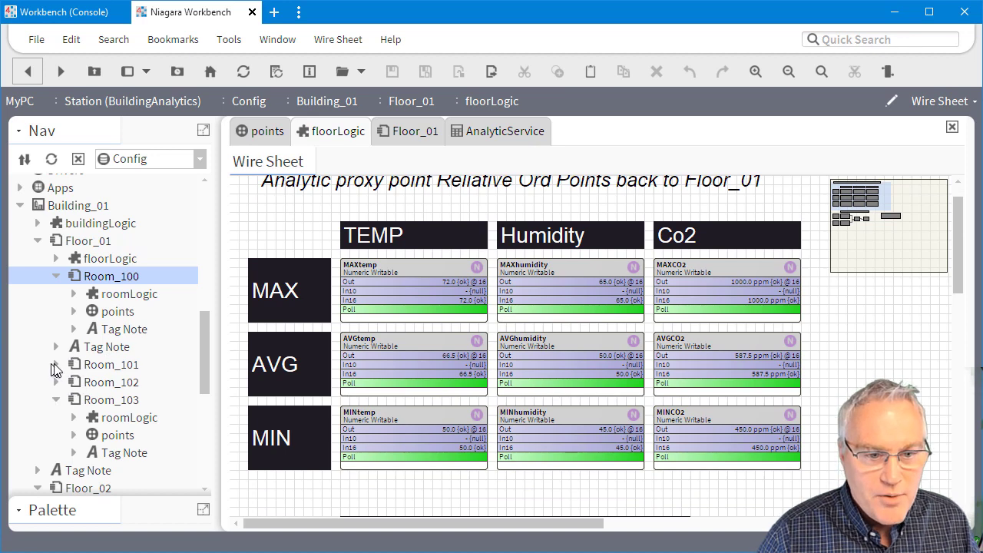
pyautogui.click(56, 364)
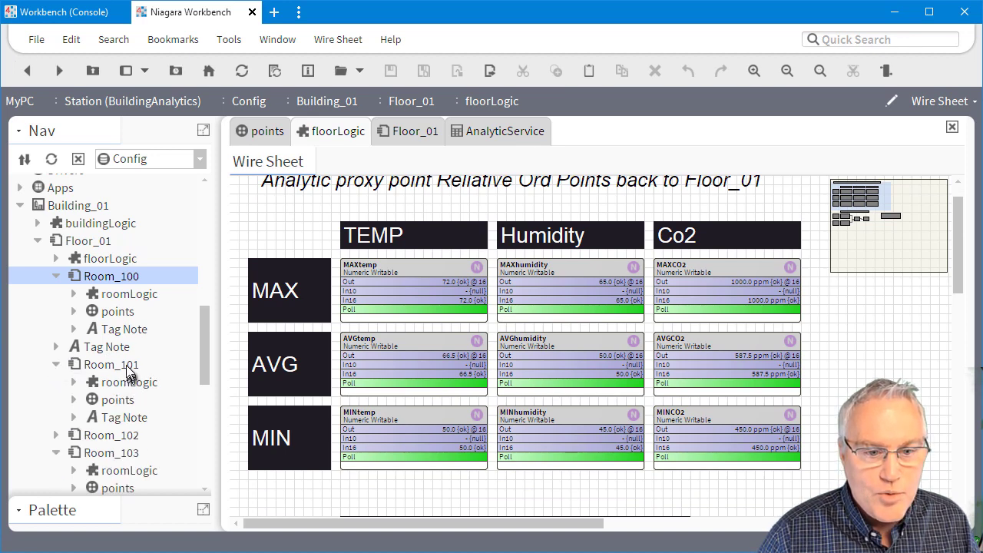
pyautogui.doubleClick(112, 364)
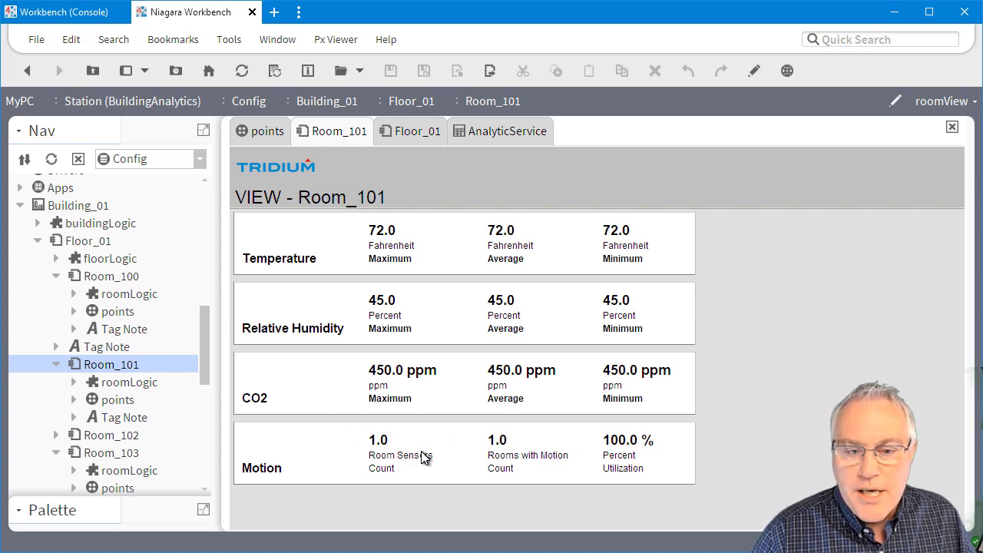
pyautogui.moveTo(516, 465)
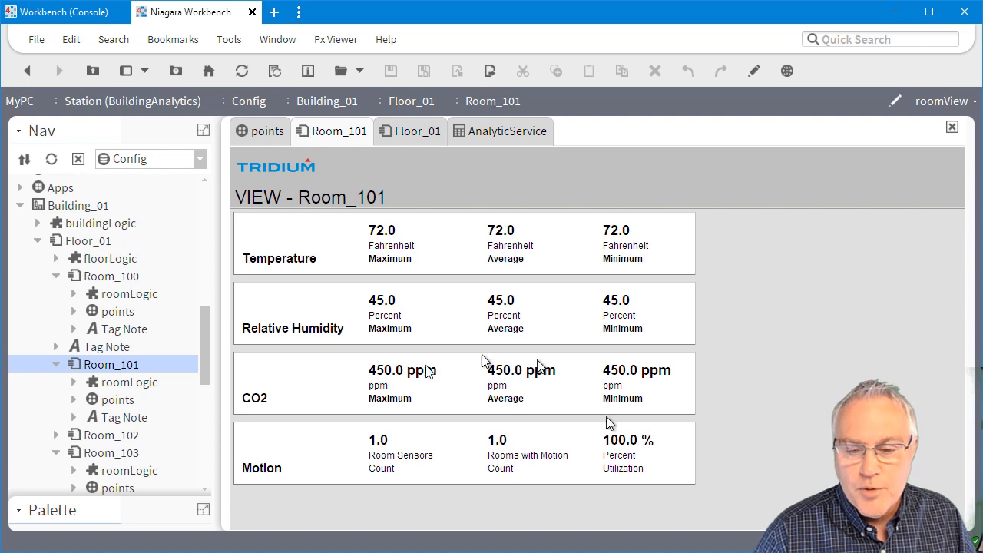
pyautogui.moveTo(381, 473)
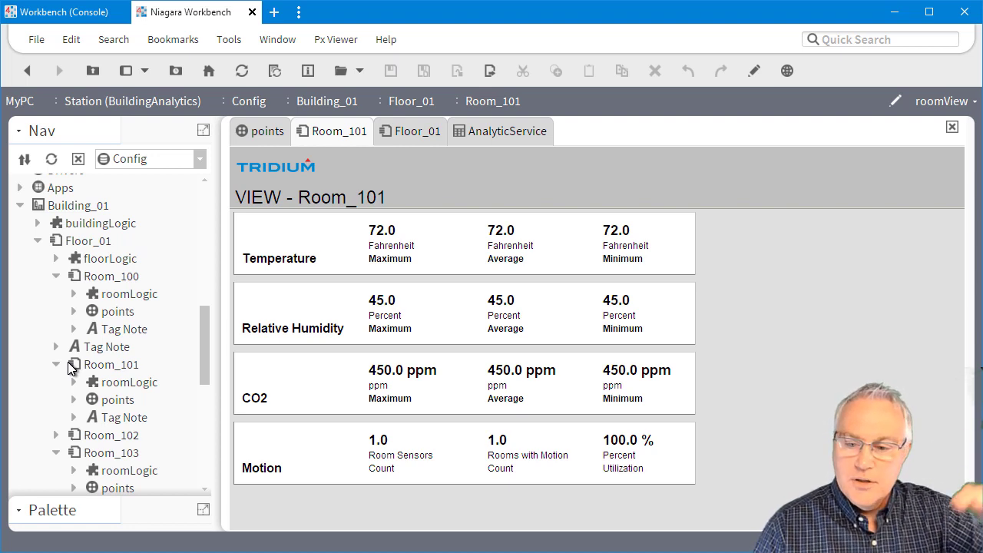
pyautogui.moveTo(482, 270)
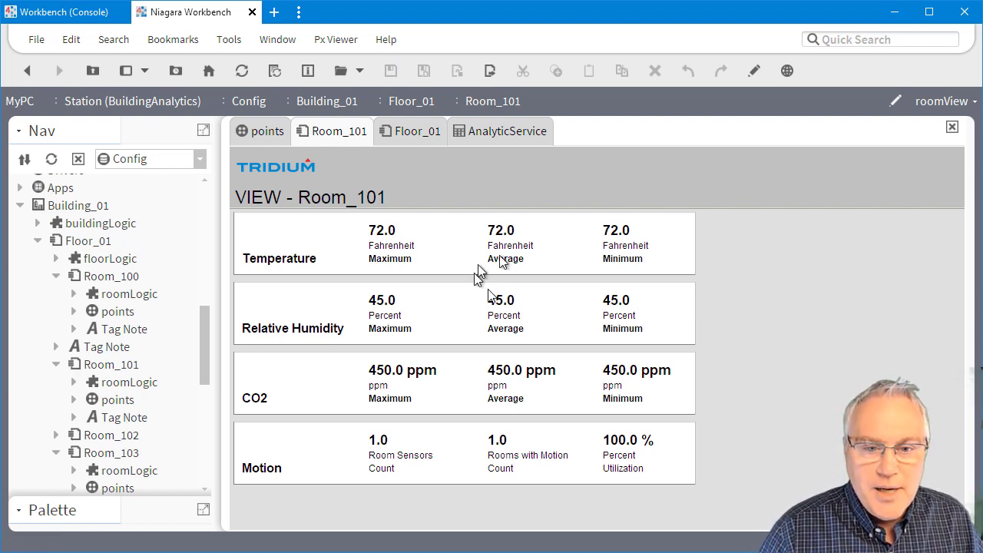
pyautogui.moveTo(673, 338)
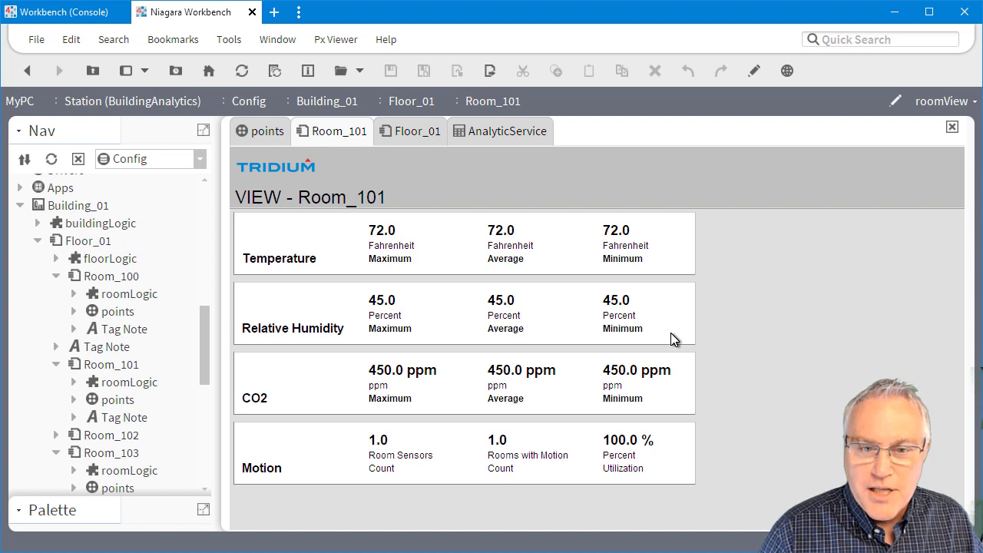
pyautogui.moveTo(561, 278)
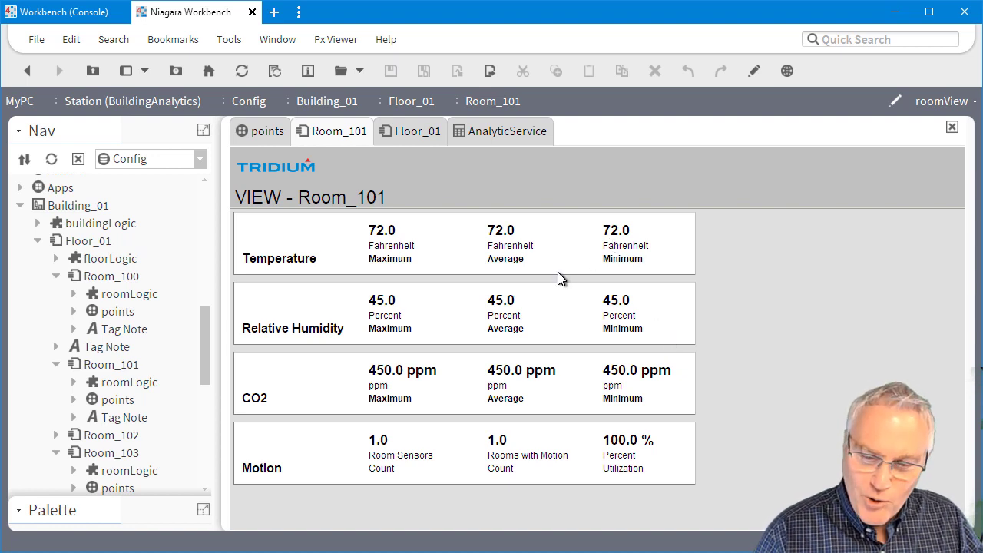
pyautogui.moveTo(570, 239)
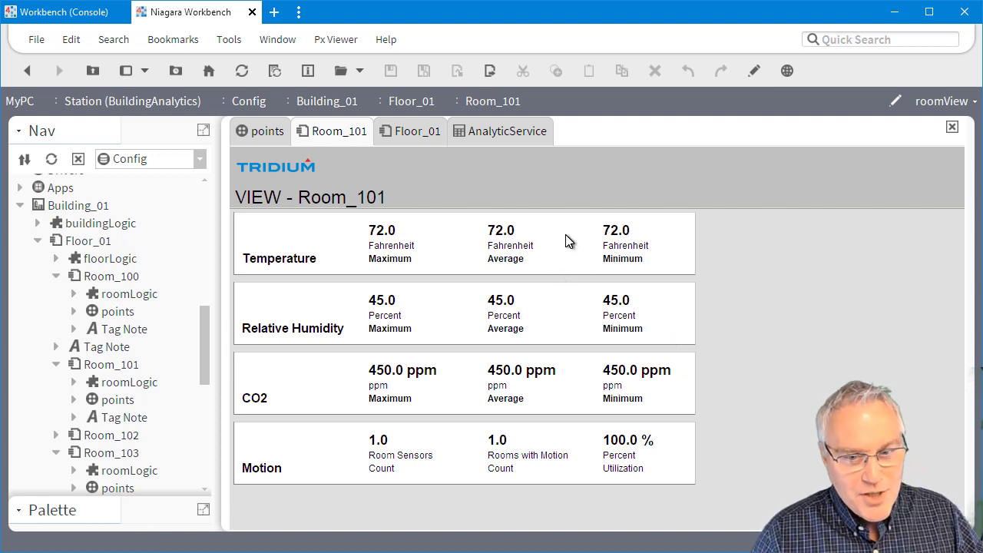